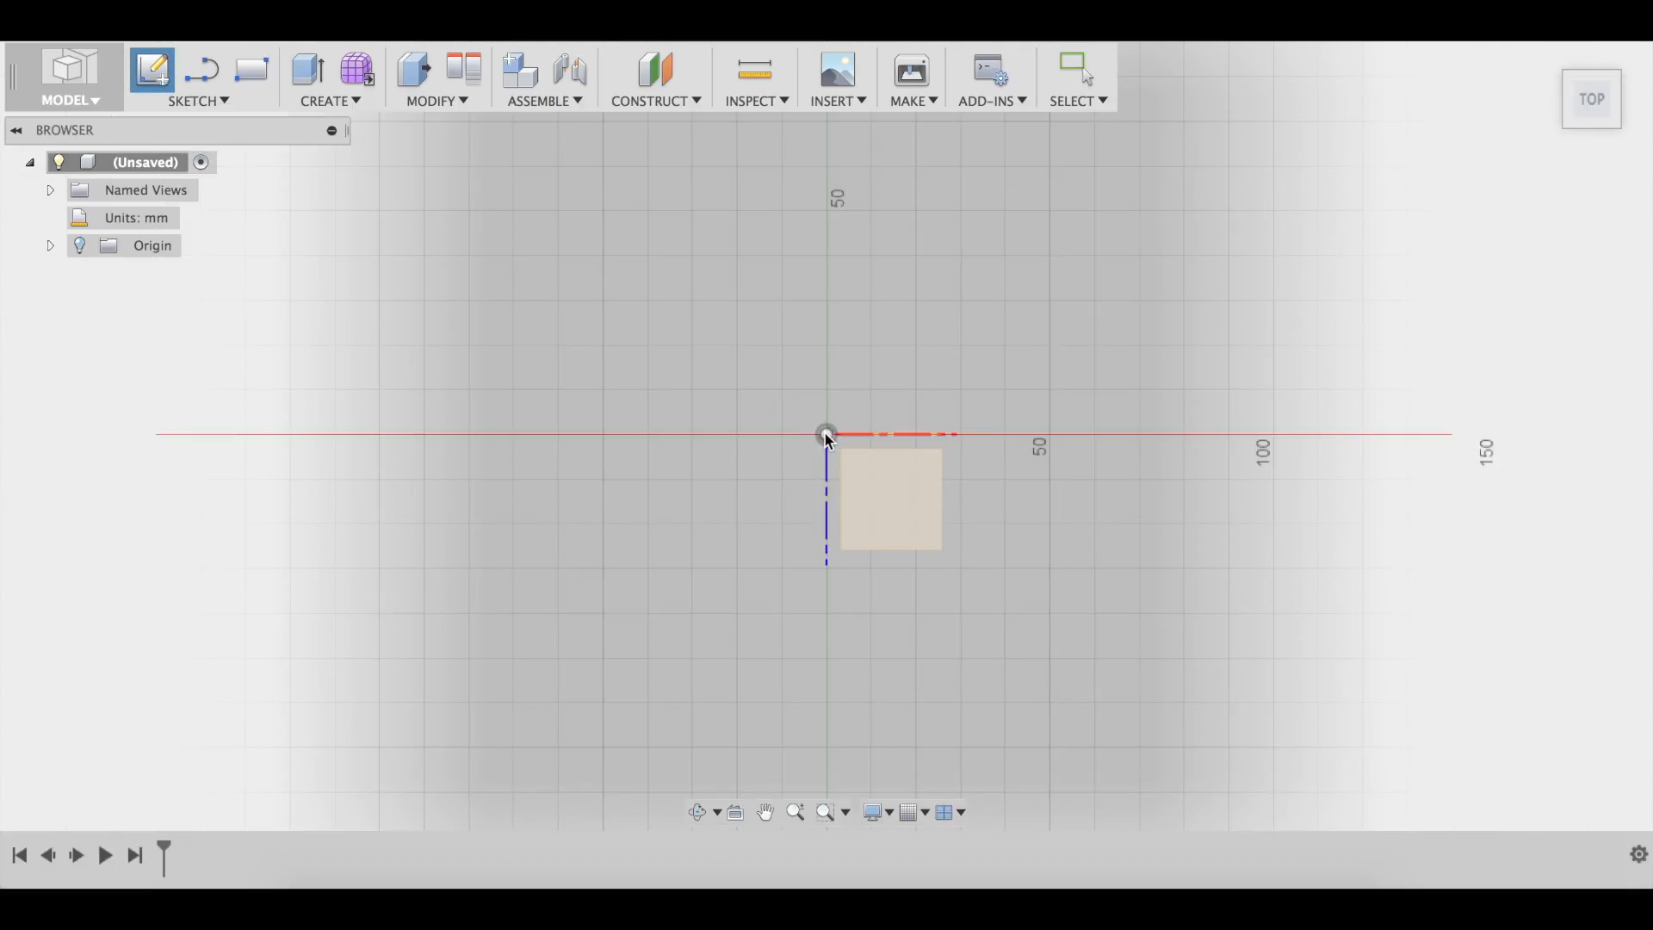
Draw a centre-point rectangle from the origin with a 21 mm height.
{"action": "left_click", "coordinate": [196, 100]}
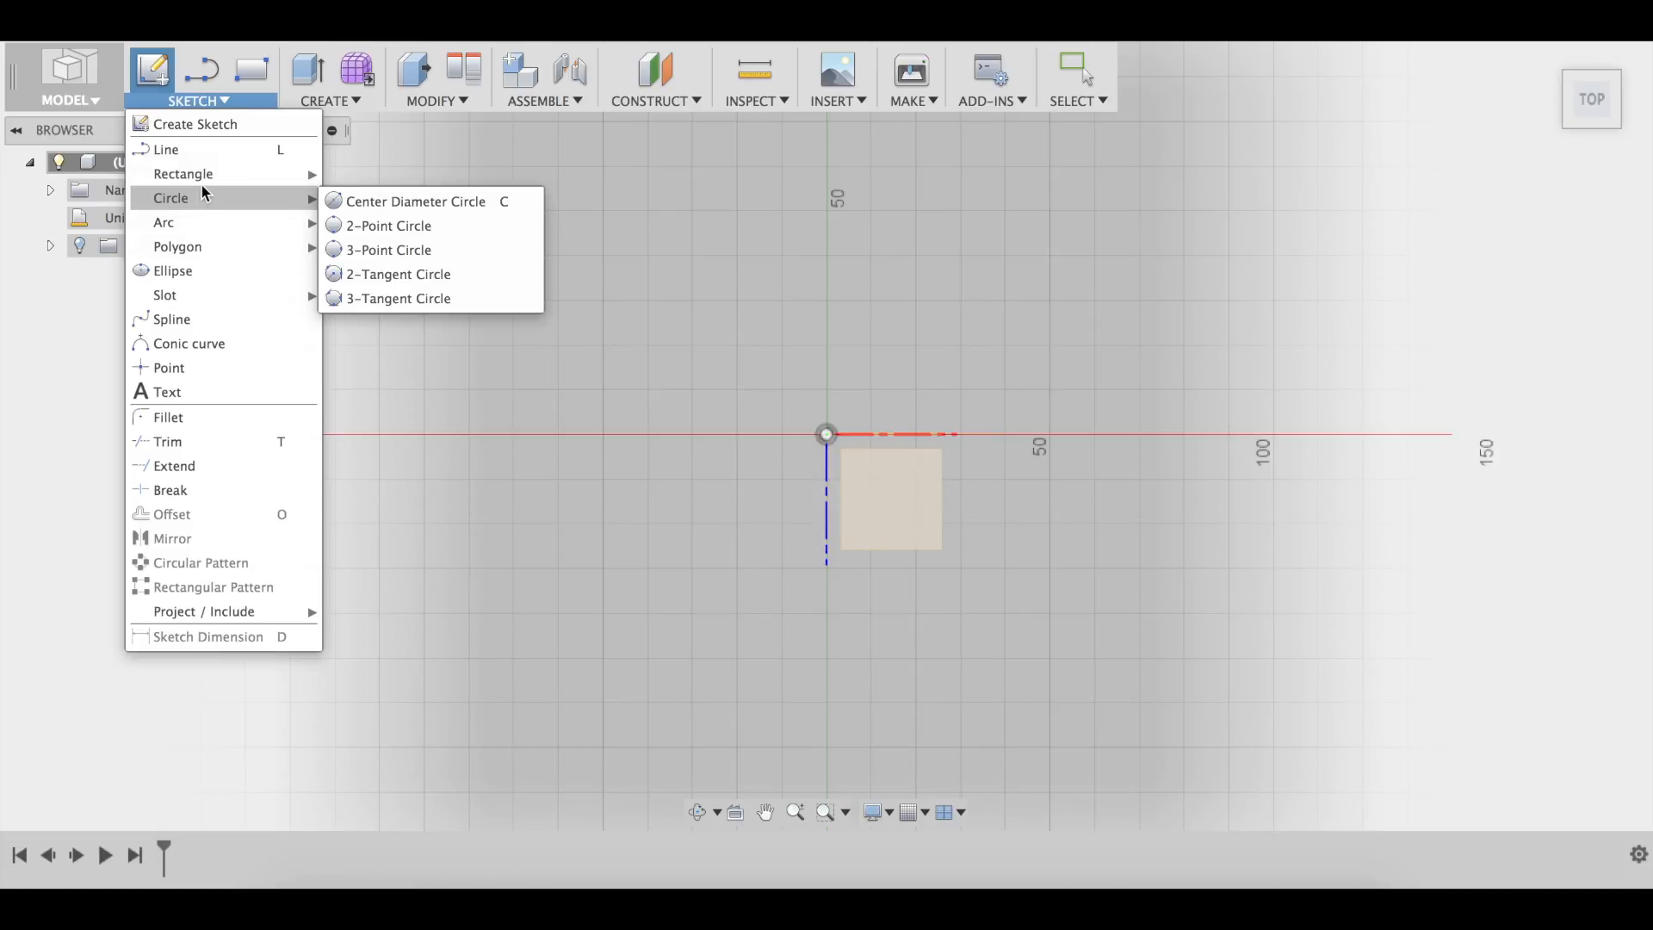
{"action": "mouse_move", "coordinate": [306, 187]}
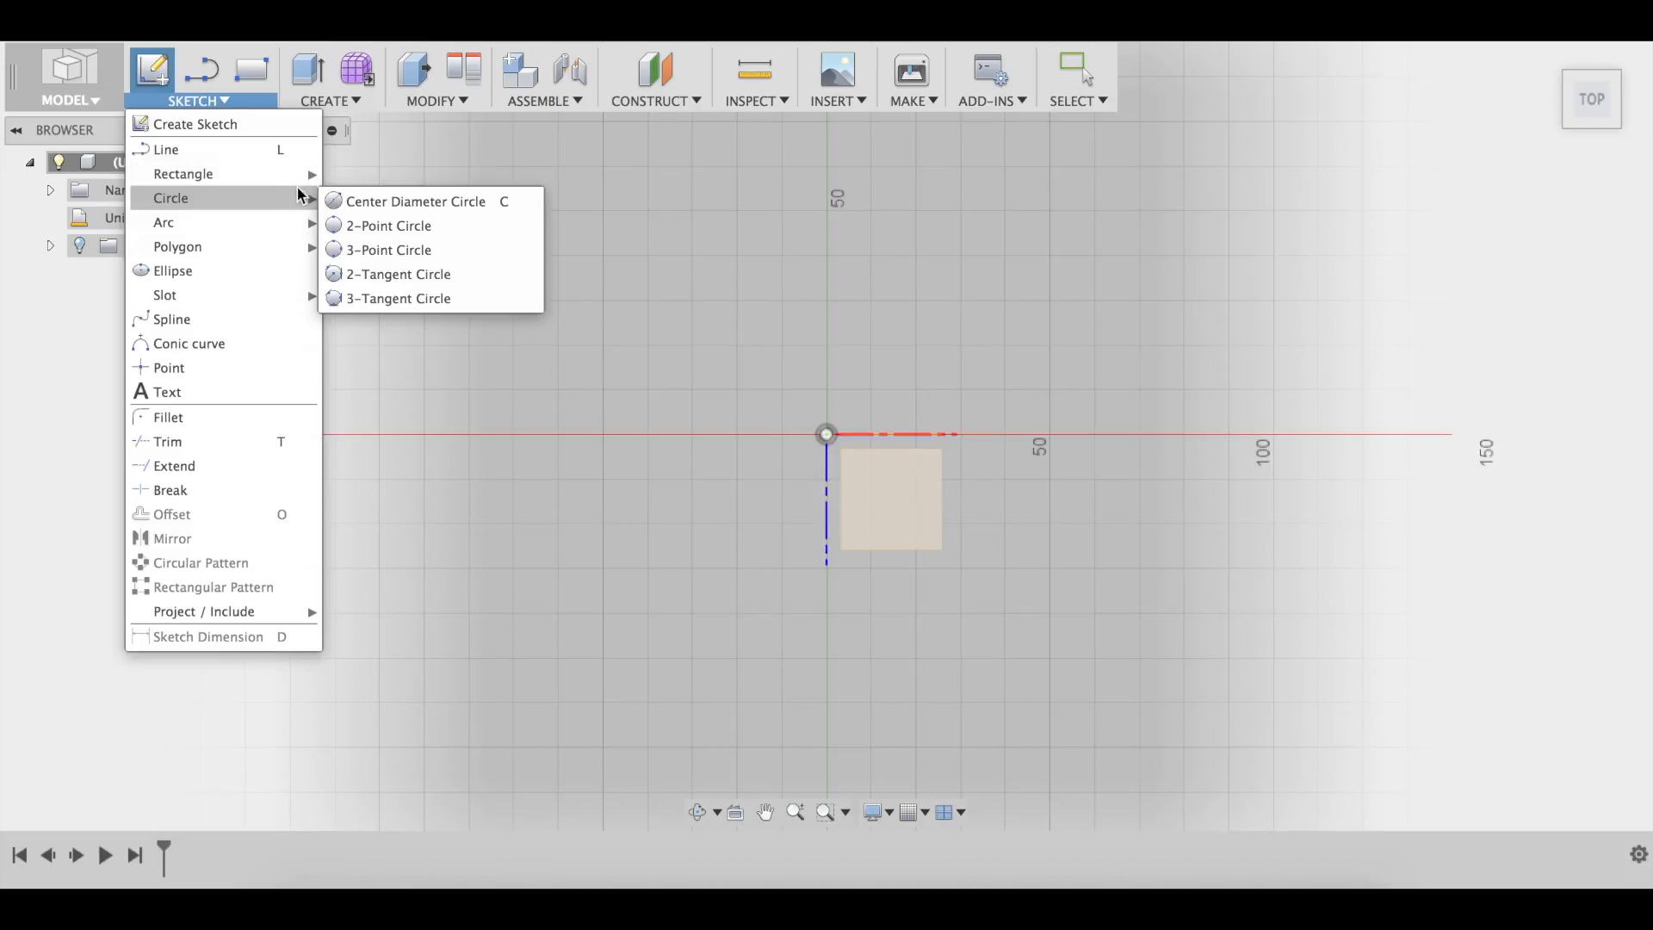
{"action": "mouse_move", "coordinate": [182, 174]}
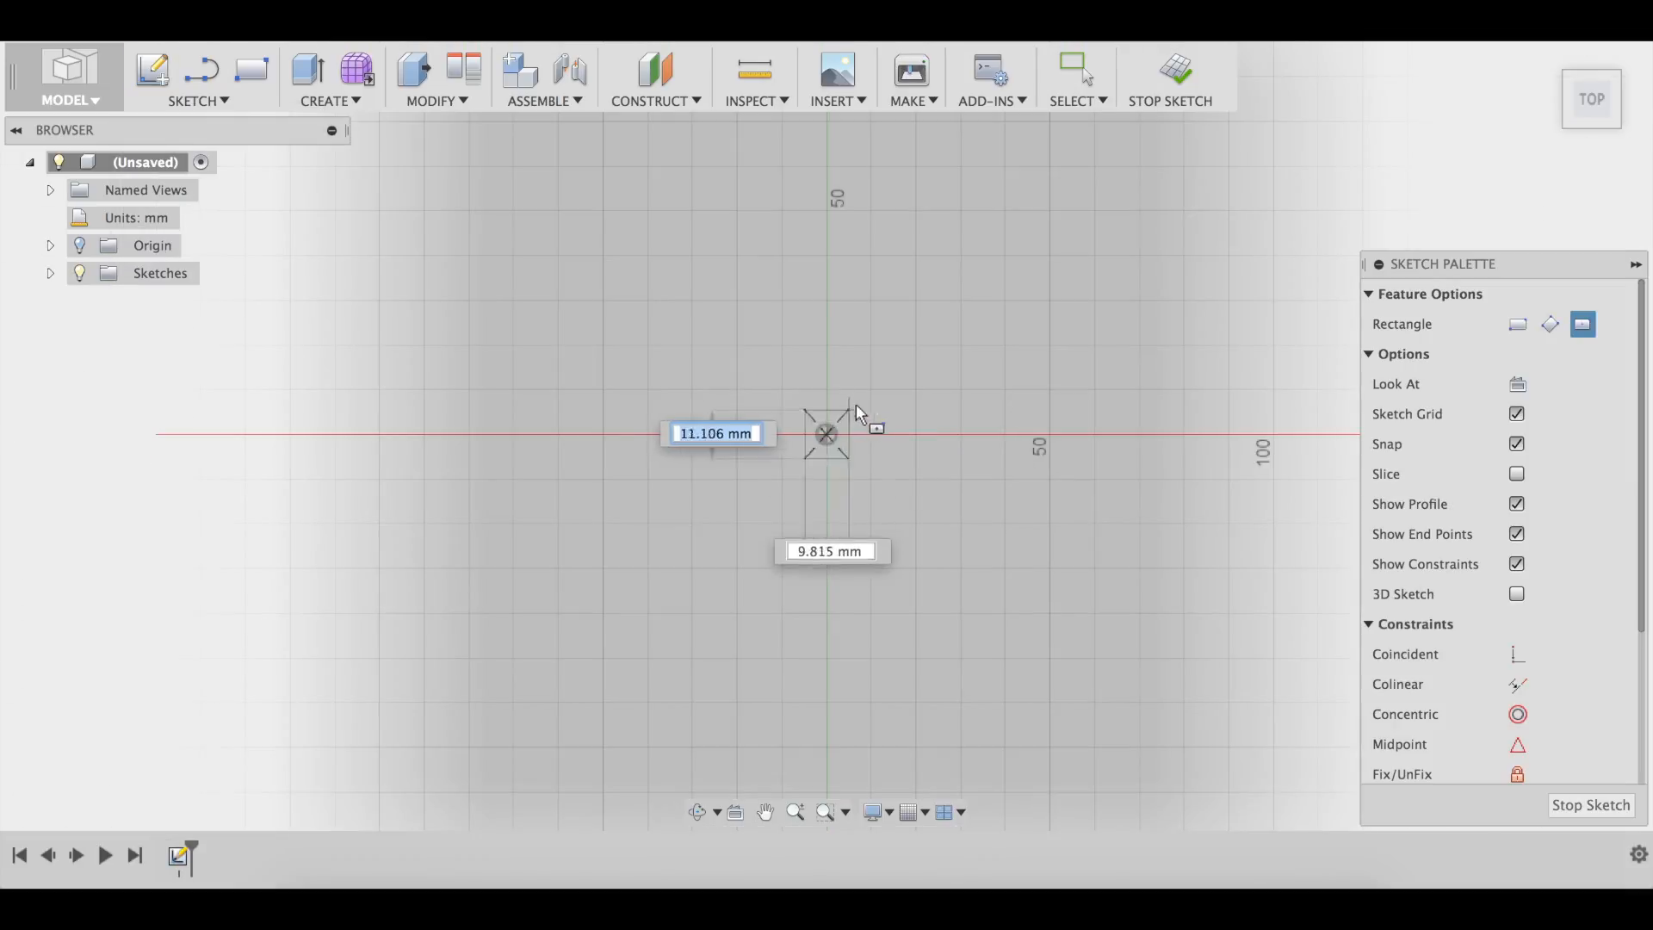
{"action": "left_click_drag", "start_coordinate": [859, 411], "coordinate": [938, 338]}
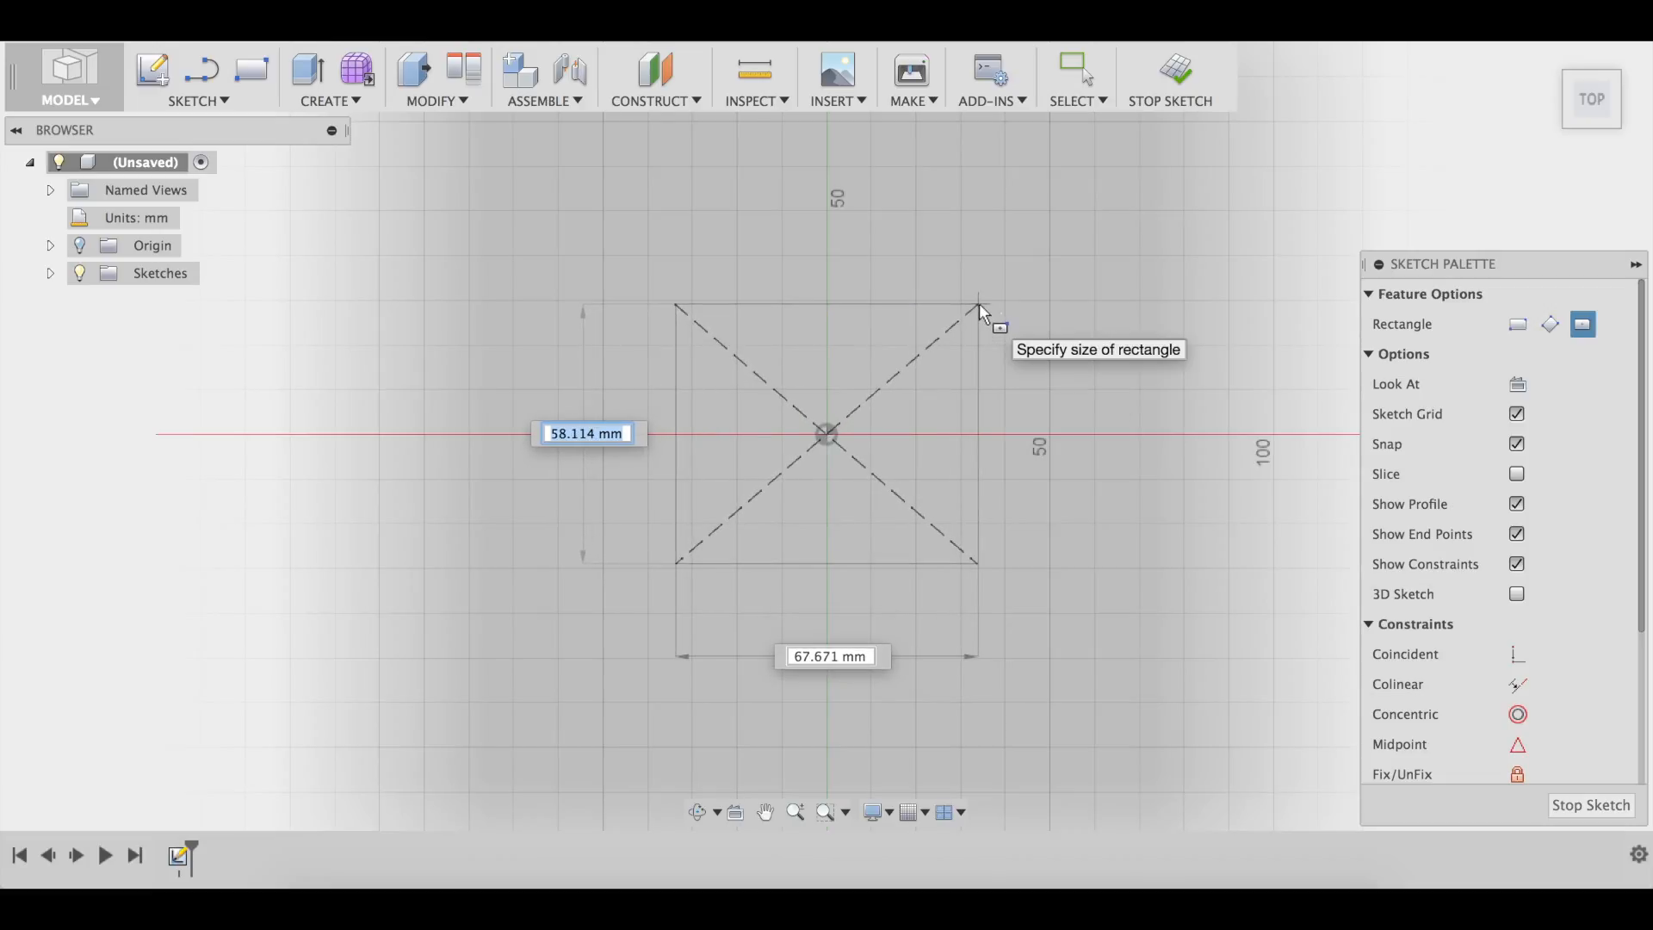
{"action": "type", "text": "21"}
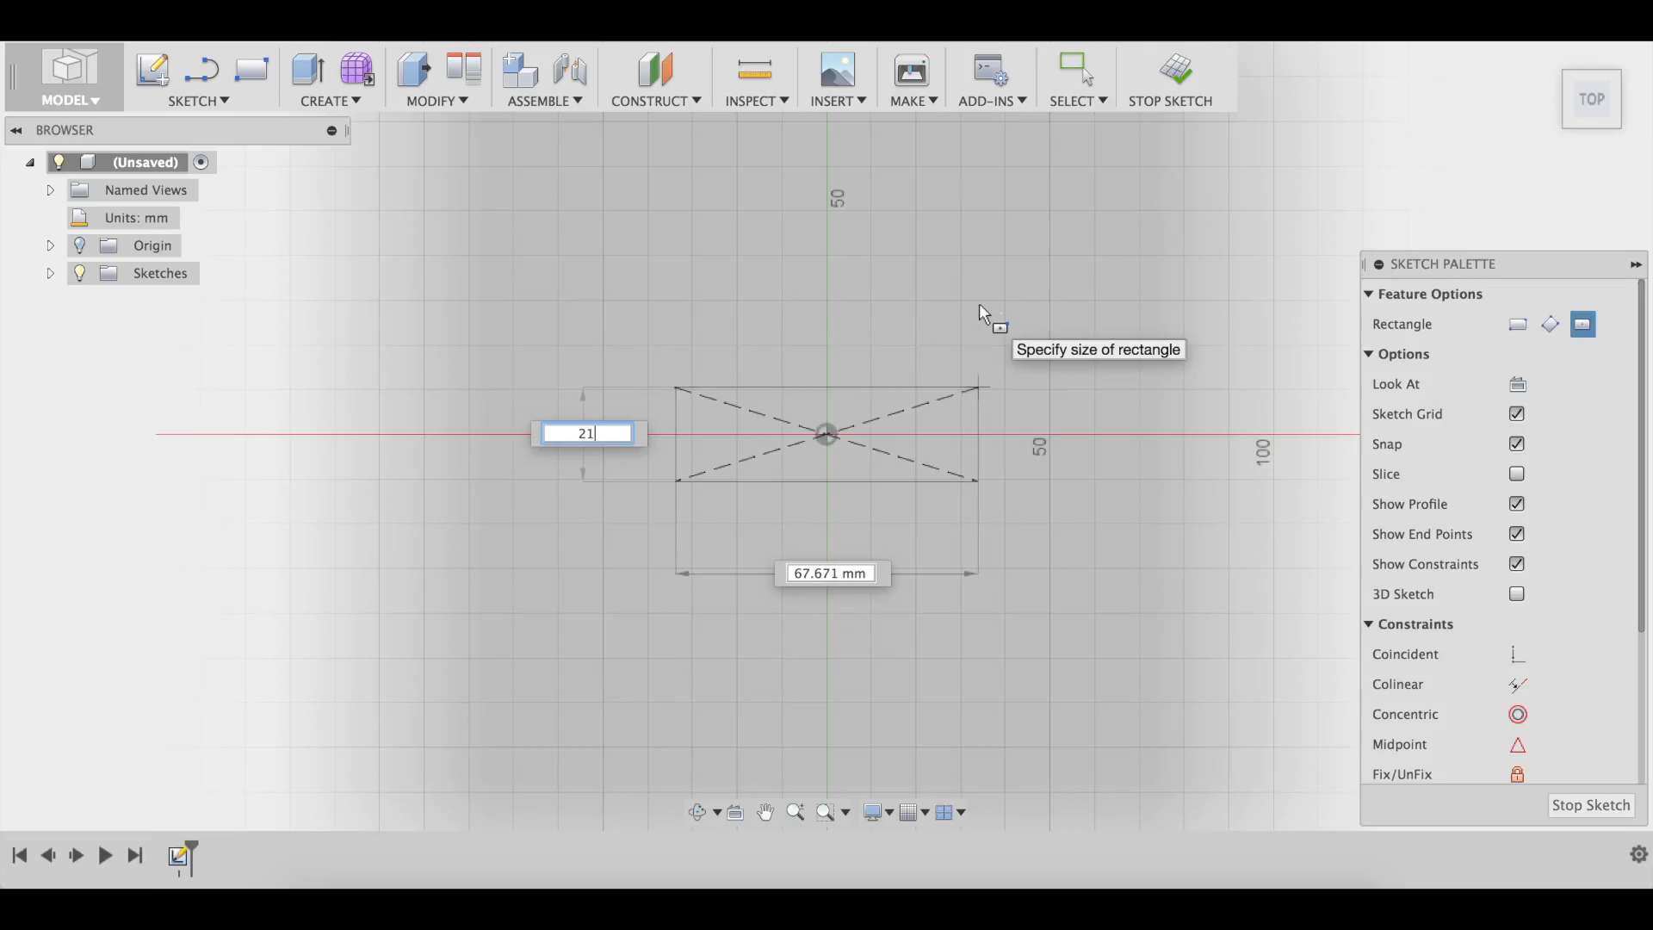
{"action": "key", "text": "Tab"}
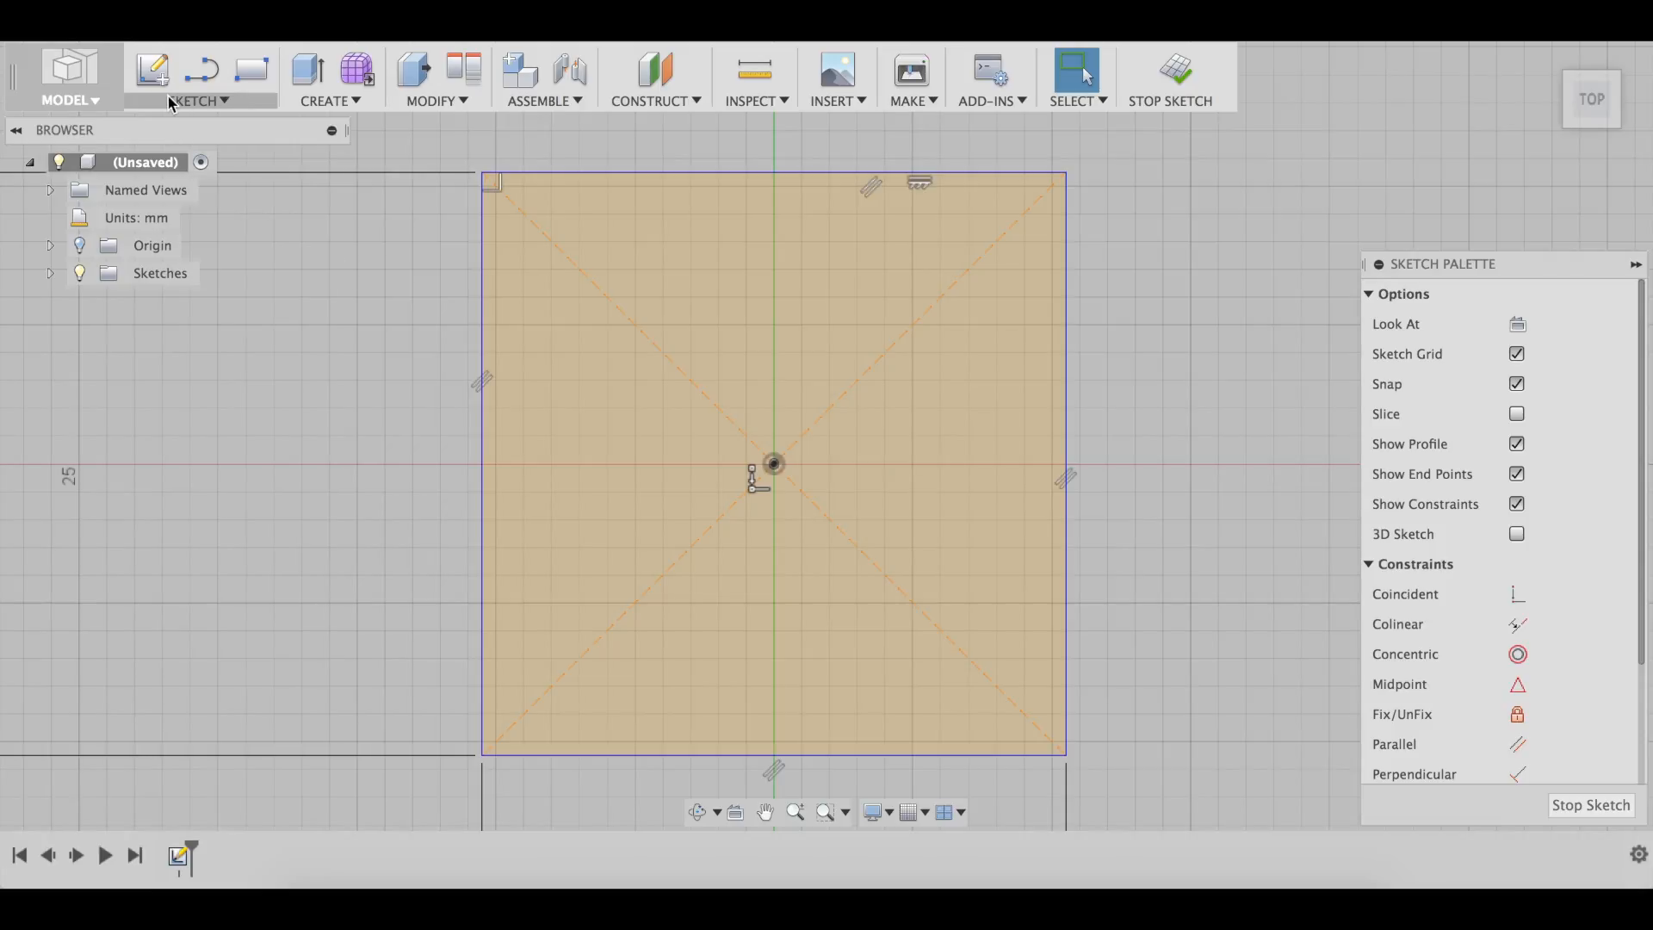
{"action": "mouse_move", "coordinate": [367, 199]}
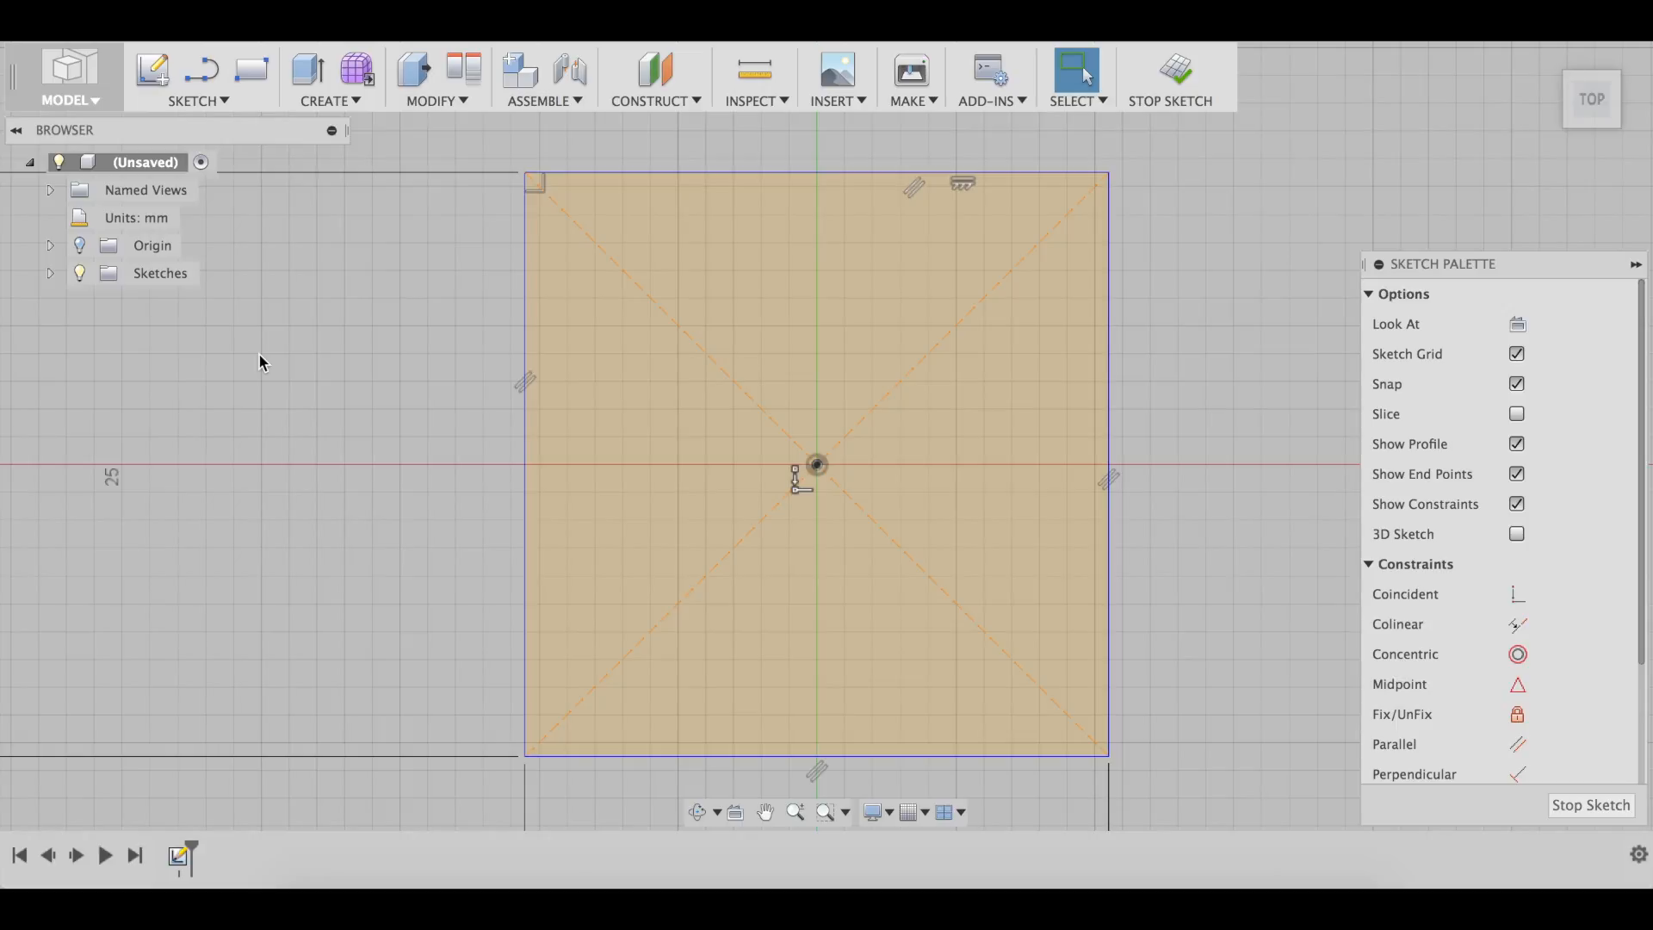
Draw a centre-diameter circle at the origin, 18.9 mm across.
{"action": "key", "text": "c"}
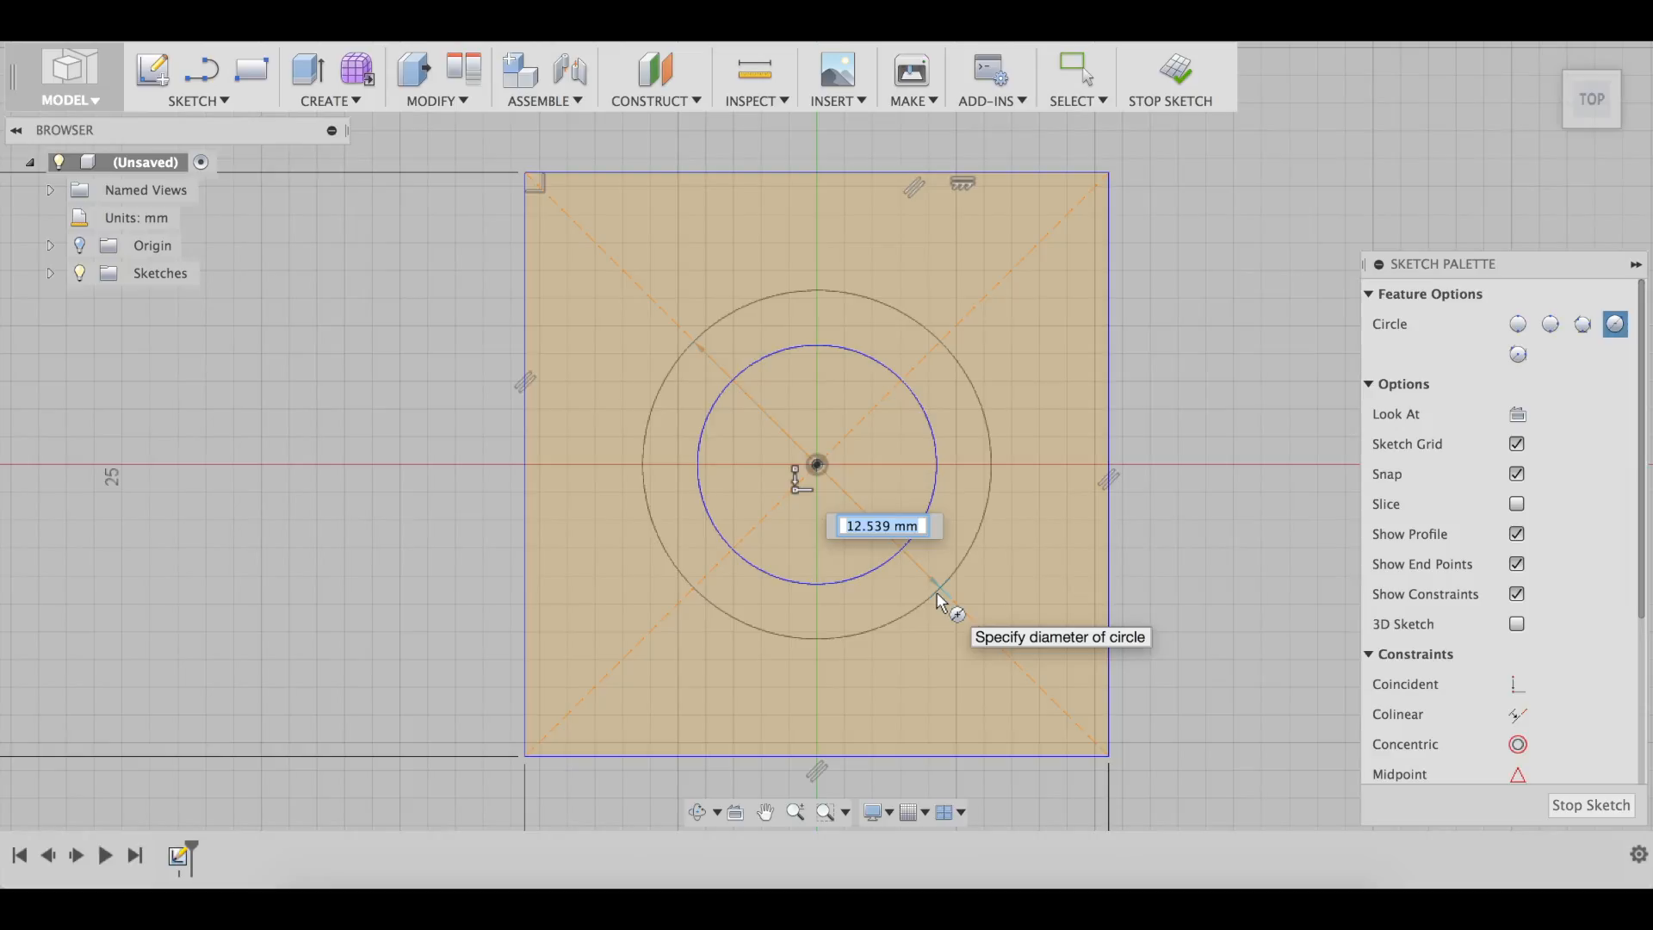
{"action": "type", "text": "18.9"}
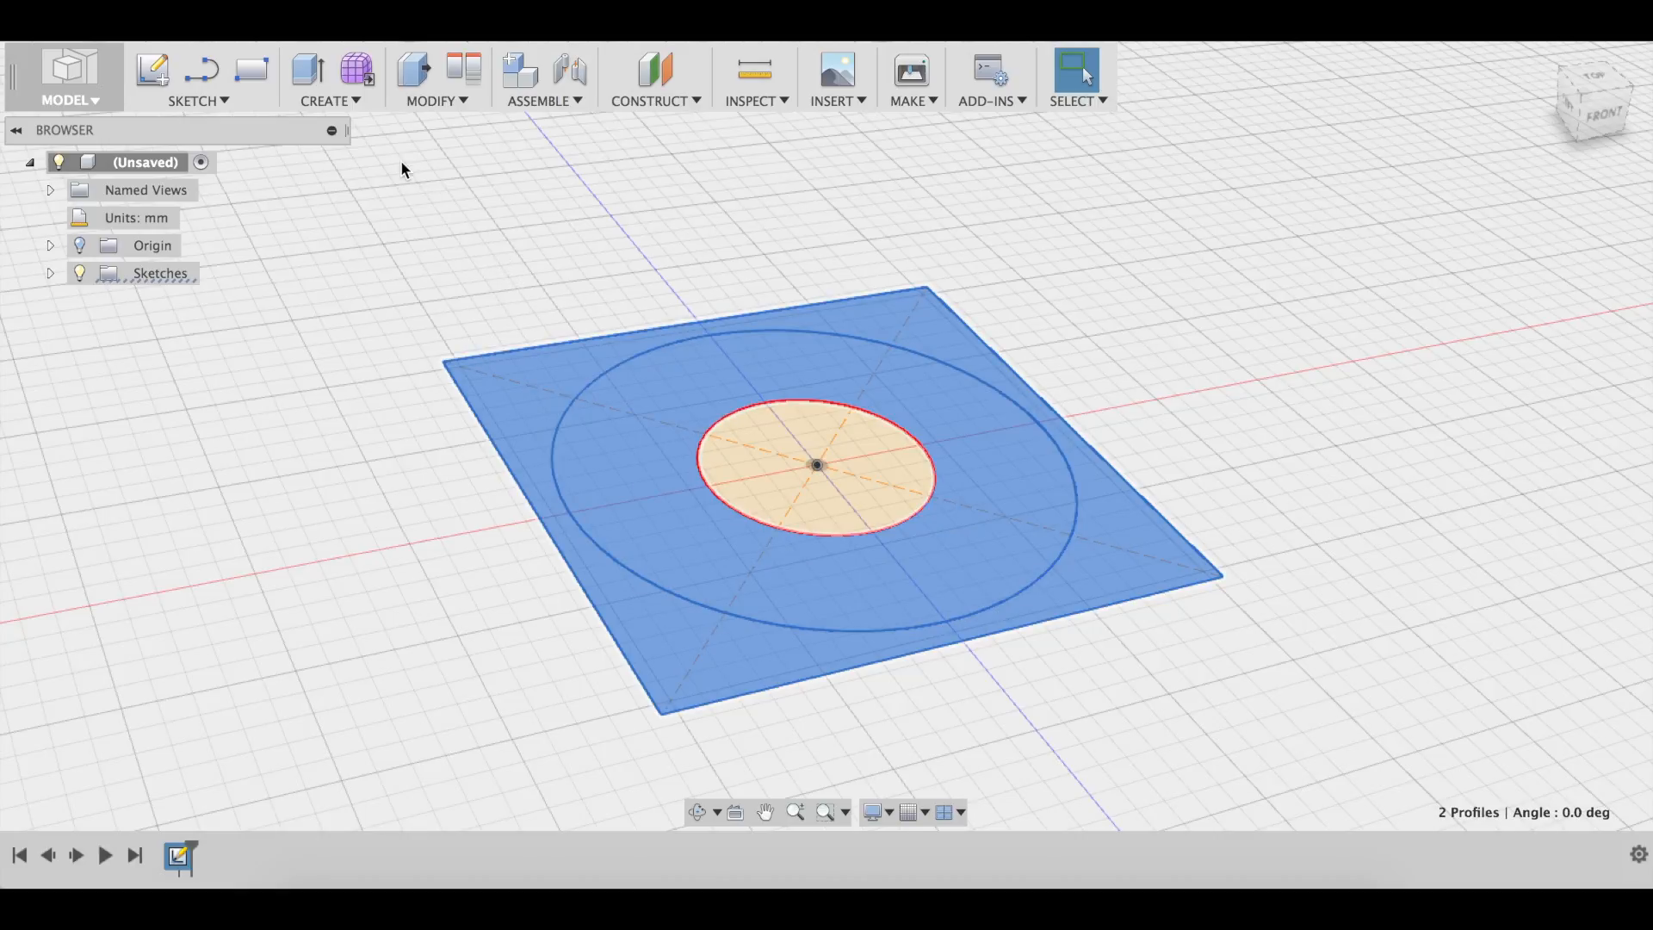
Extrude both profiles 10 mm into a block with a central hole.
{"action": "key", "text": "e"}
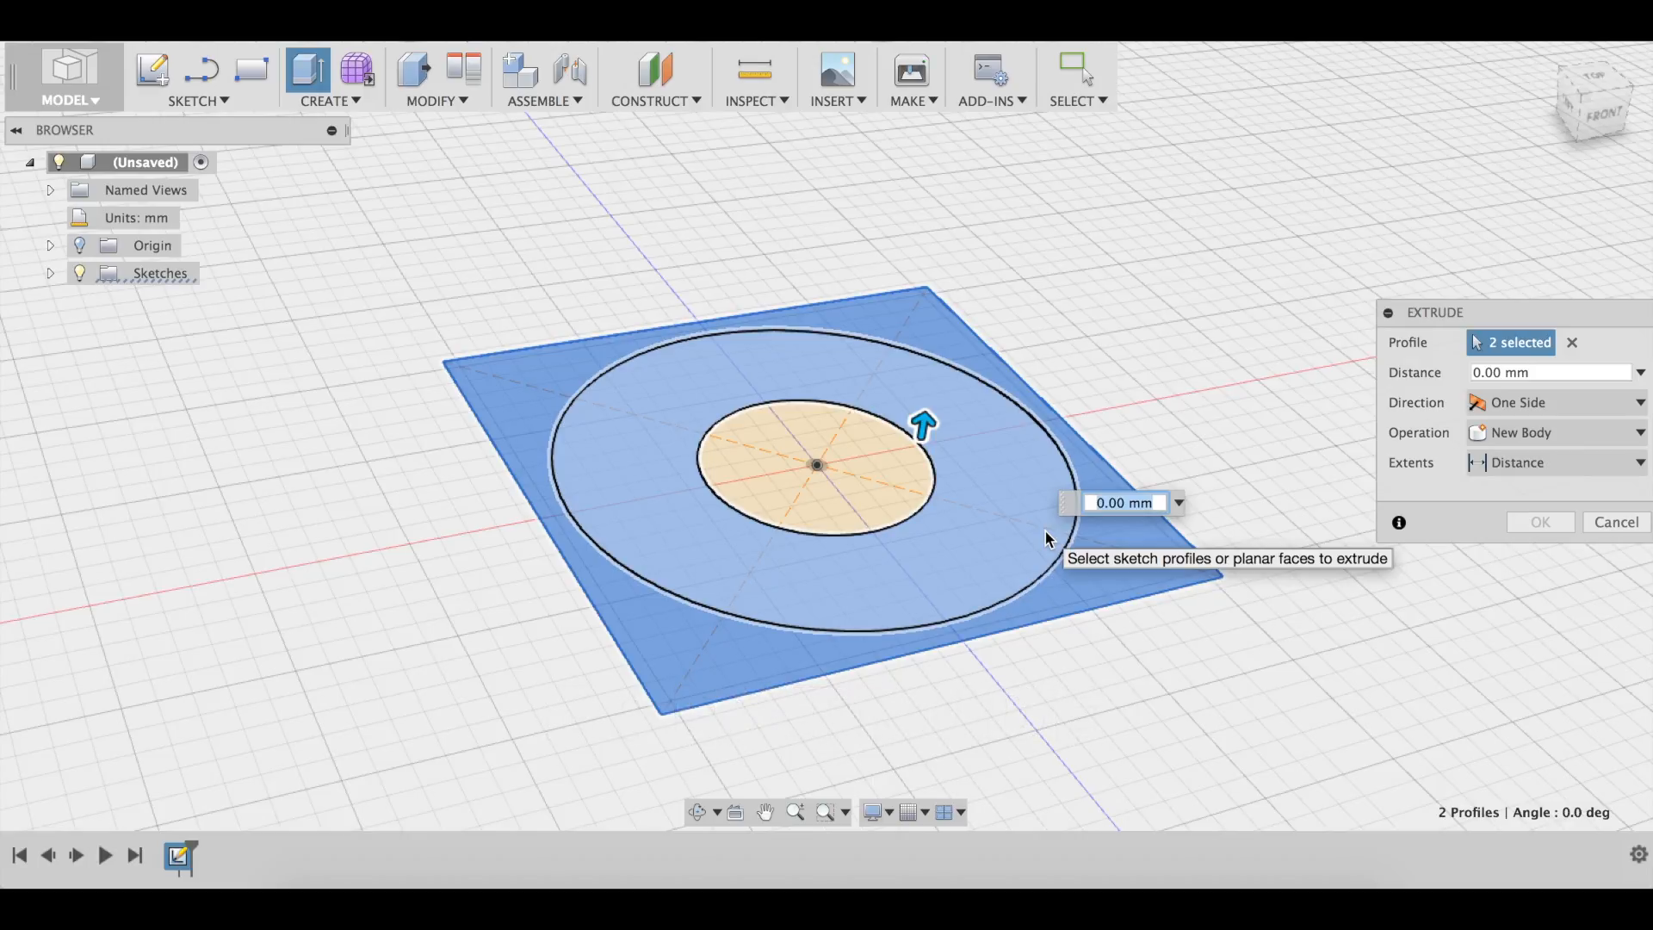
{"action": "type", "text": "10"}
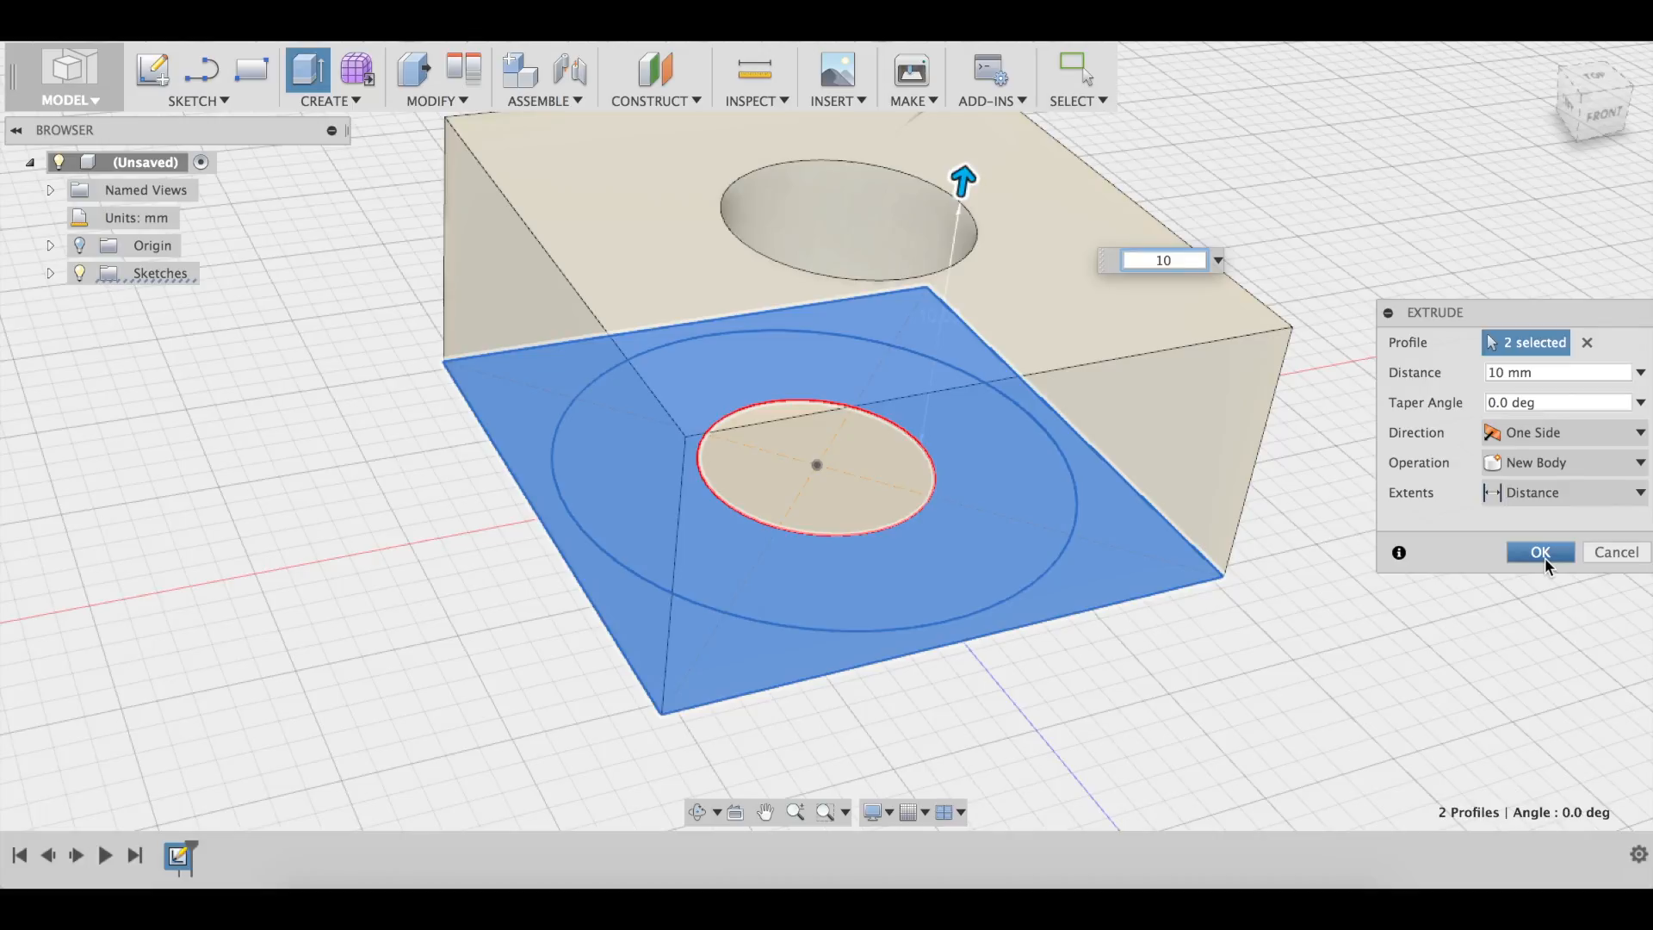
{"action": "left_click", "coordinate": [1539, 551]}
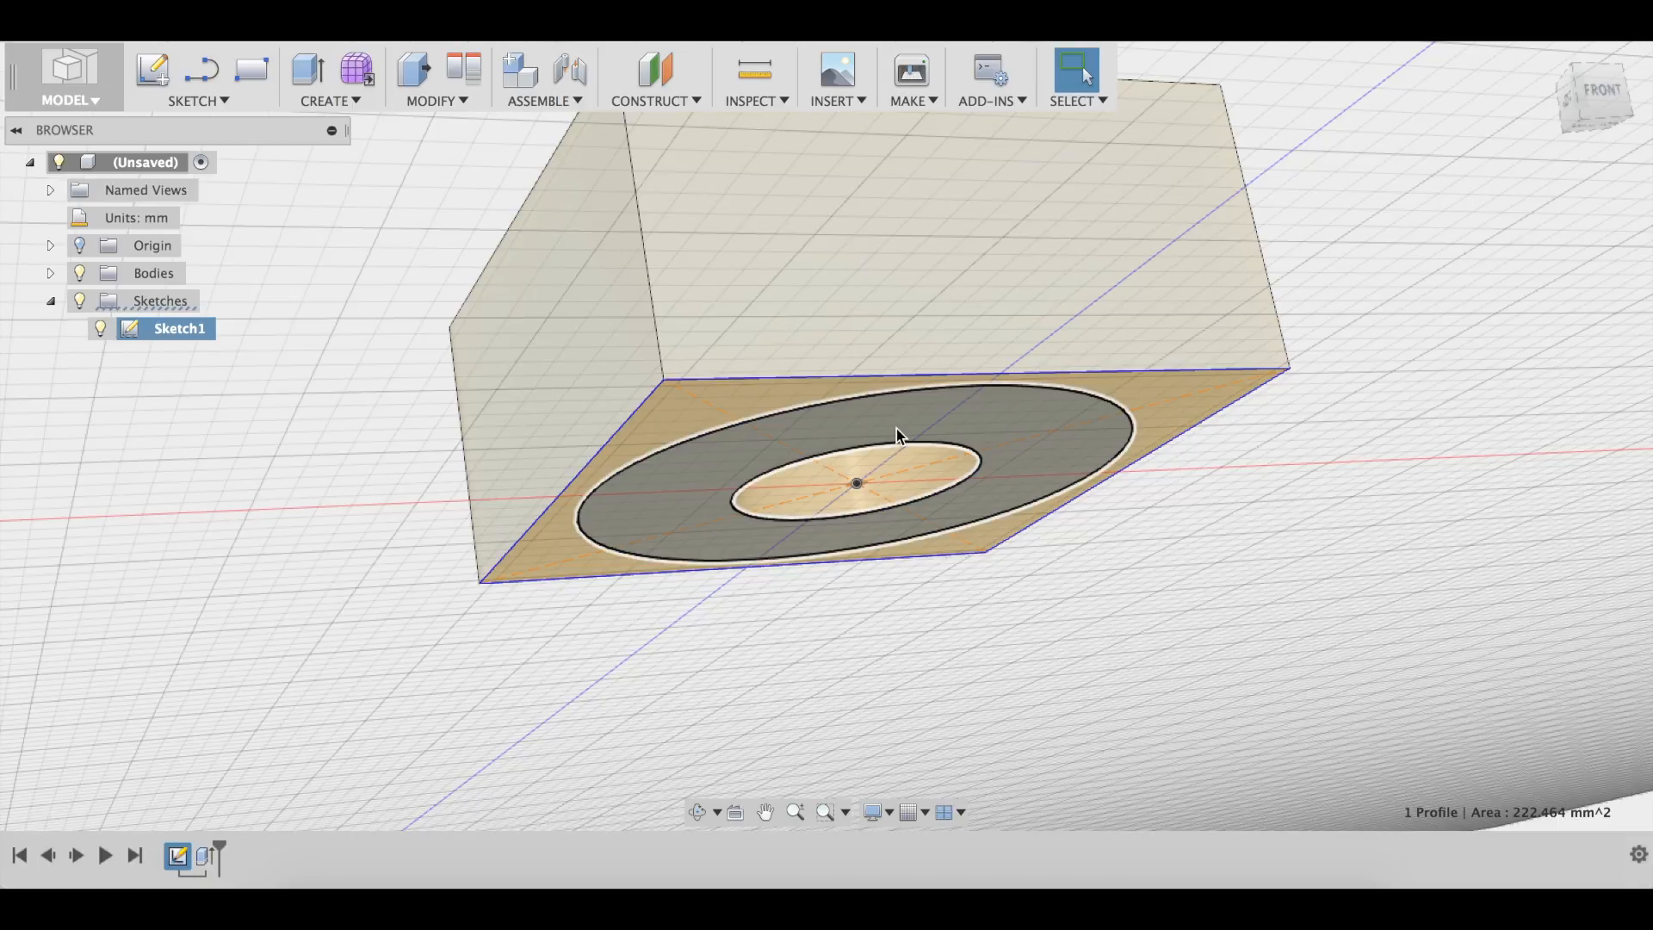
View the block squarely from its front face.
{"action": "left_click", "coordinate": [303, 69]}
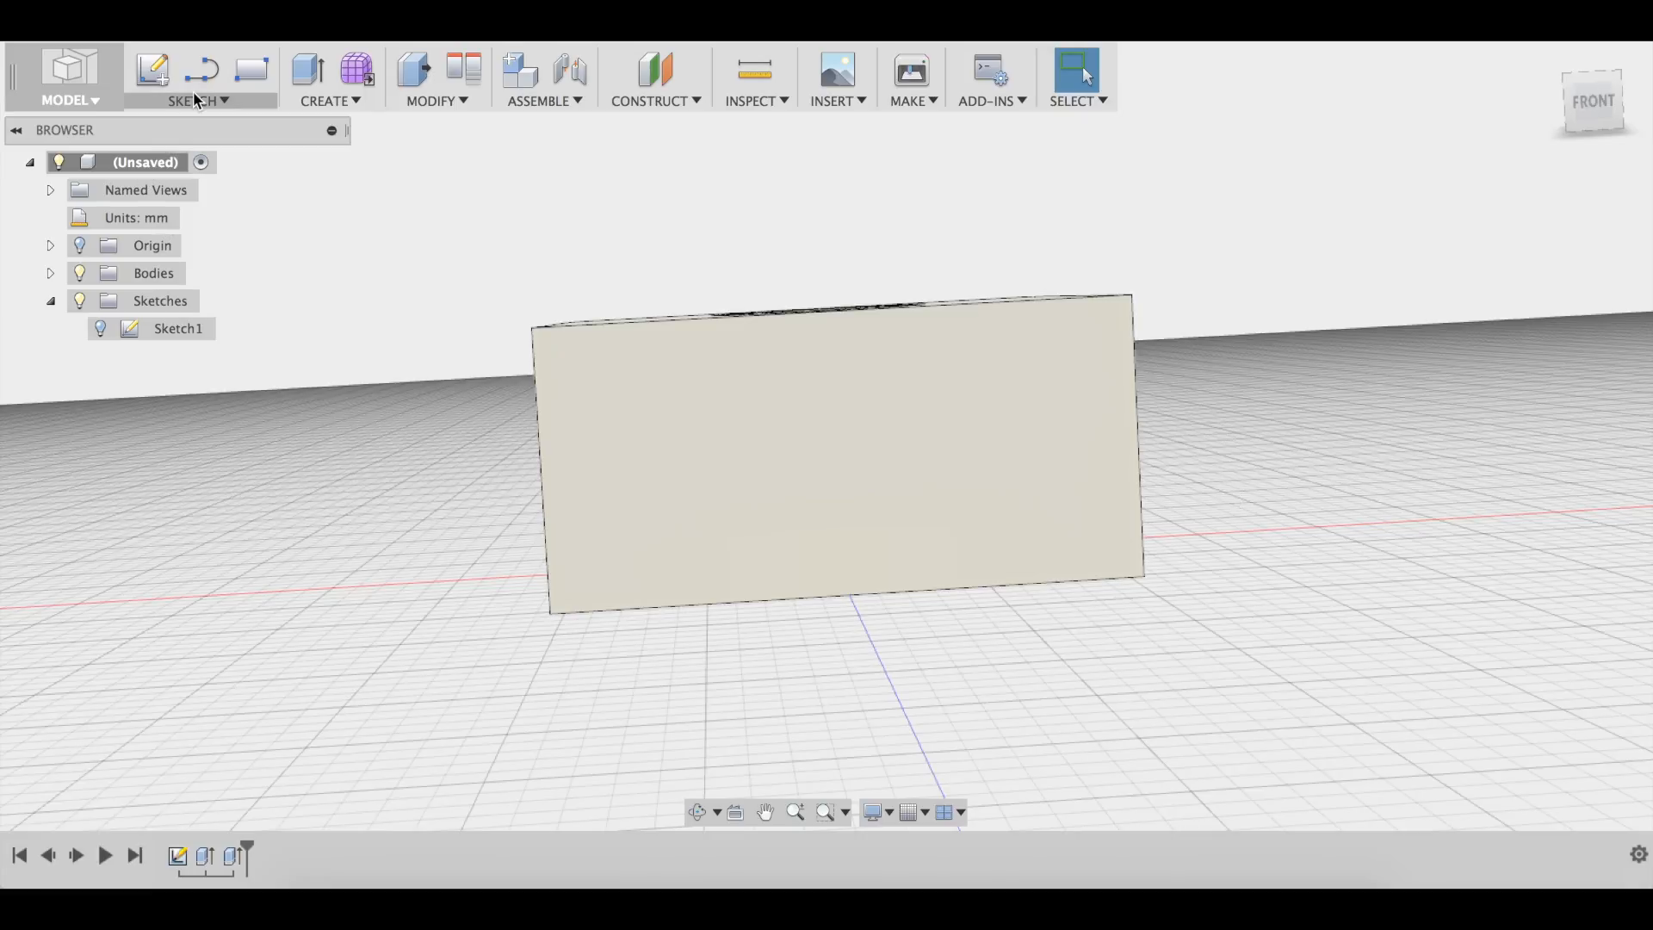
Start a sketch on the block's front face and draw corner-to-corner diagonals.
{"action": "left_click", "coordinate": [155, 67]}
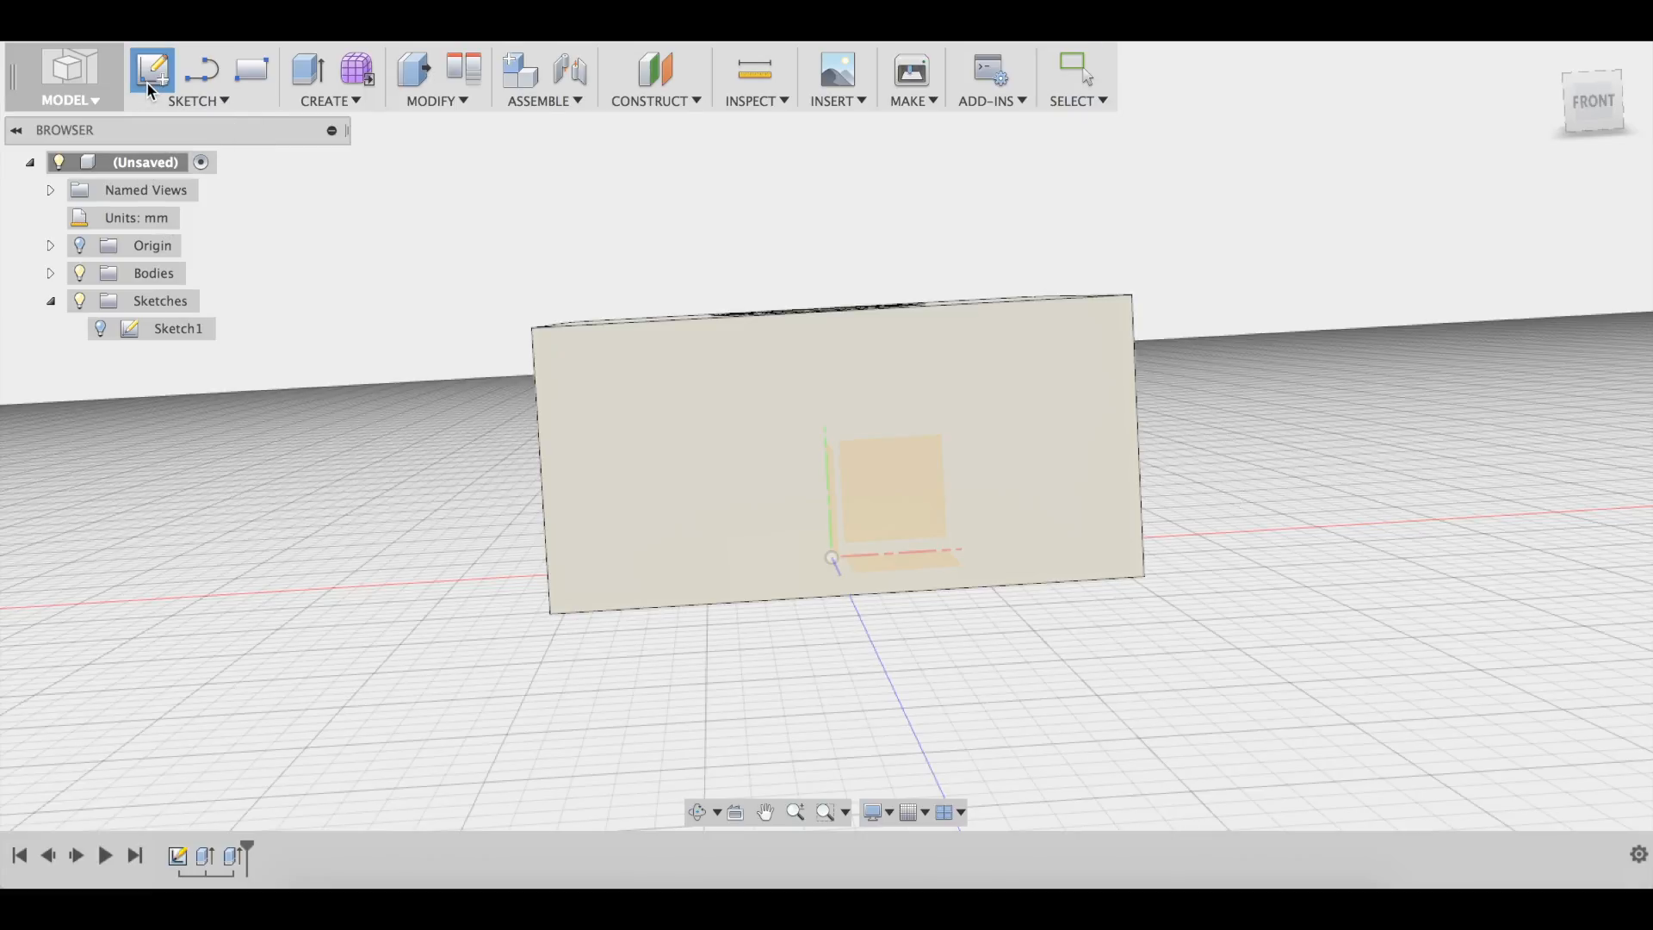
{"action": "left_click", "coordinate": [150, 71]}
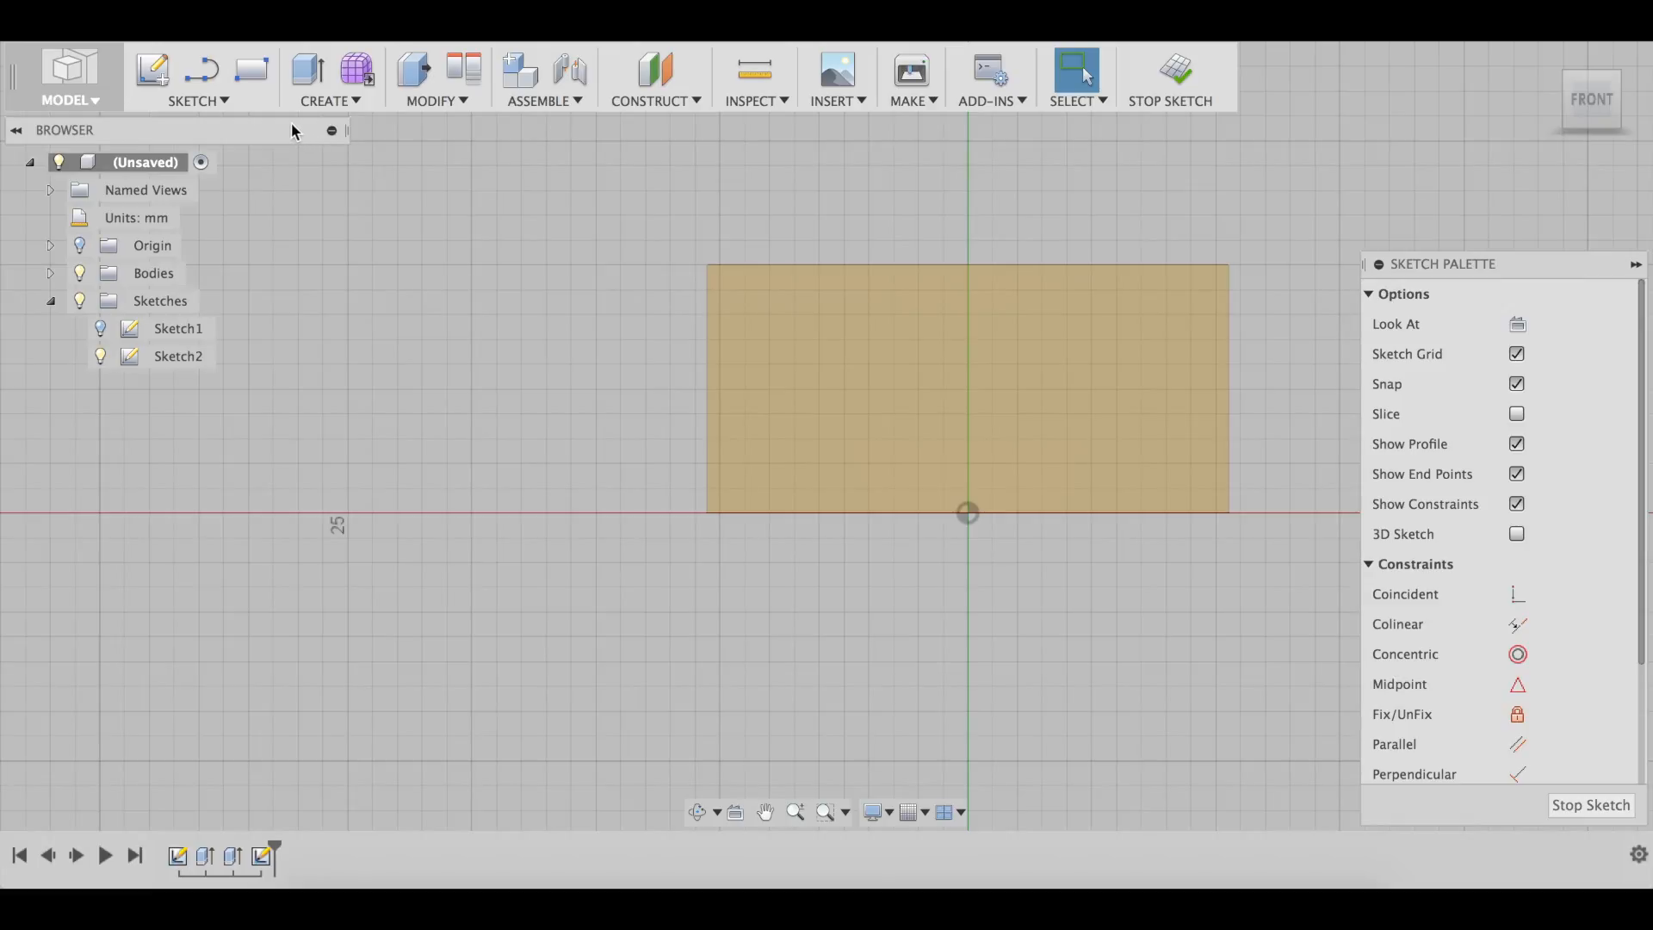
{"action": "key", "text": "l"}
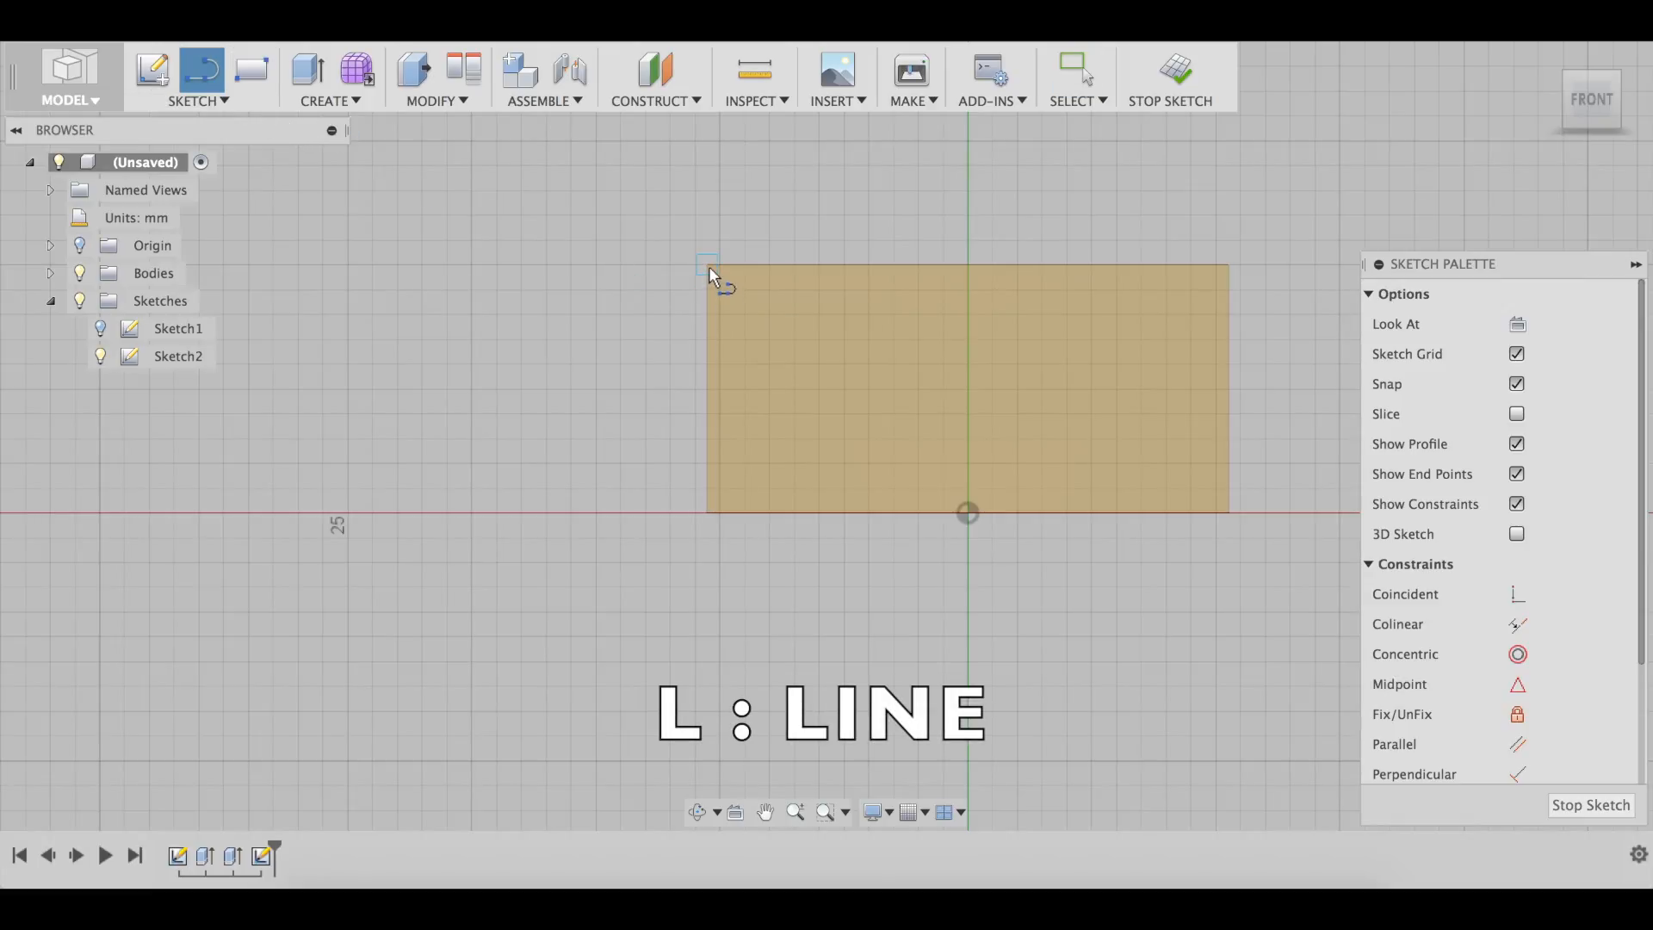
{"action": "left_click_drag", "start_coordinate": [709, 265], "coordinate": [1217, 487]}
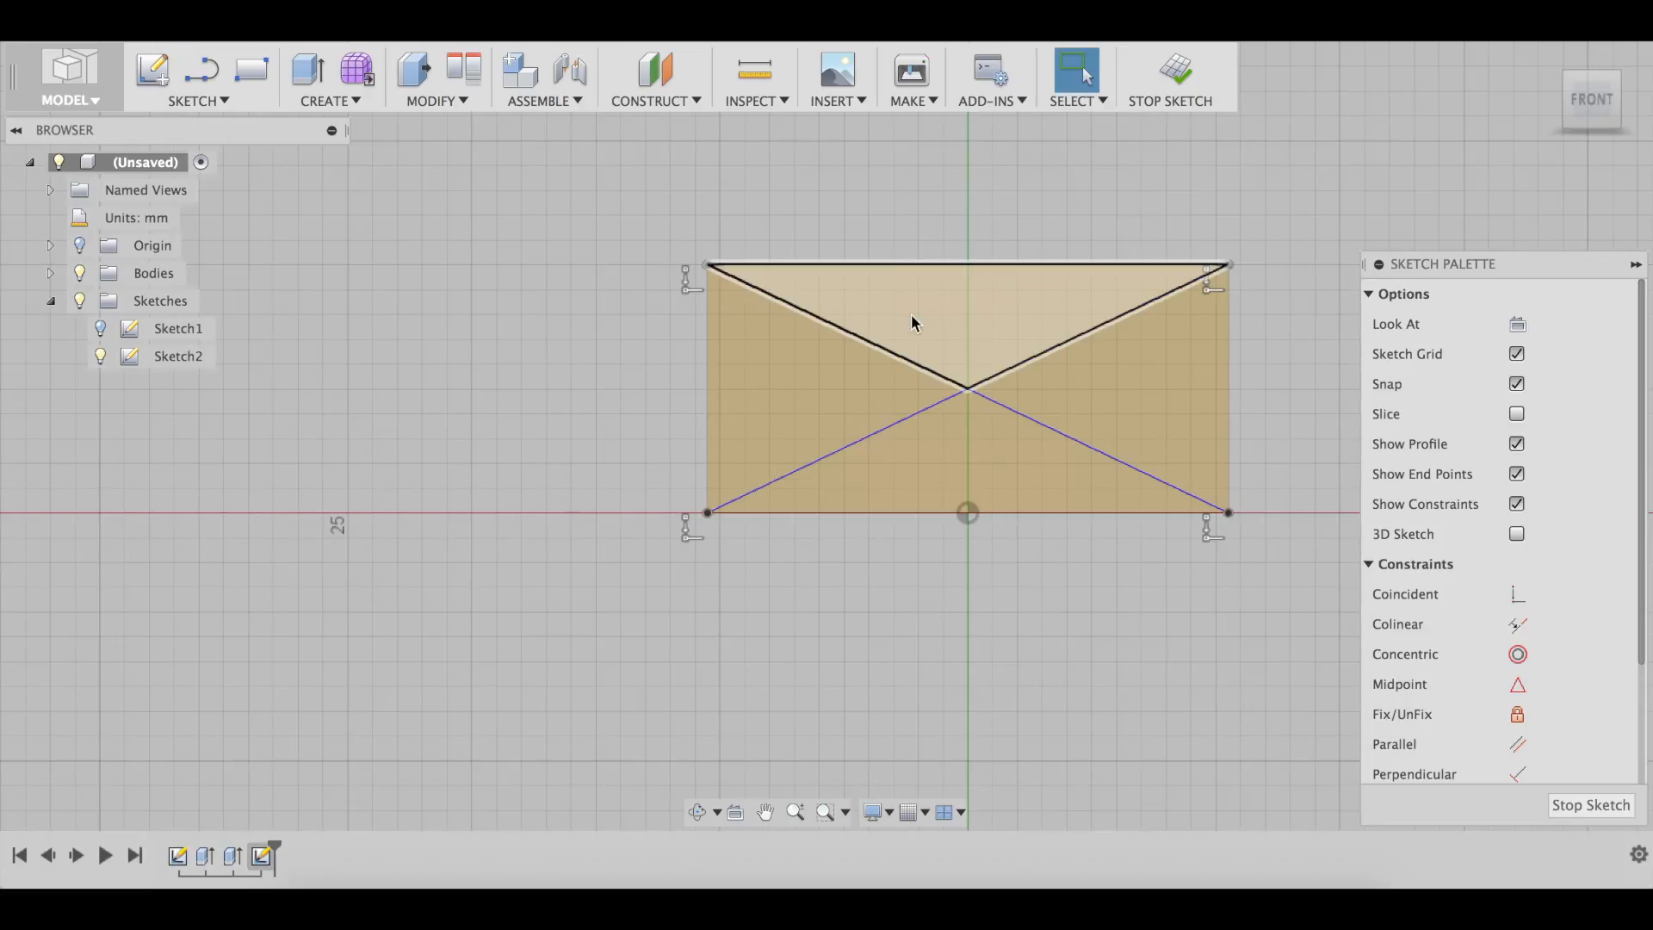
Turn the diagonal lines into dashed construction geometry.
{"action": "left_click", "coordinate": [1000, 367]}
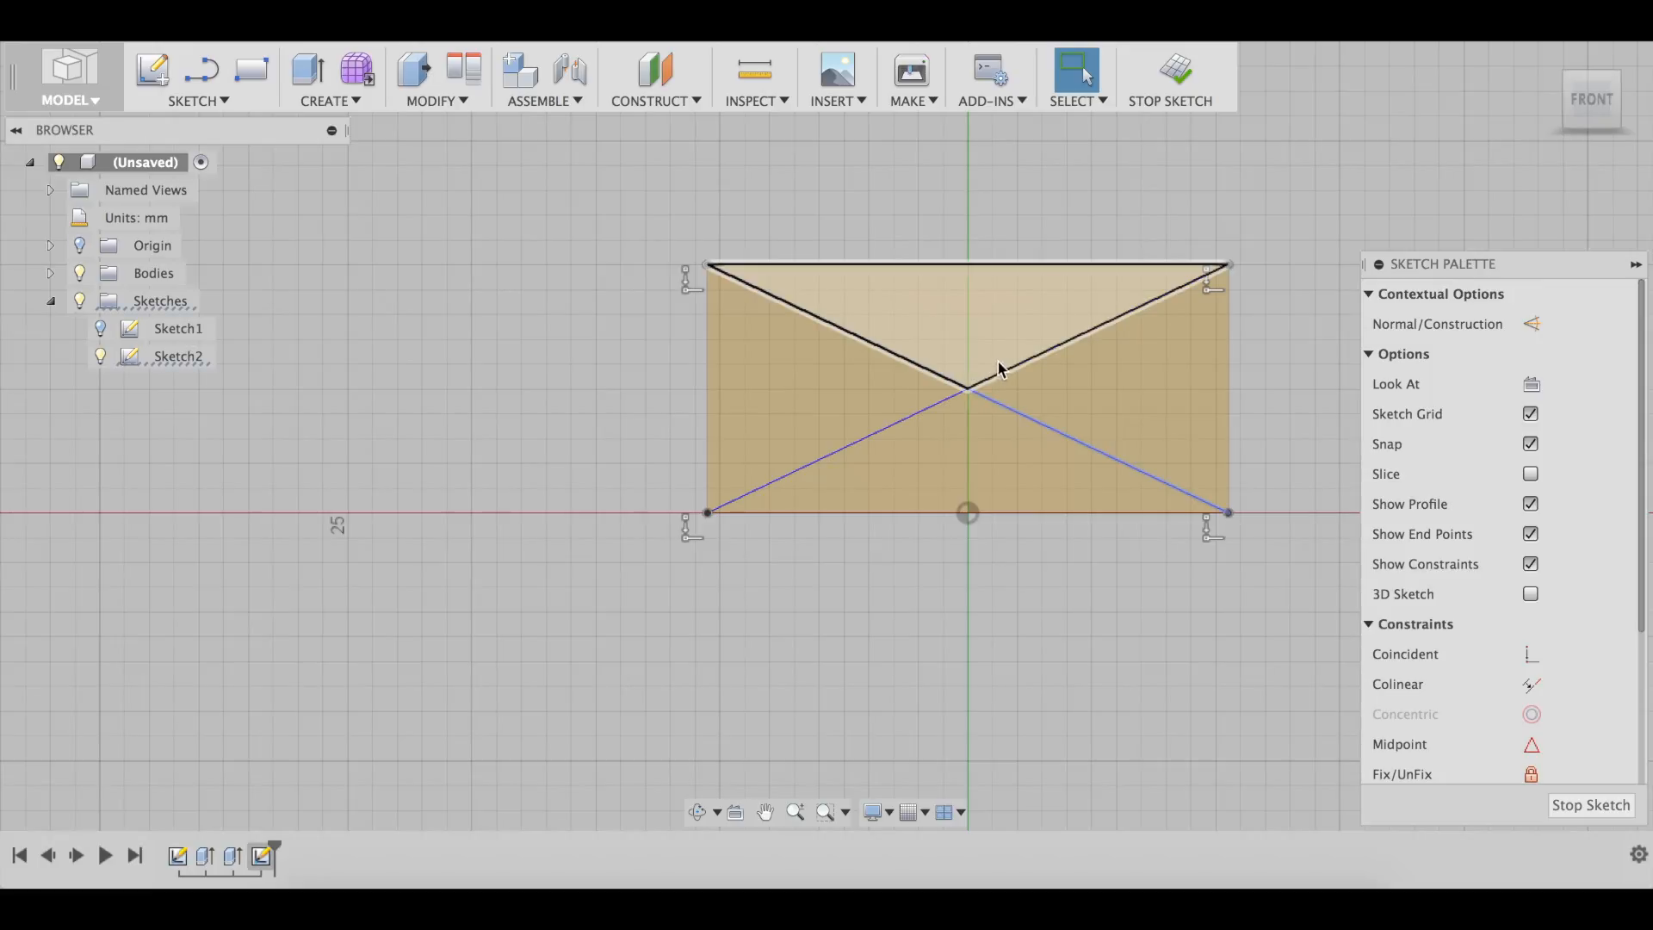
{"action": "right_click", "coordinate": [999, 368]}
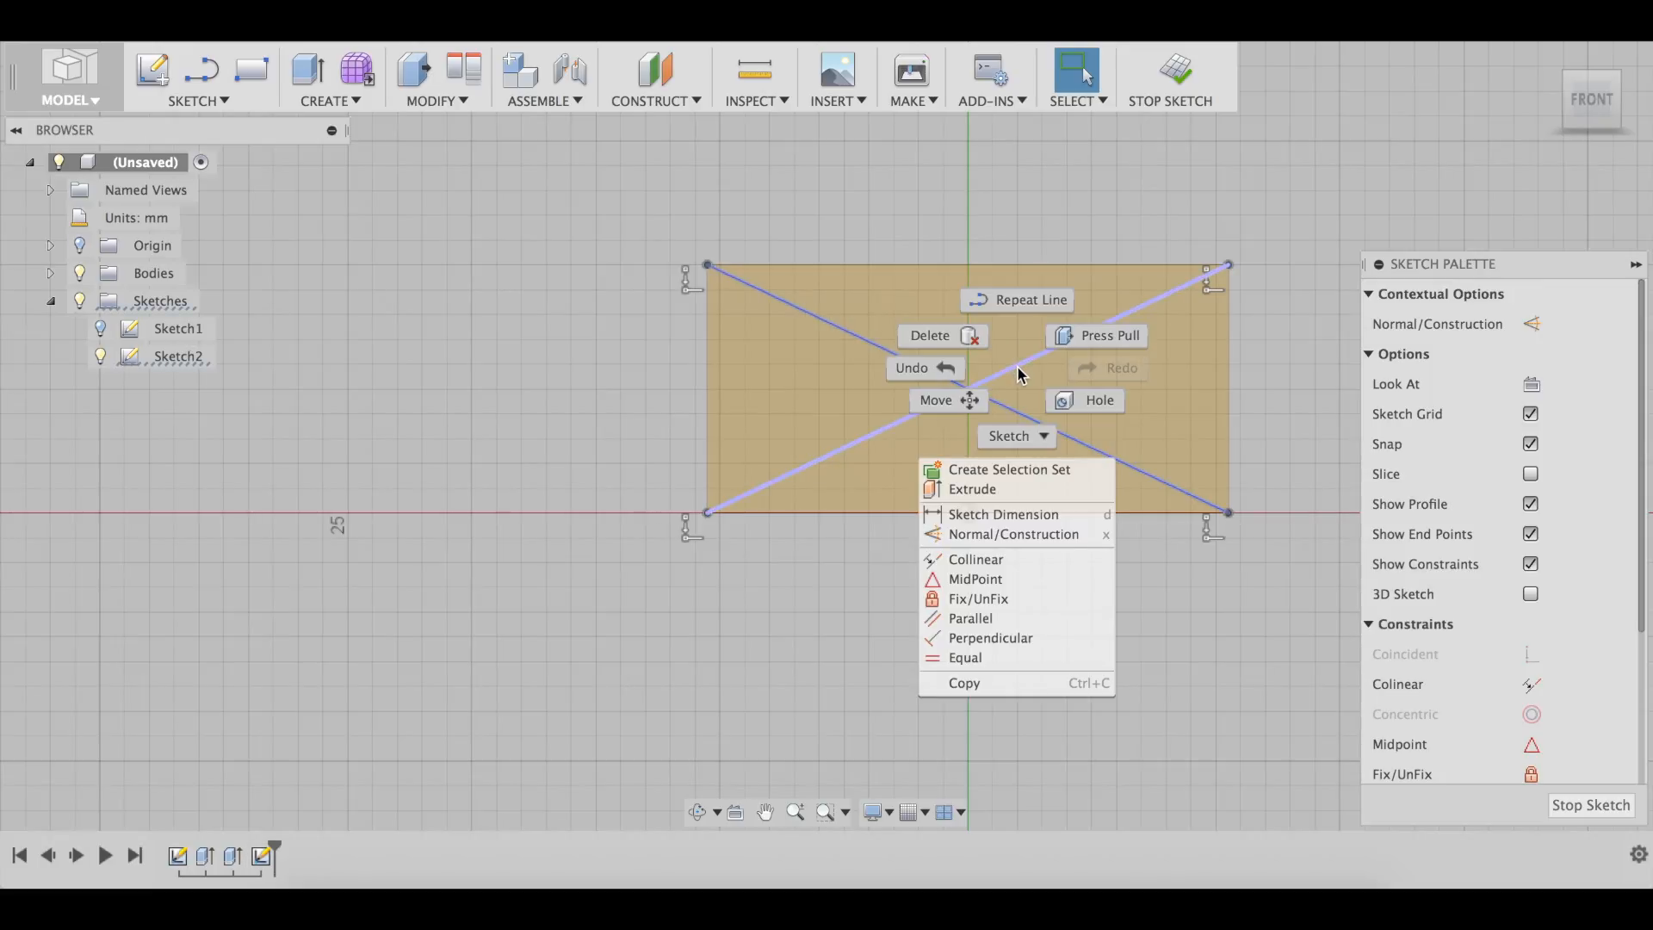
{"action": "key", "text": "x"}
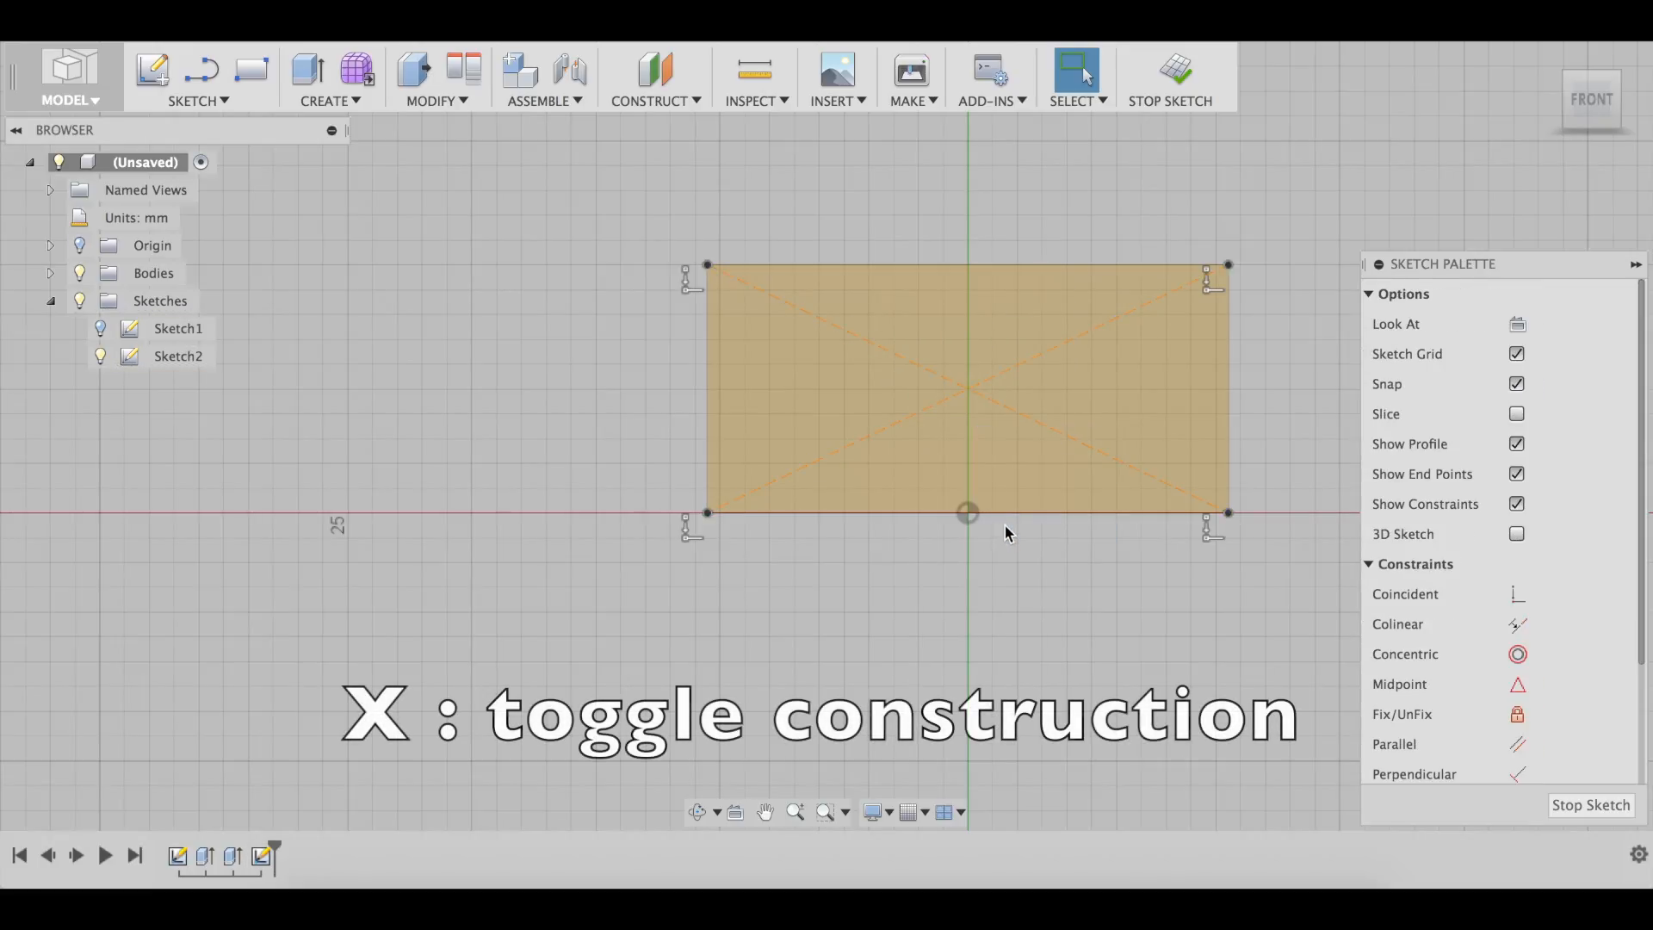
{"action": "left_click", "coordinate": [967, 396]}
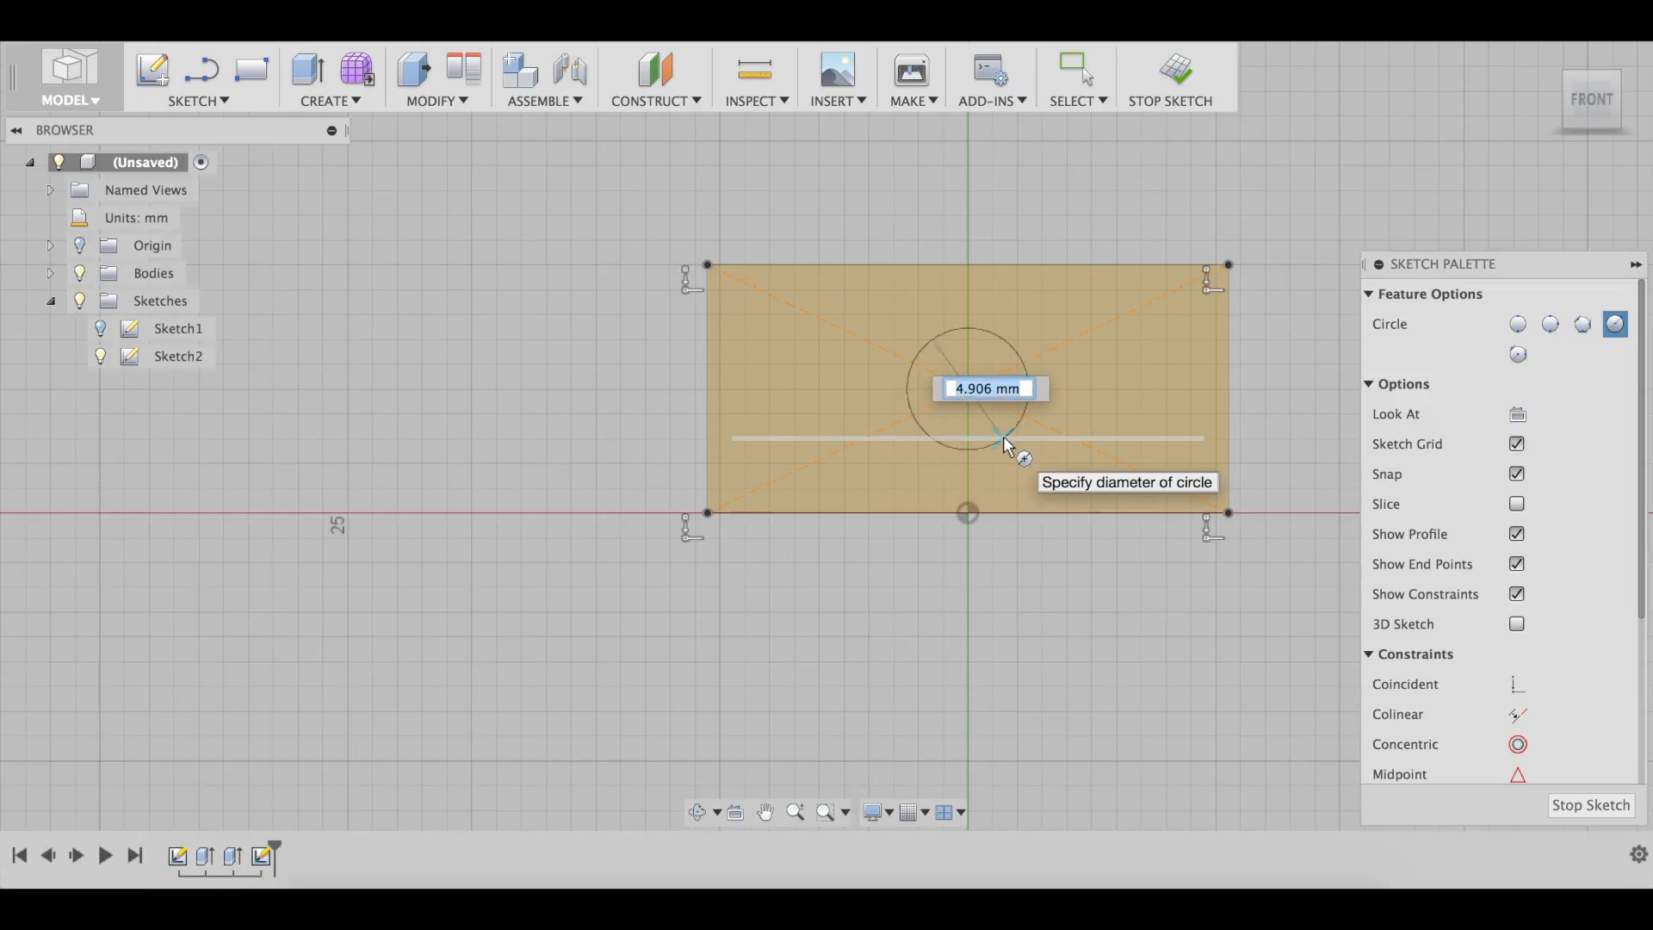
Draw a 6 mm circle at the diagonals' crossing, then change its diameter to 7 mm.
{"action": "type", "text": "6"}
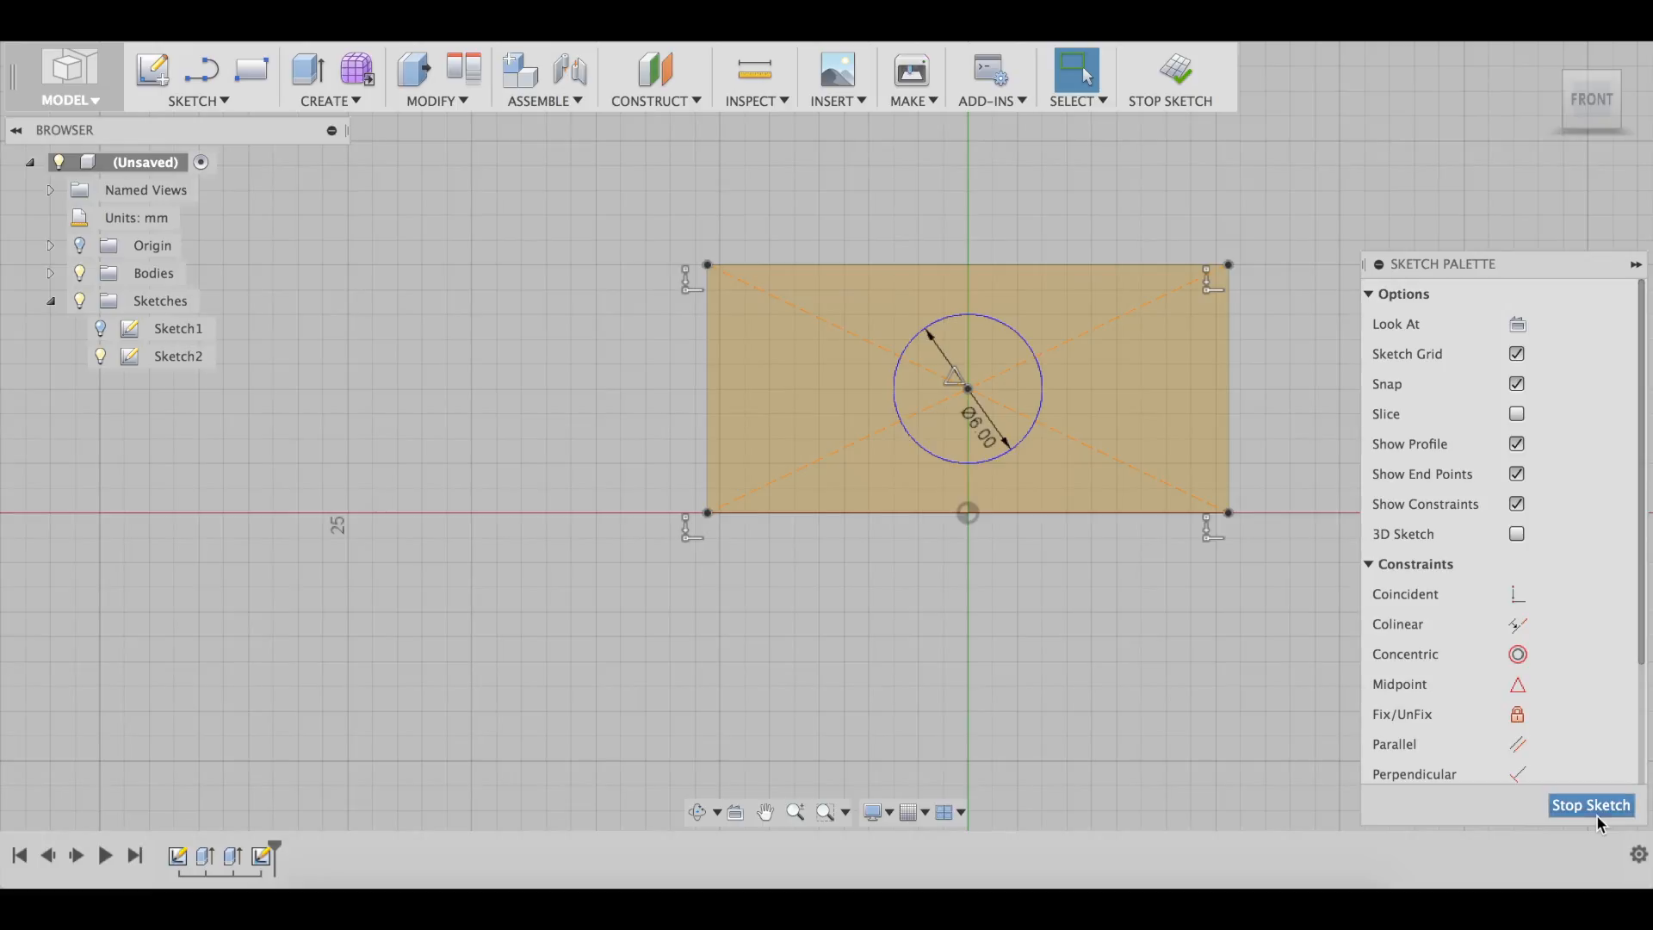
{"action": "left_click", "coordinate": [1590, 806]}
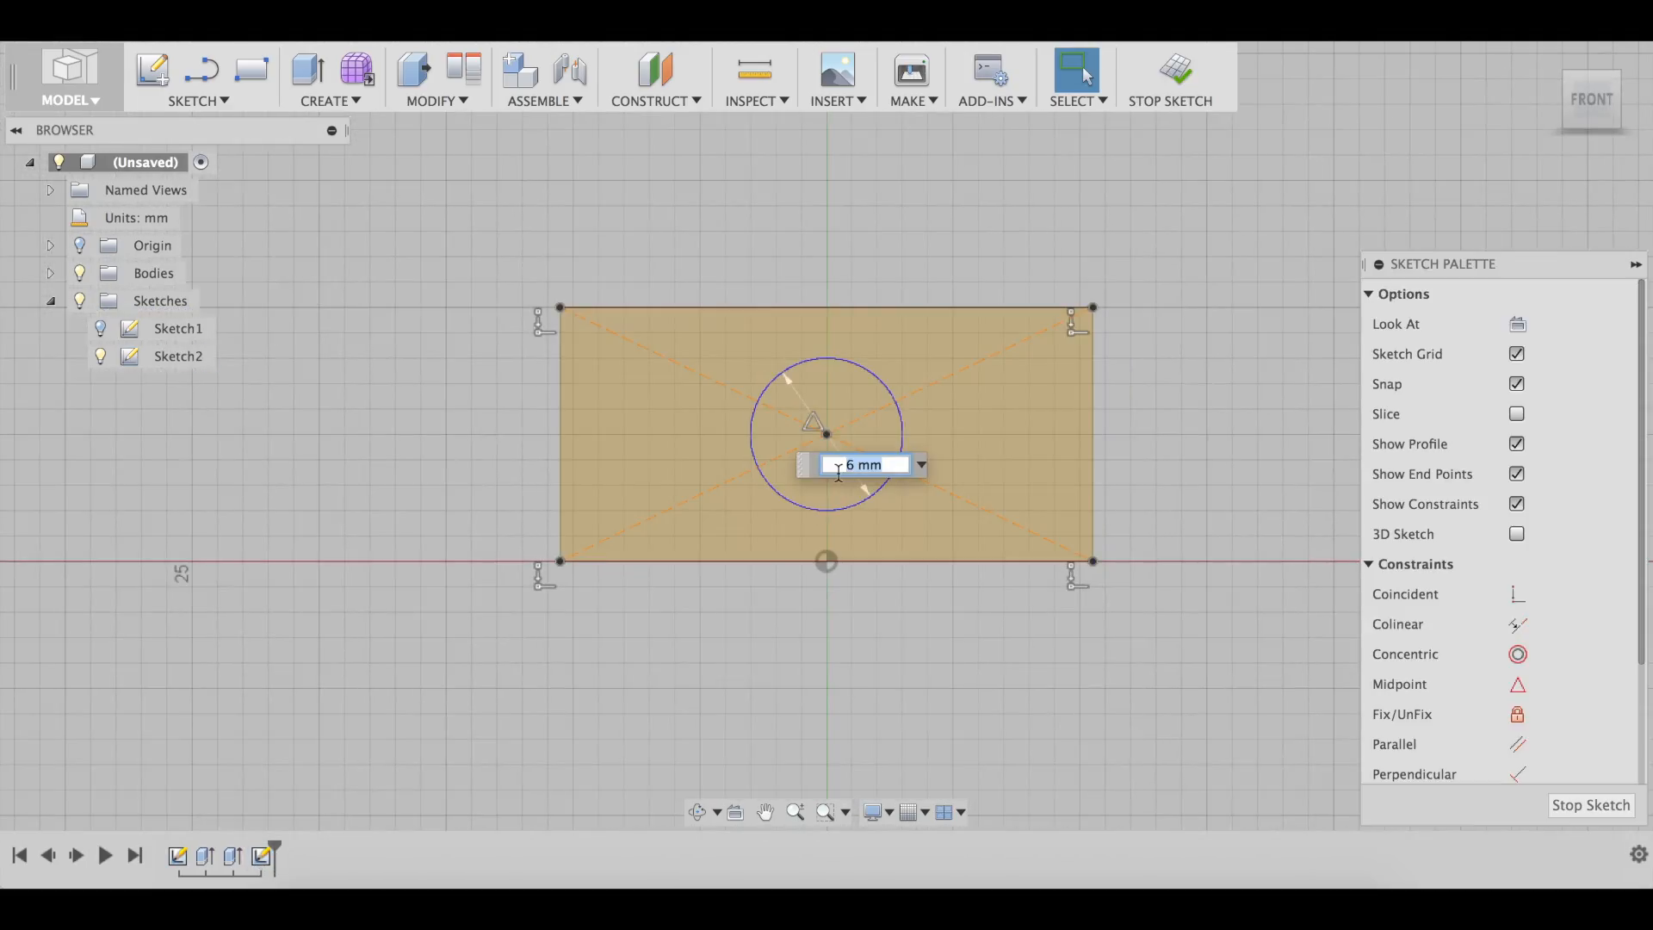
{"action": "type", "text": "7"}
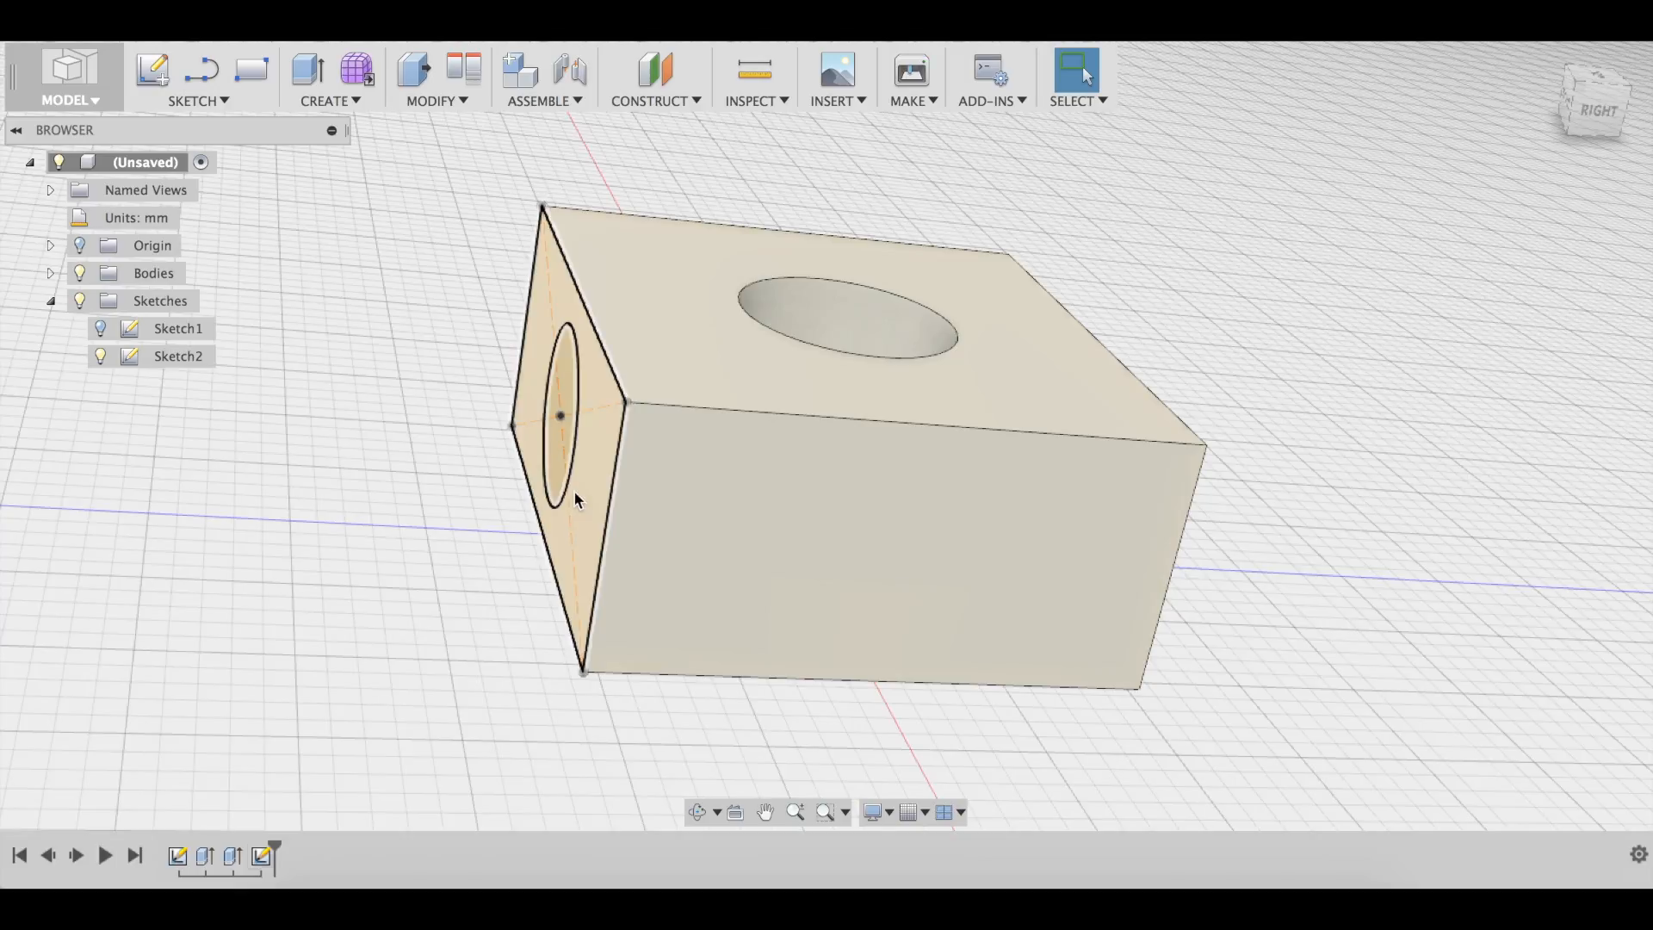
Extrude the circle profile 6 mm outward into a cylindrical peg.
{"action": "left_click", "coordinate": [558, 441]}
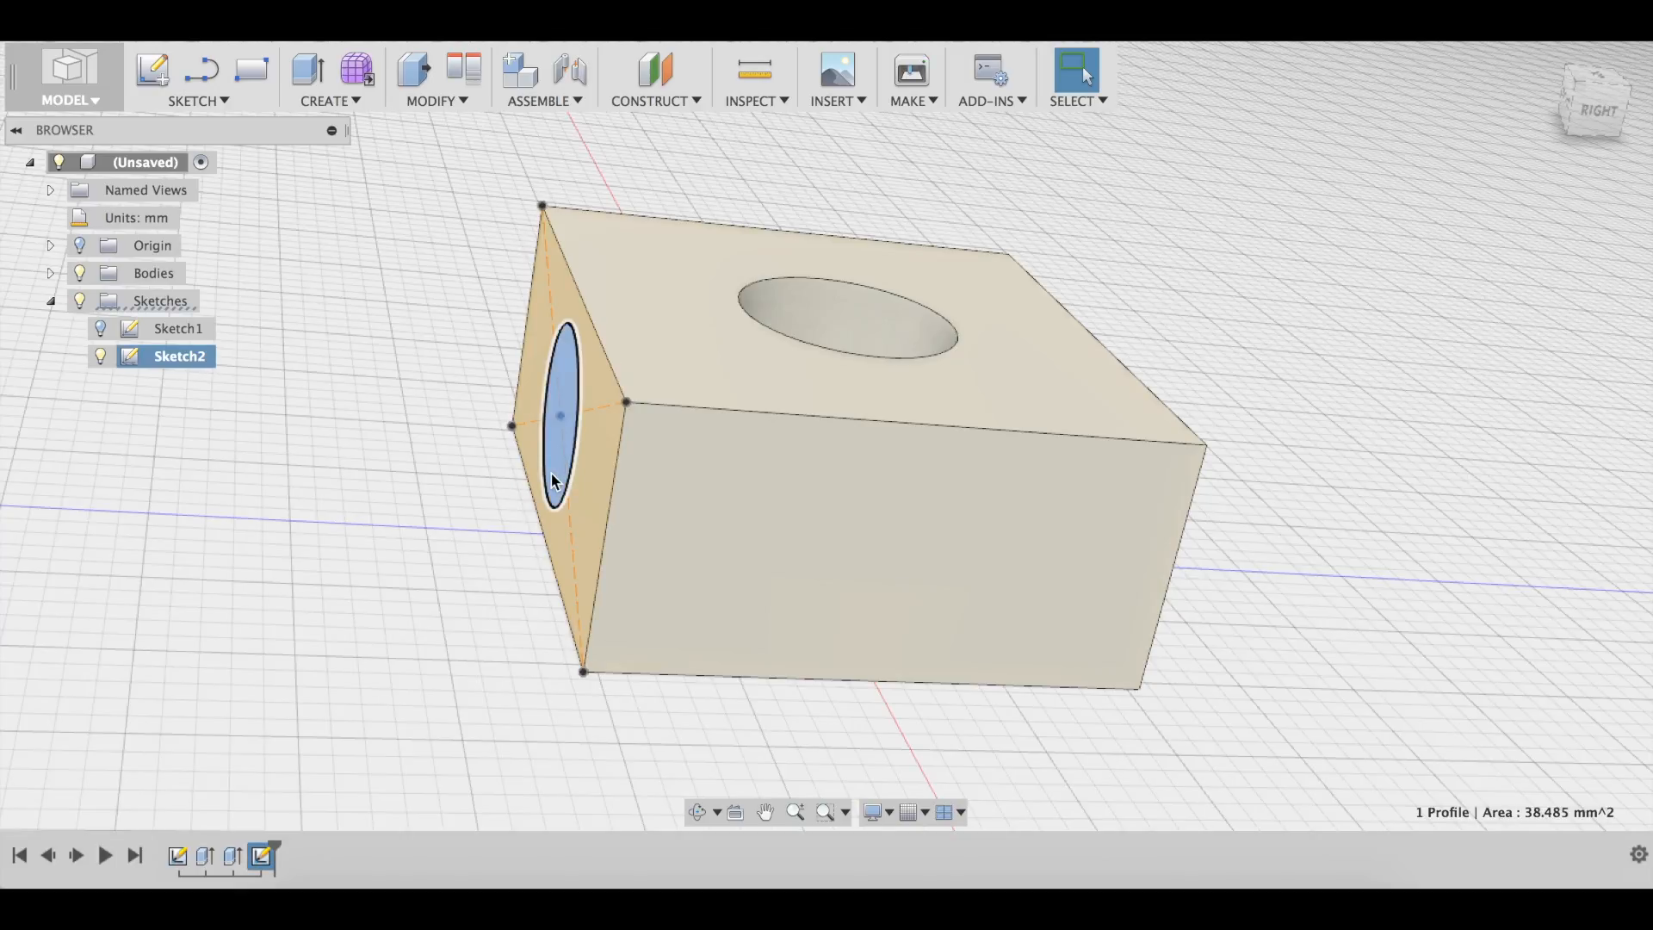
{"action": "key", "text": "e"}
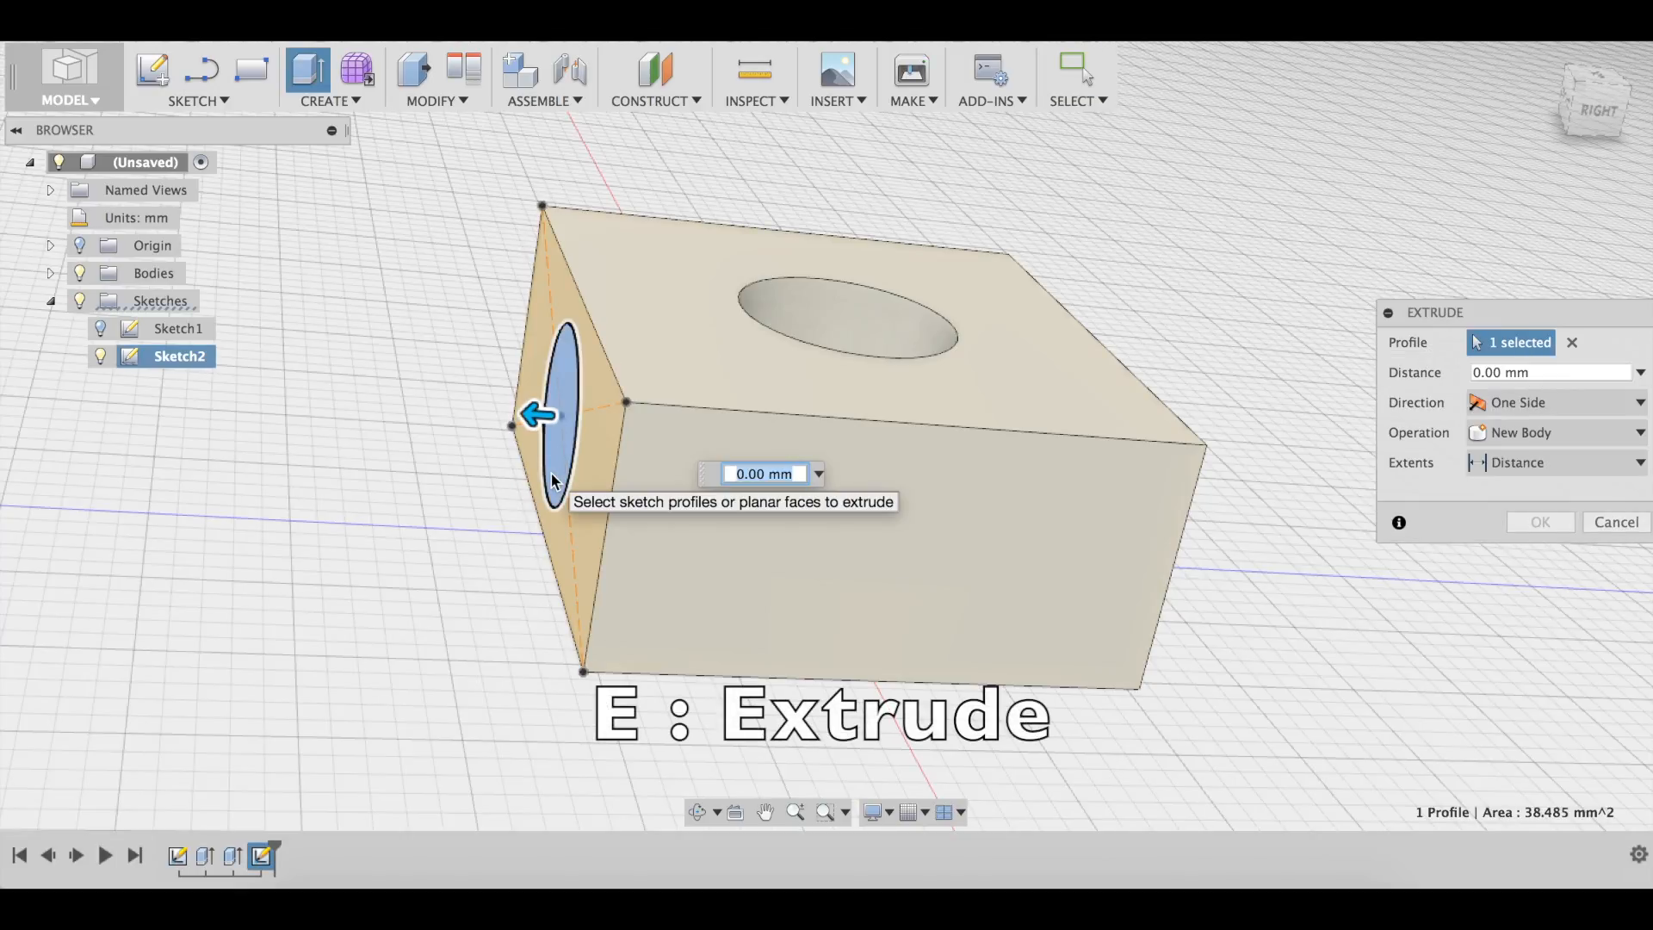
{"action": "type", "text": "6"}
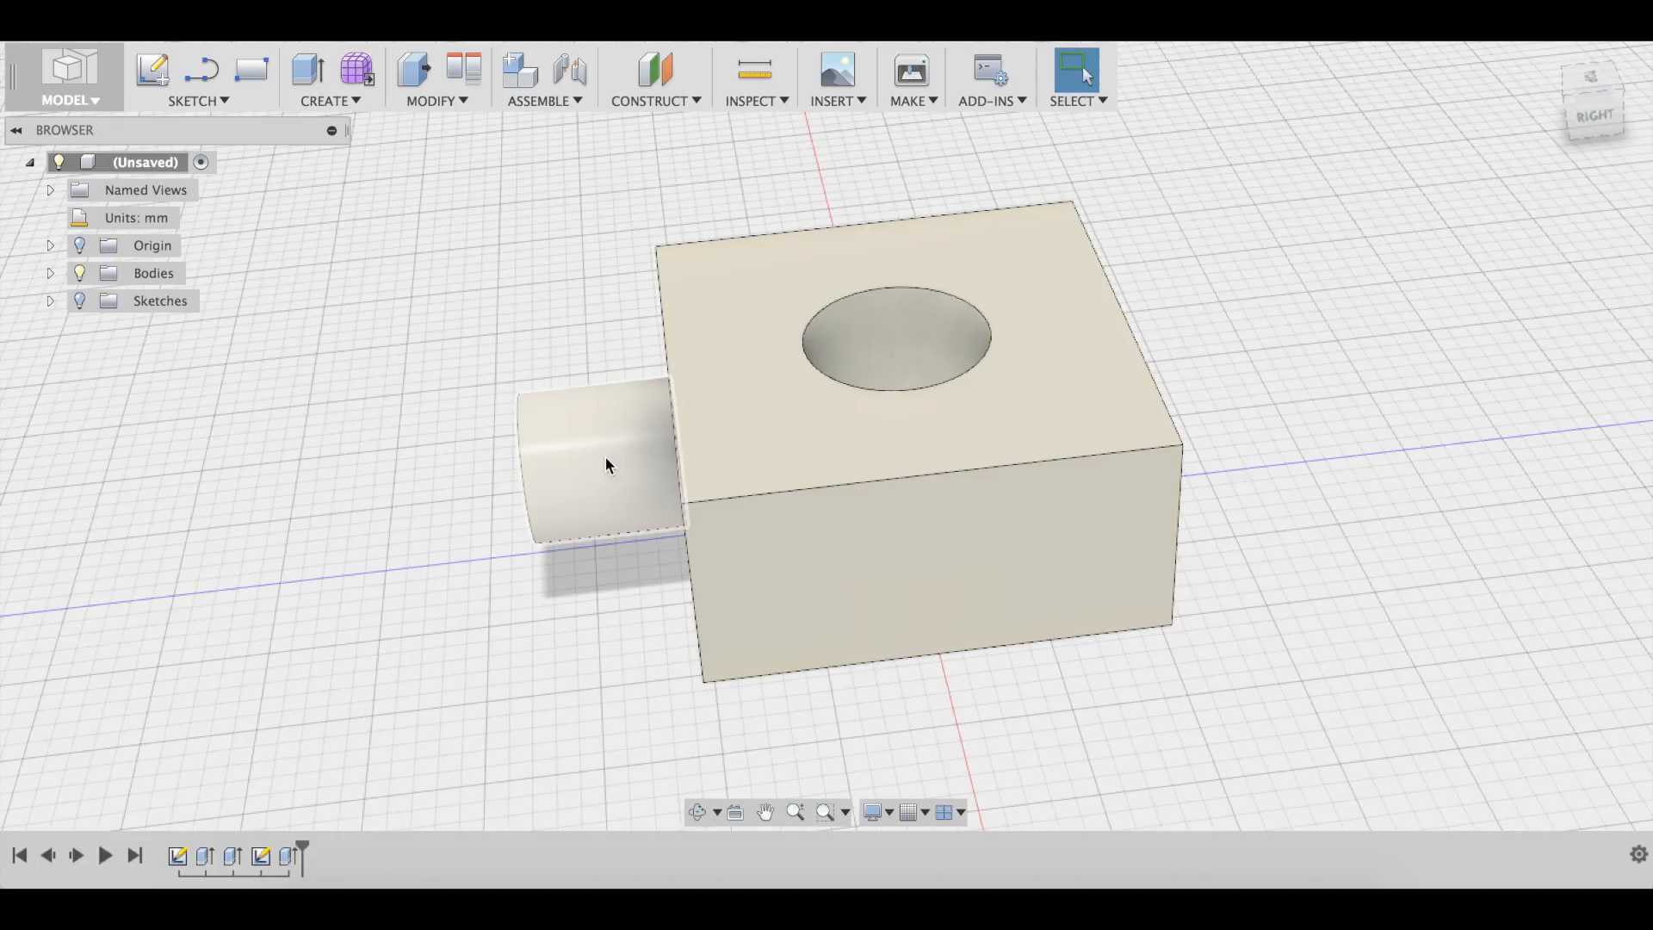
Mirror the cylinder peg across the block's central work plane.
{"action": "left_click", "coordinate": [323, 100]}
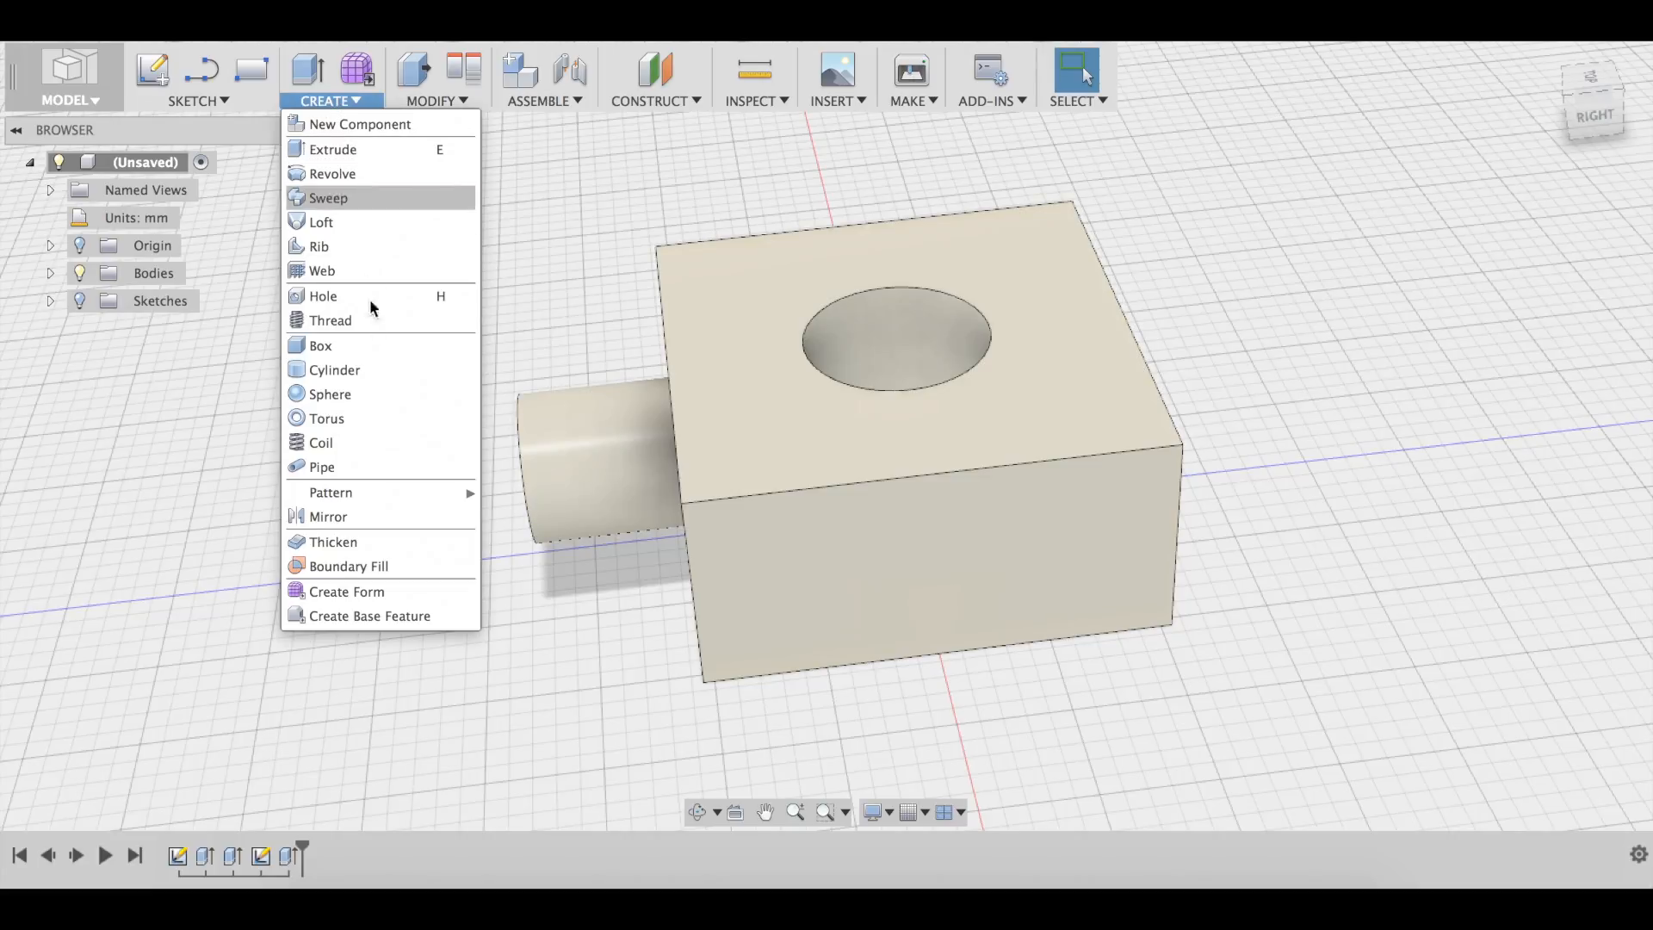
{"action": "left_click", "coordinate": [330, 516]}
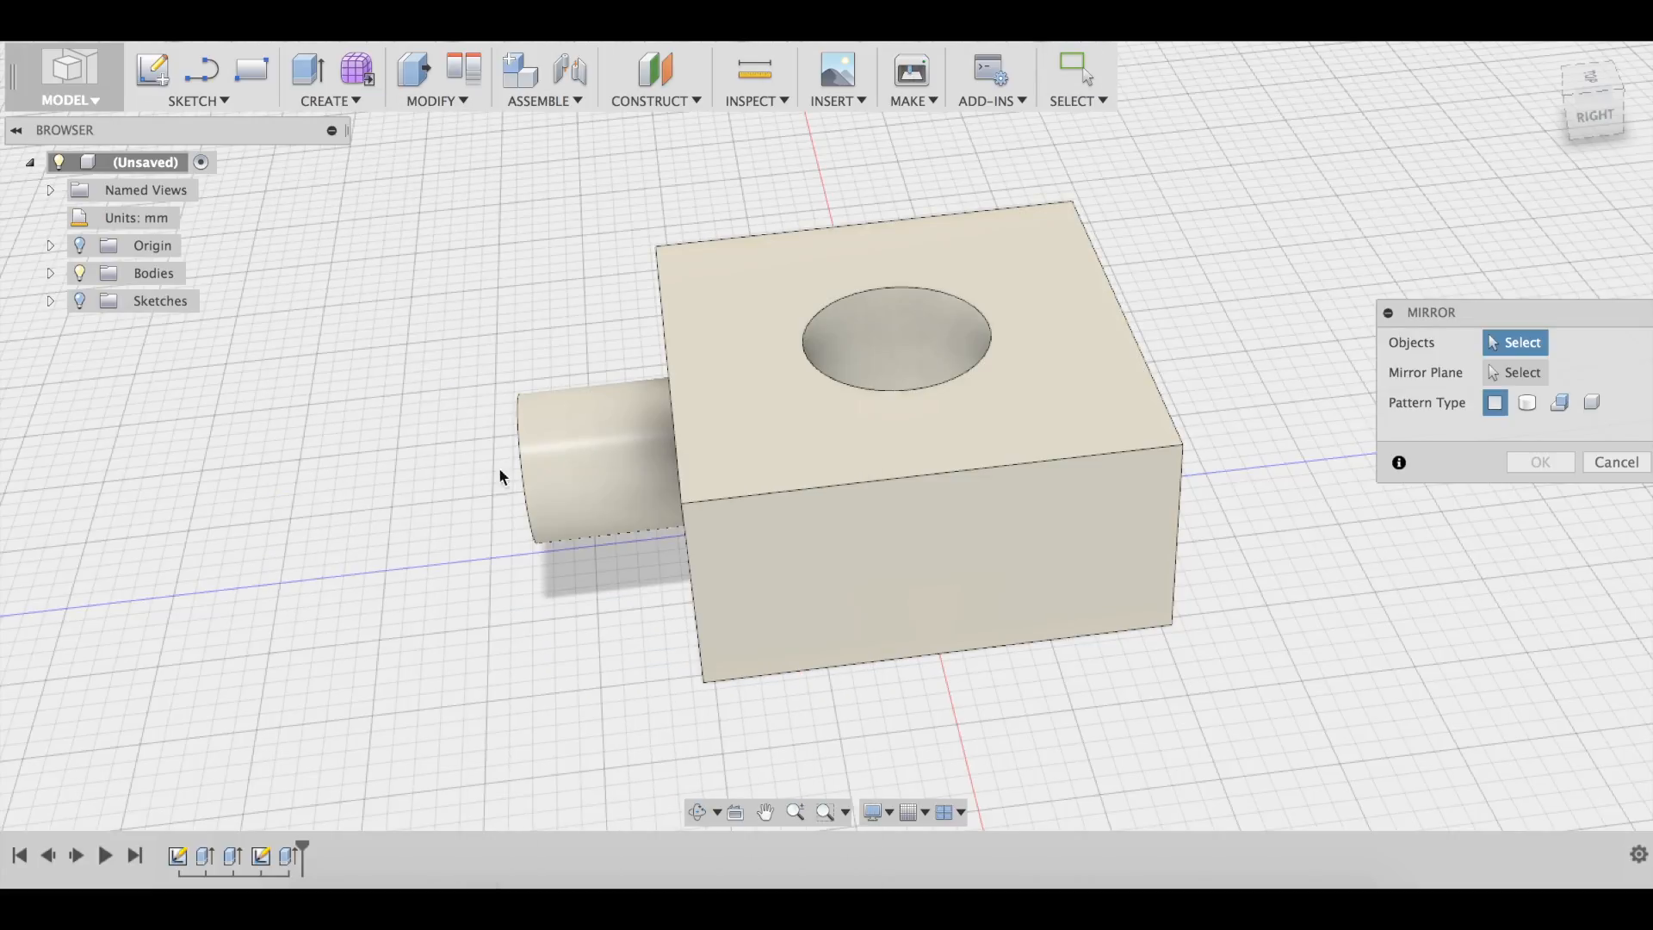
{"action": "left_click", "coordinate": [585, 463]}
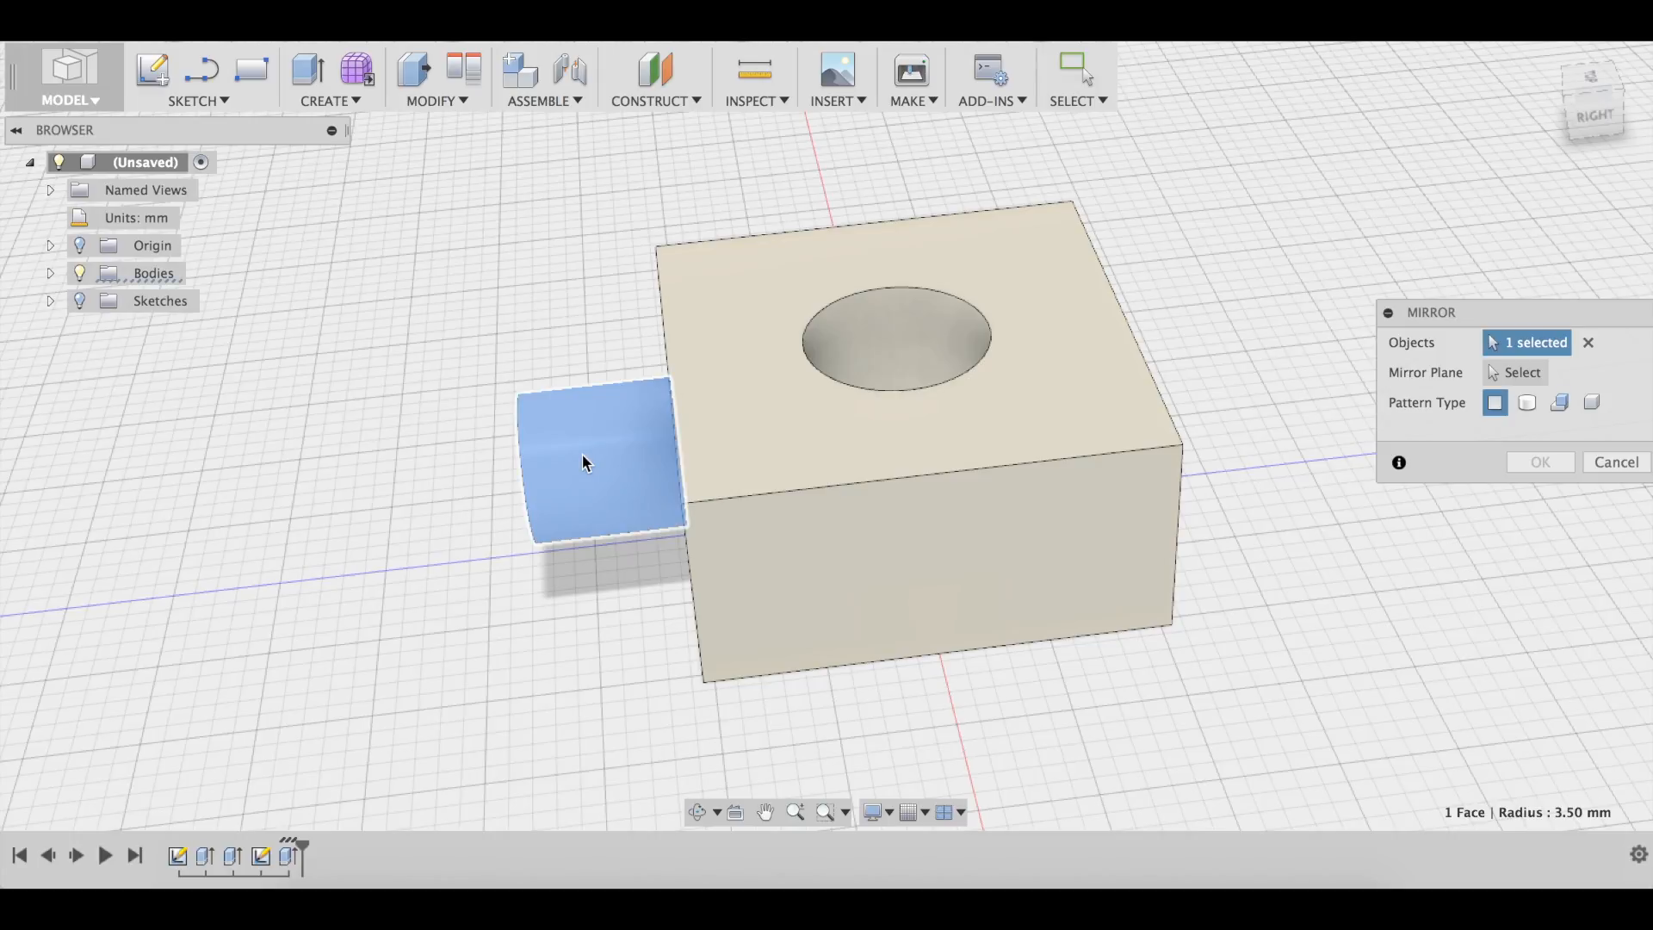
{"action": "mouse_move", "coordinate": [1504, 372]}
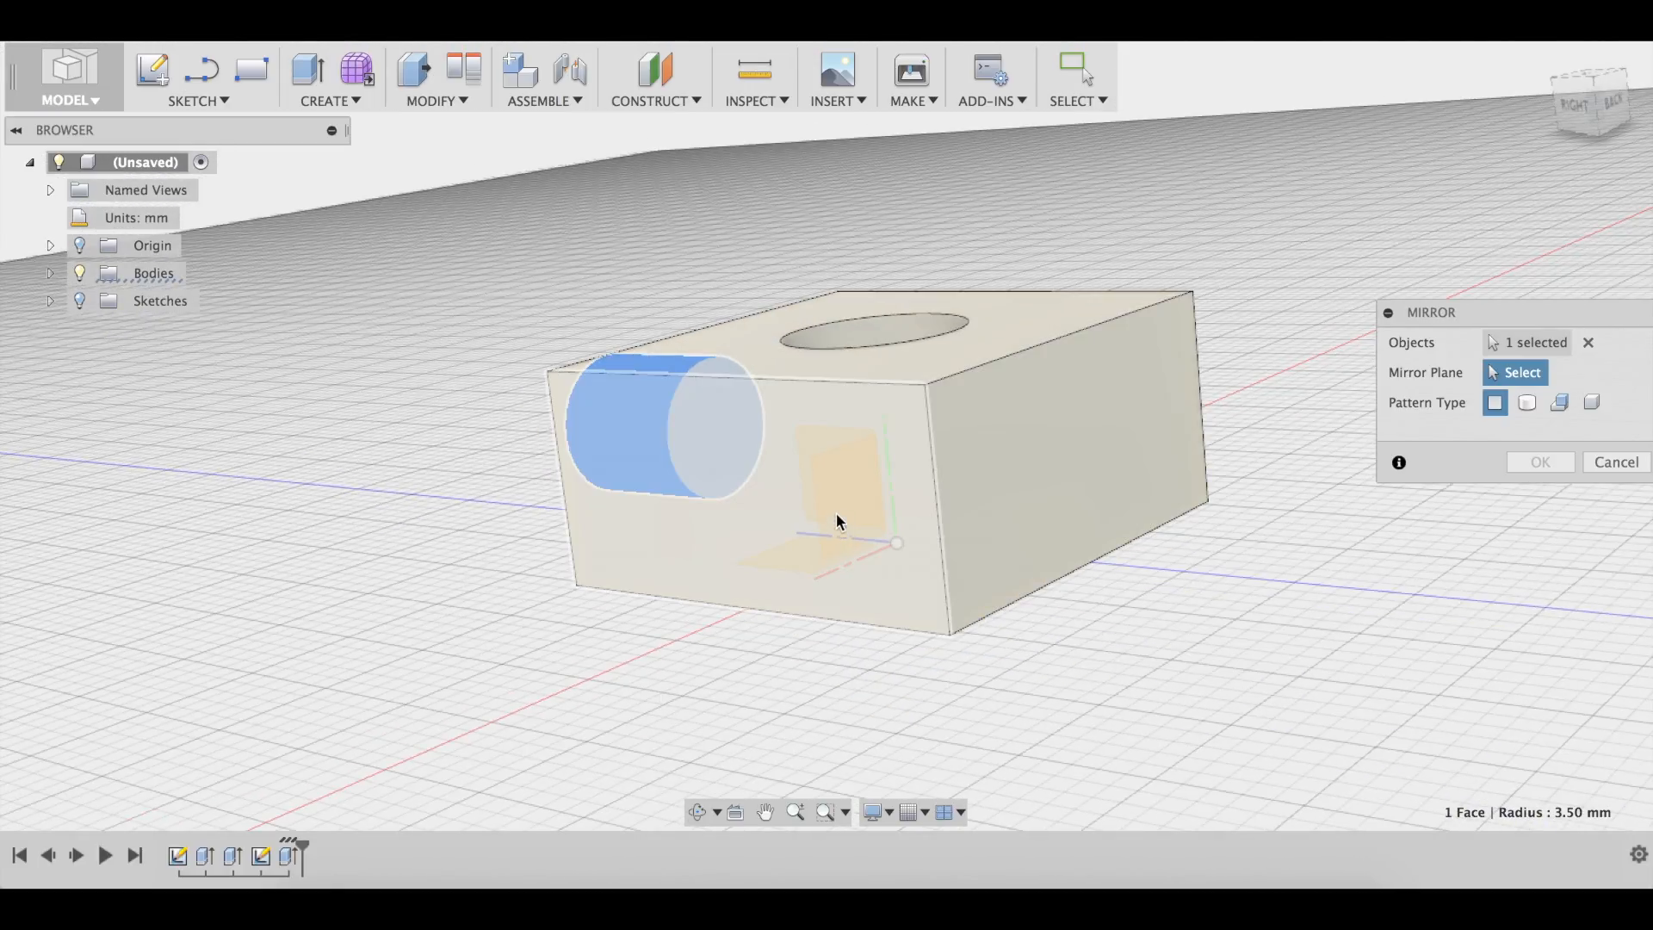
{"action": "mouse_move", "coordinate": [843, 516]}
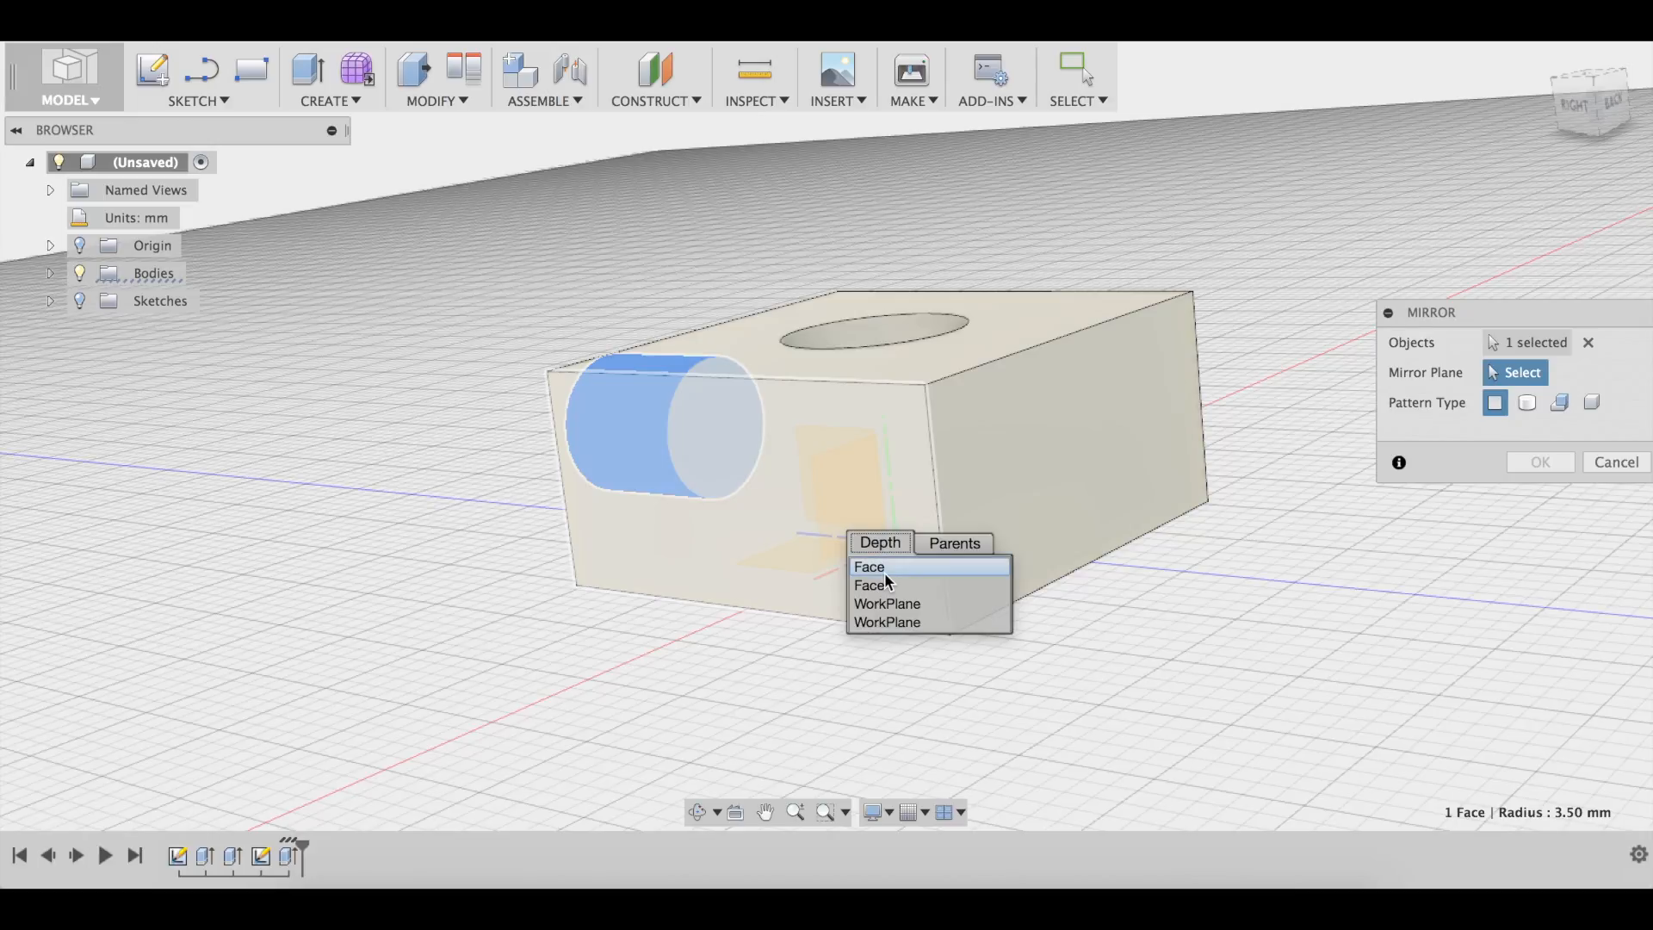
{"action": "mouse_move", "coordinate": [888, 604]}
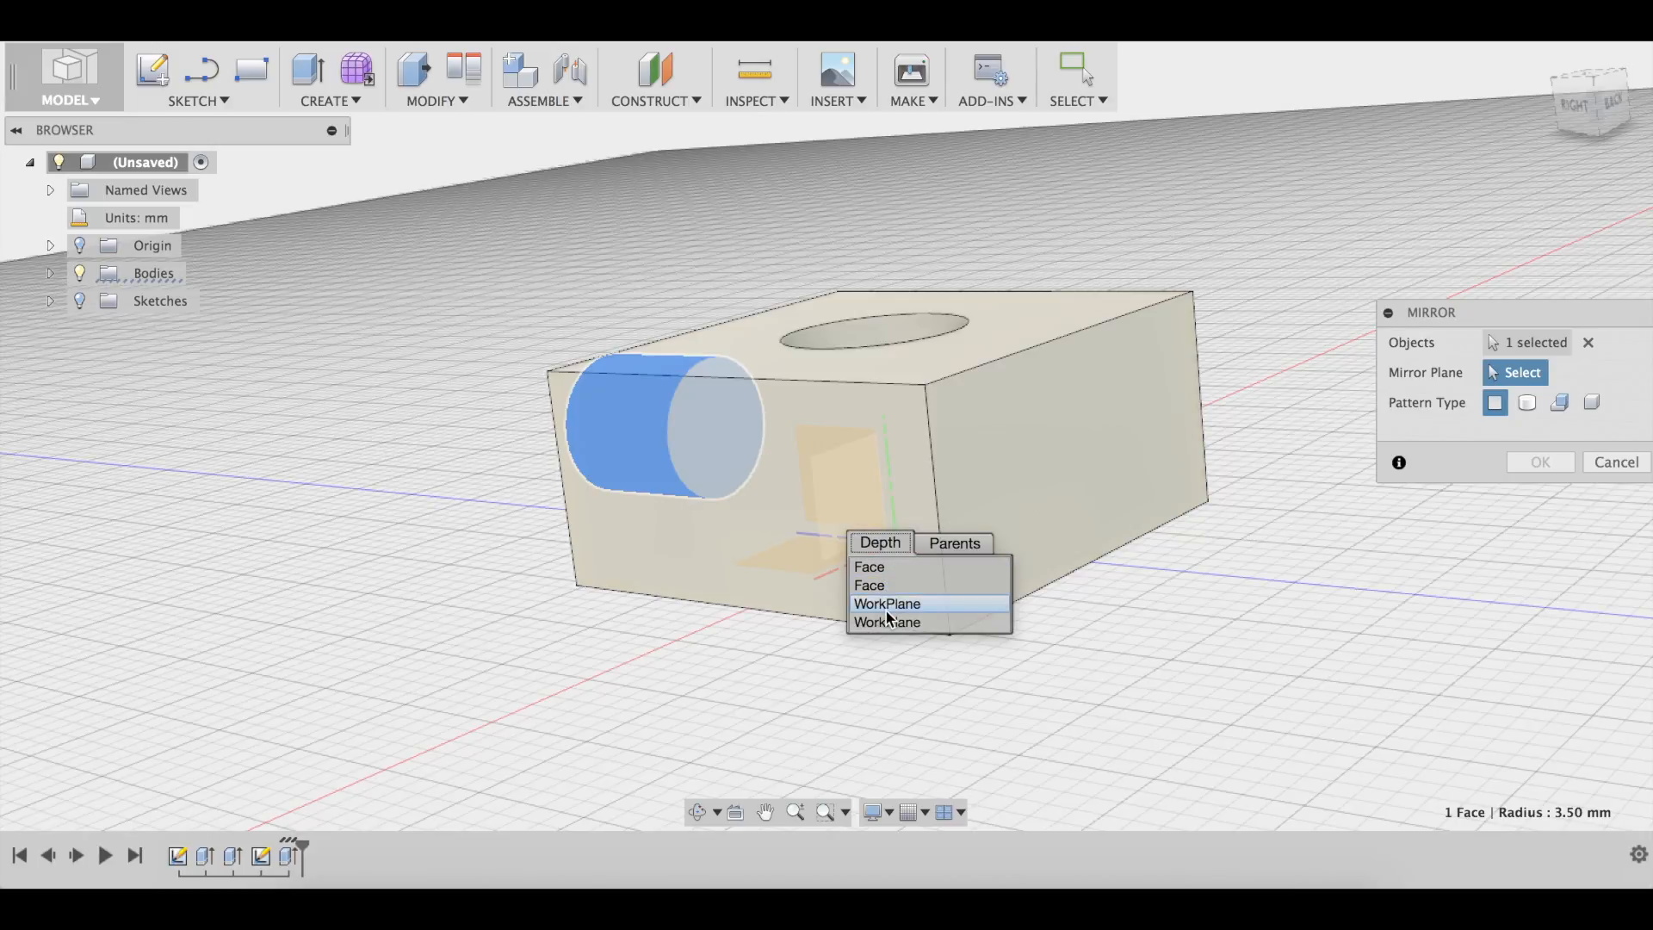
{"action": "left_click", "coordinate": [887, 604]}
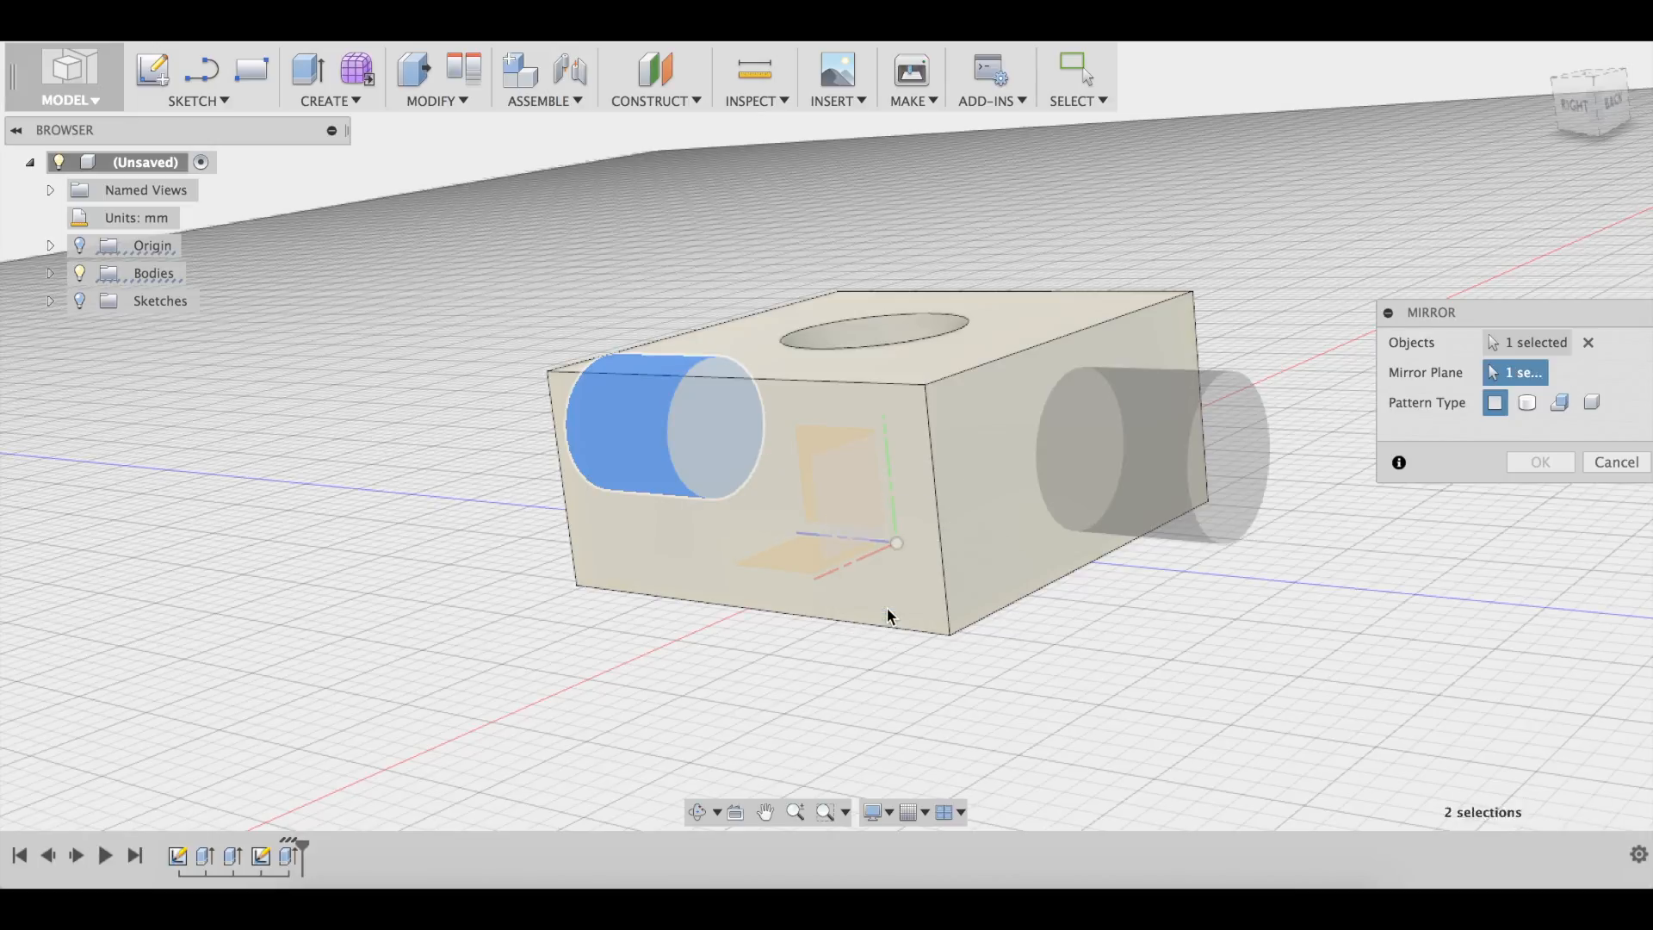
{"action": "left_click", "coordinate": [1539, 461]}
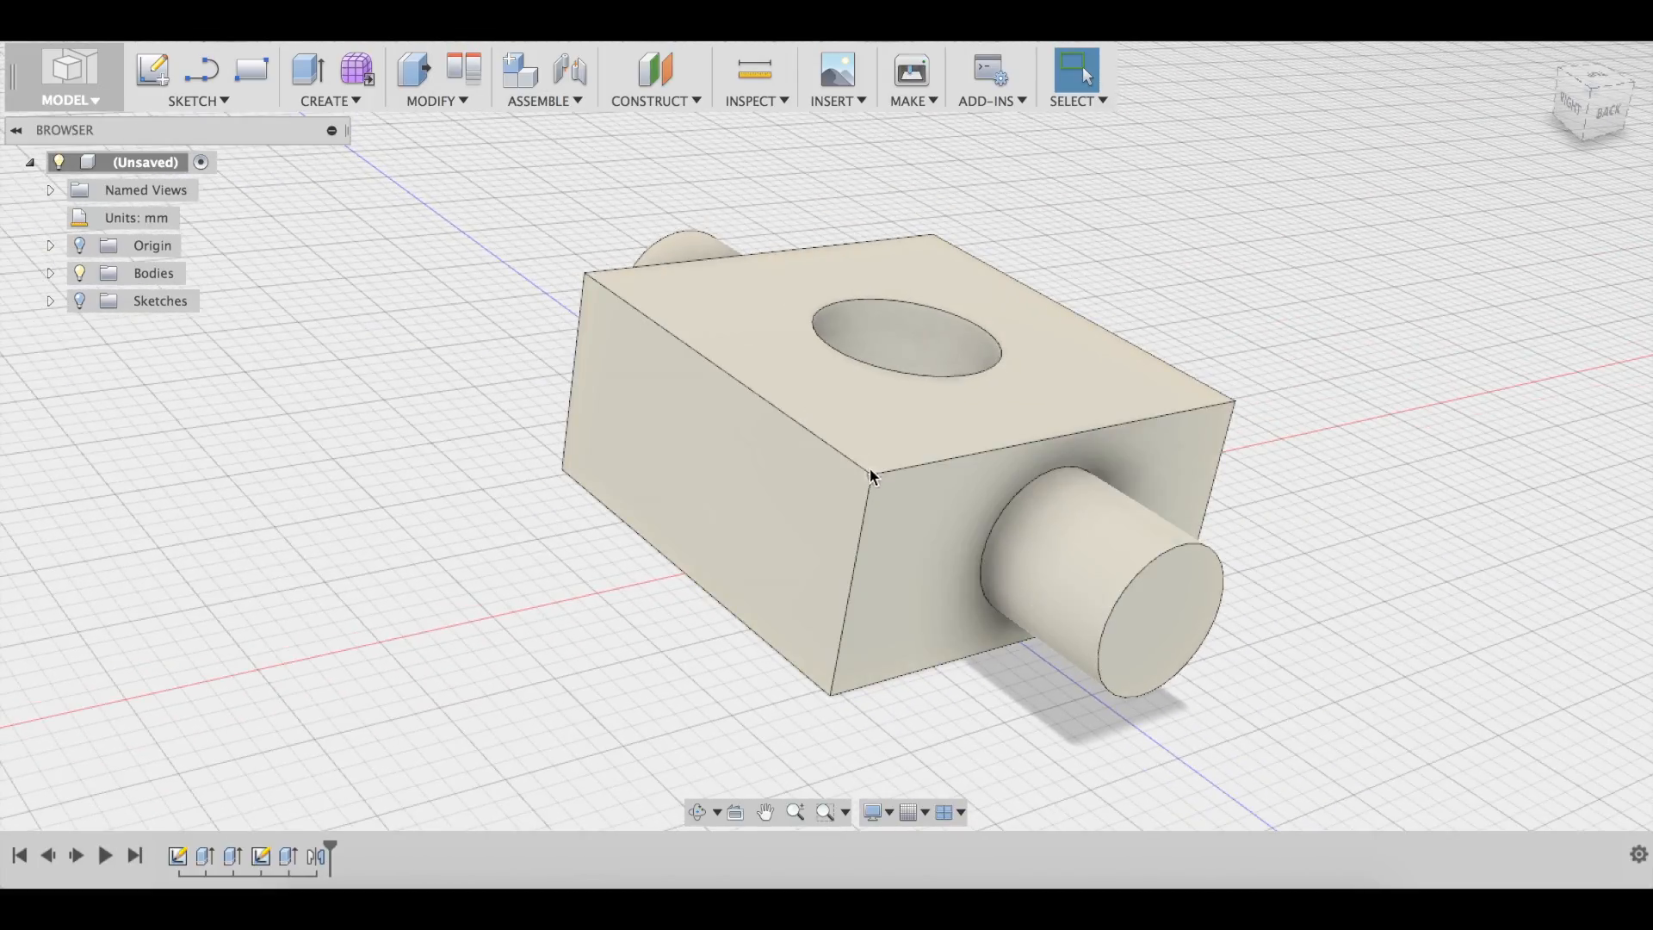
{"action": "mouse_move", "coordinate": [808, 669]}
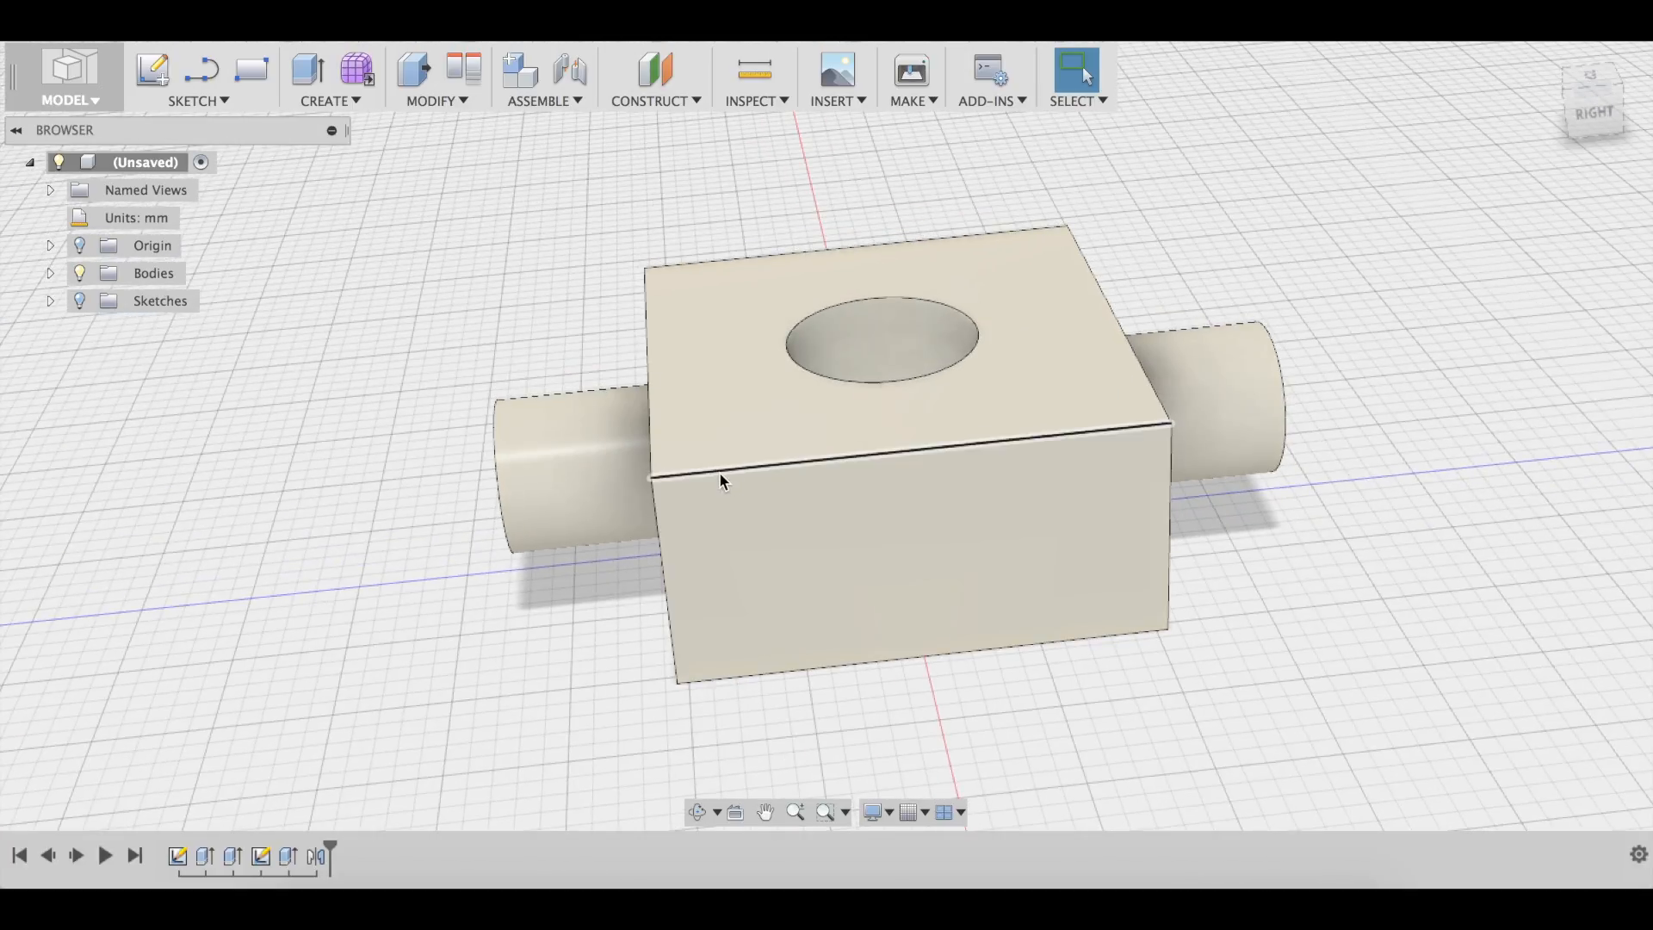
Select the block's outer edges for filleting.
{"action": "left_click", "coordinate": [721, 482]}
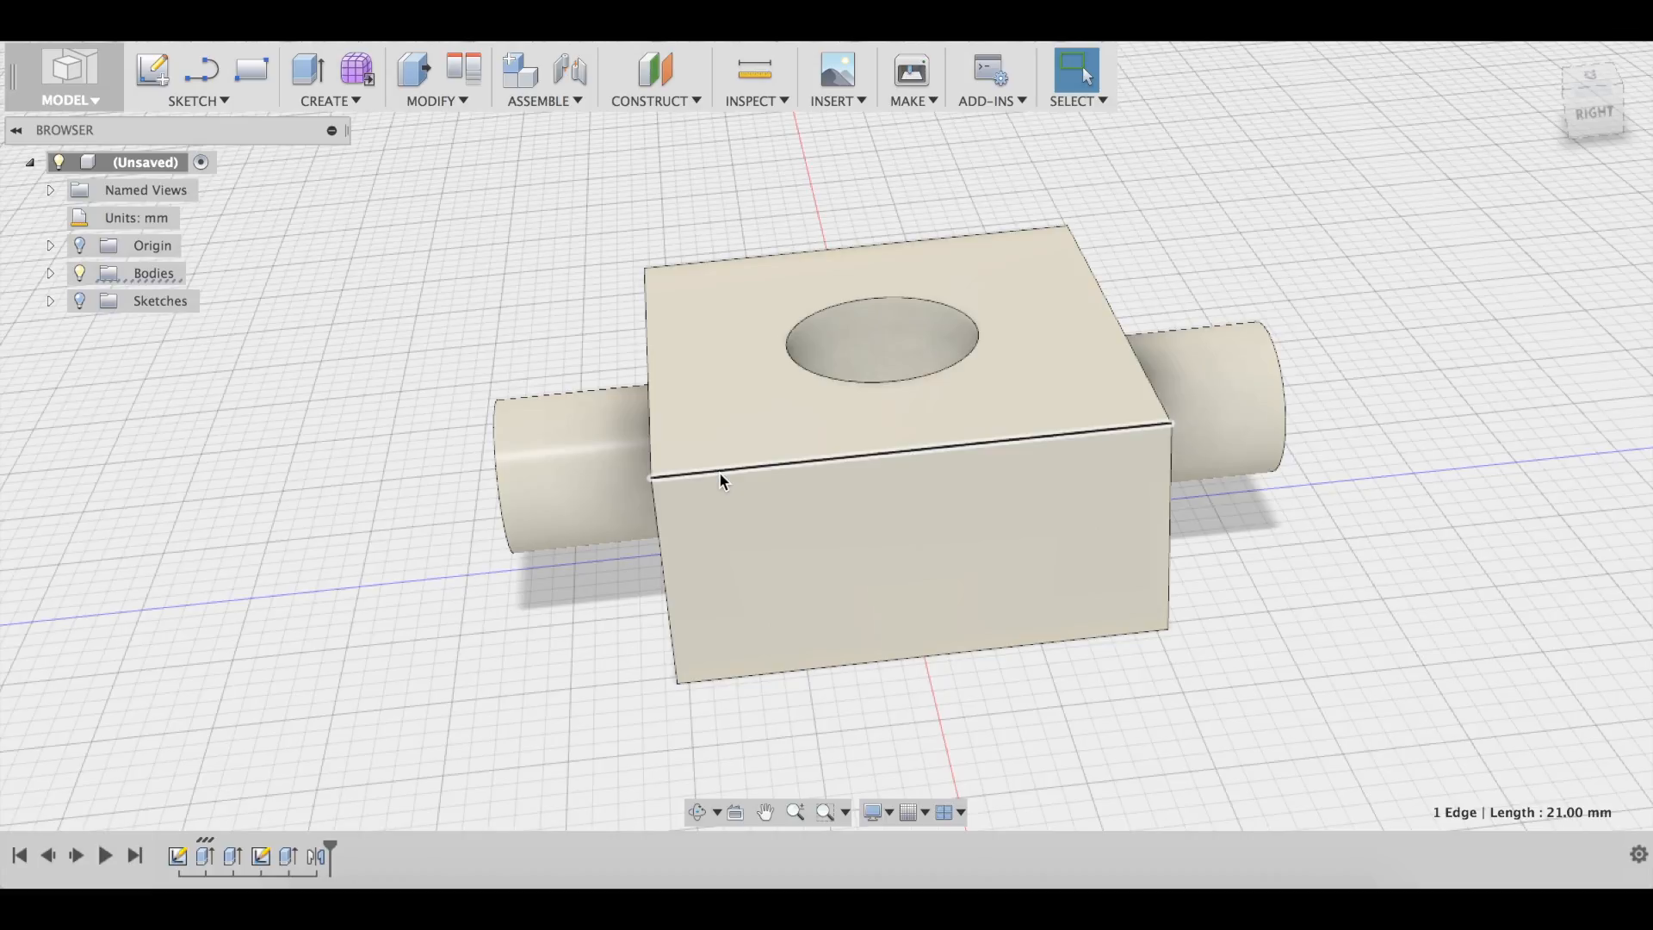
{"action": "left_click", "coordinate": [1166, 531]}
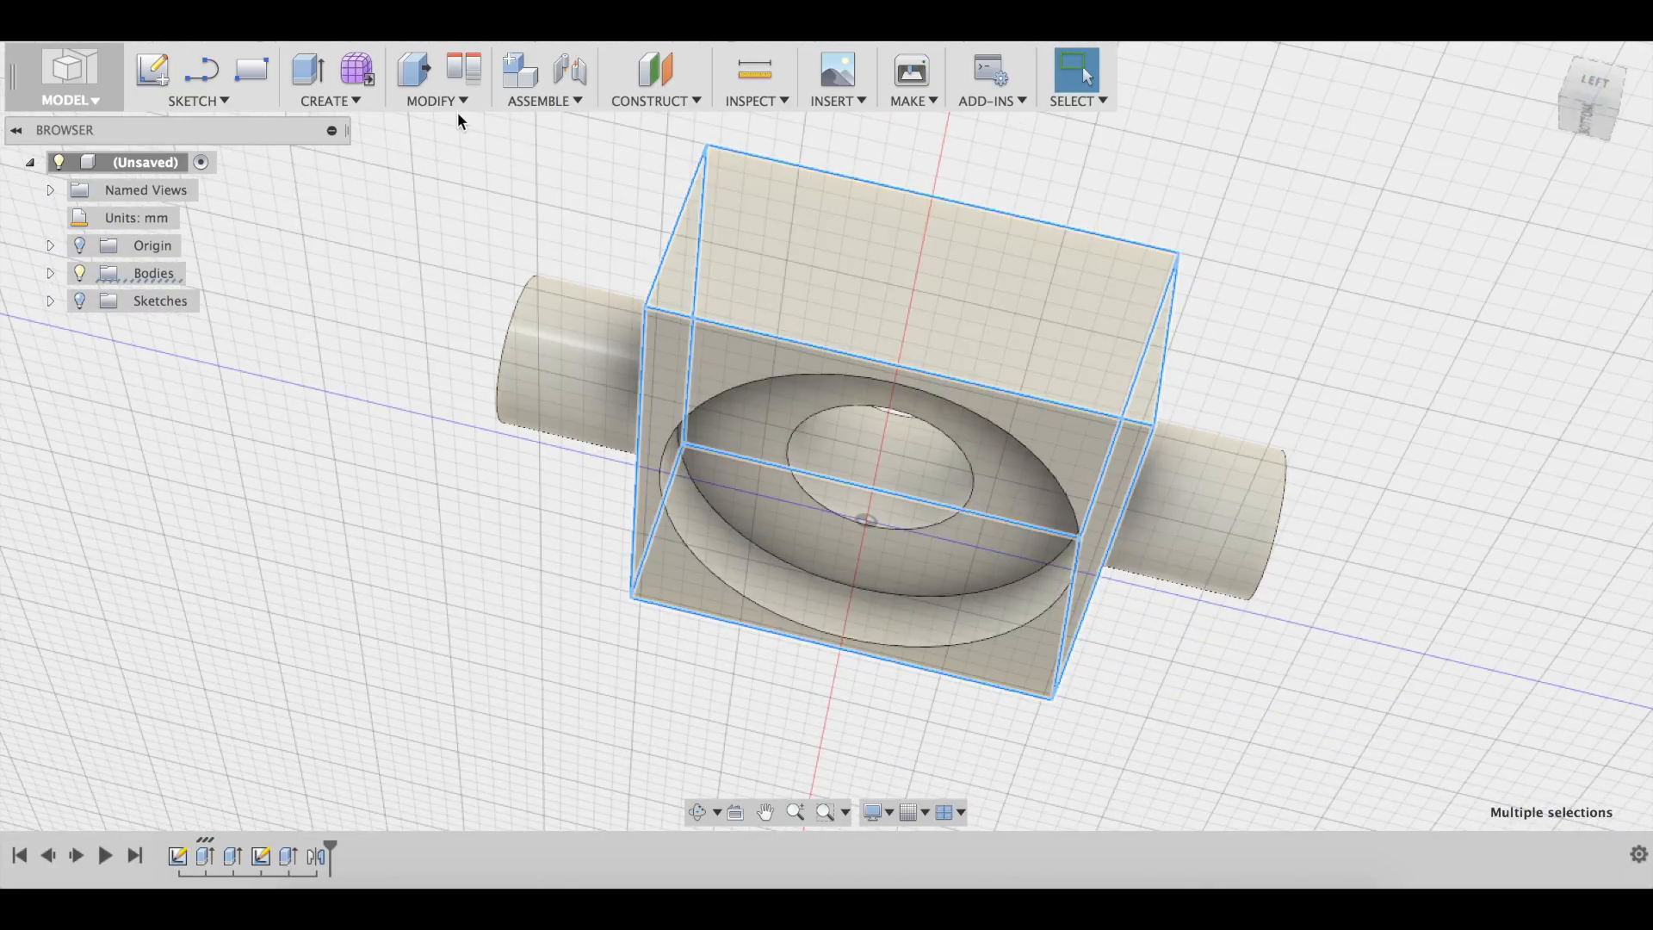
Round the selected edges with a fillet of about 1.5-2 mm and confirm.
{"action": "key", "text": "f"}
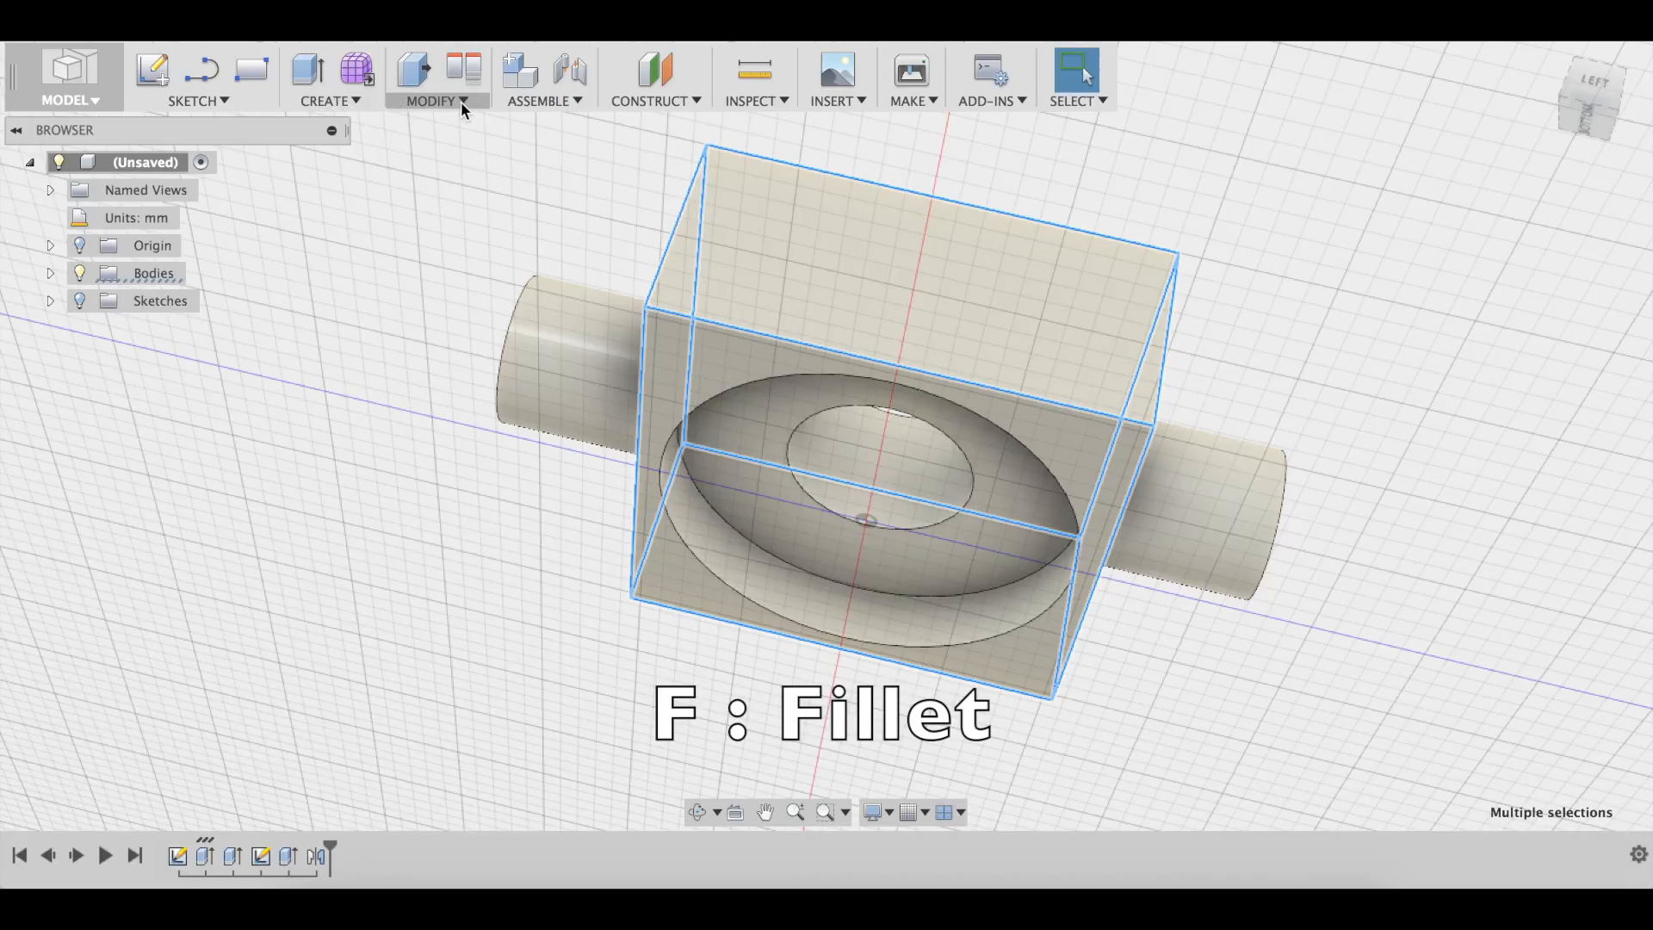
{"action": "key", "text": "f"}
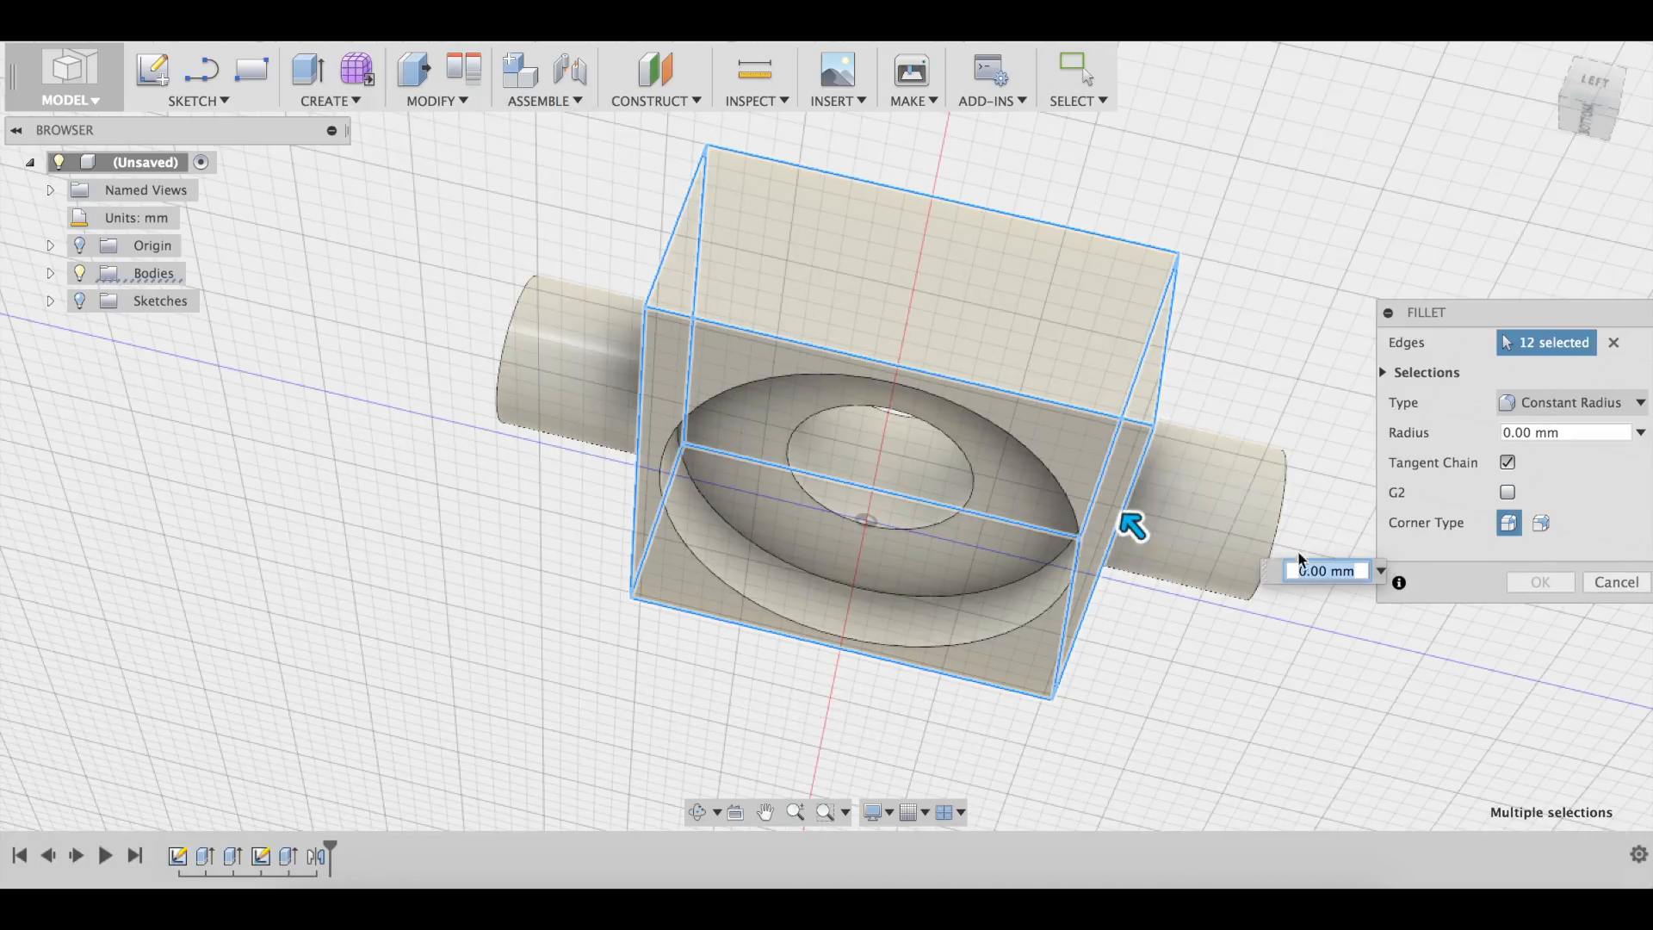
{"action": "type", "text": "2"}
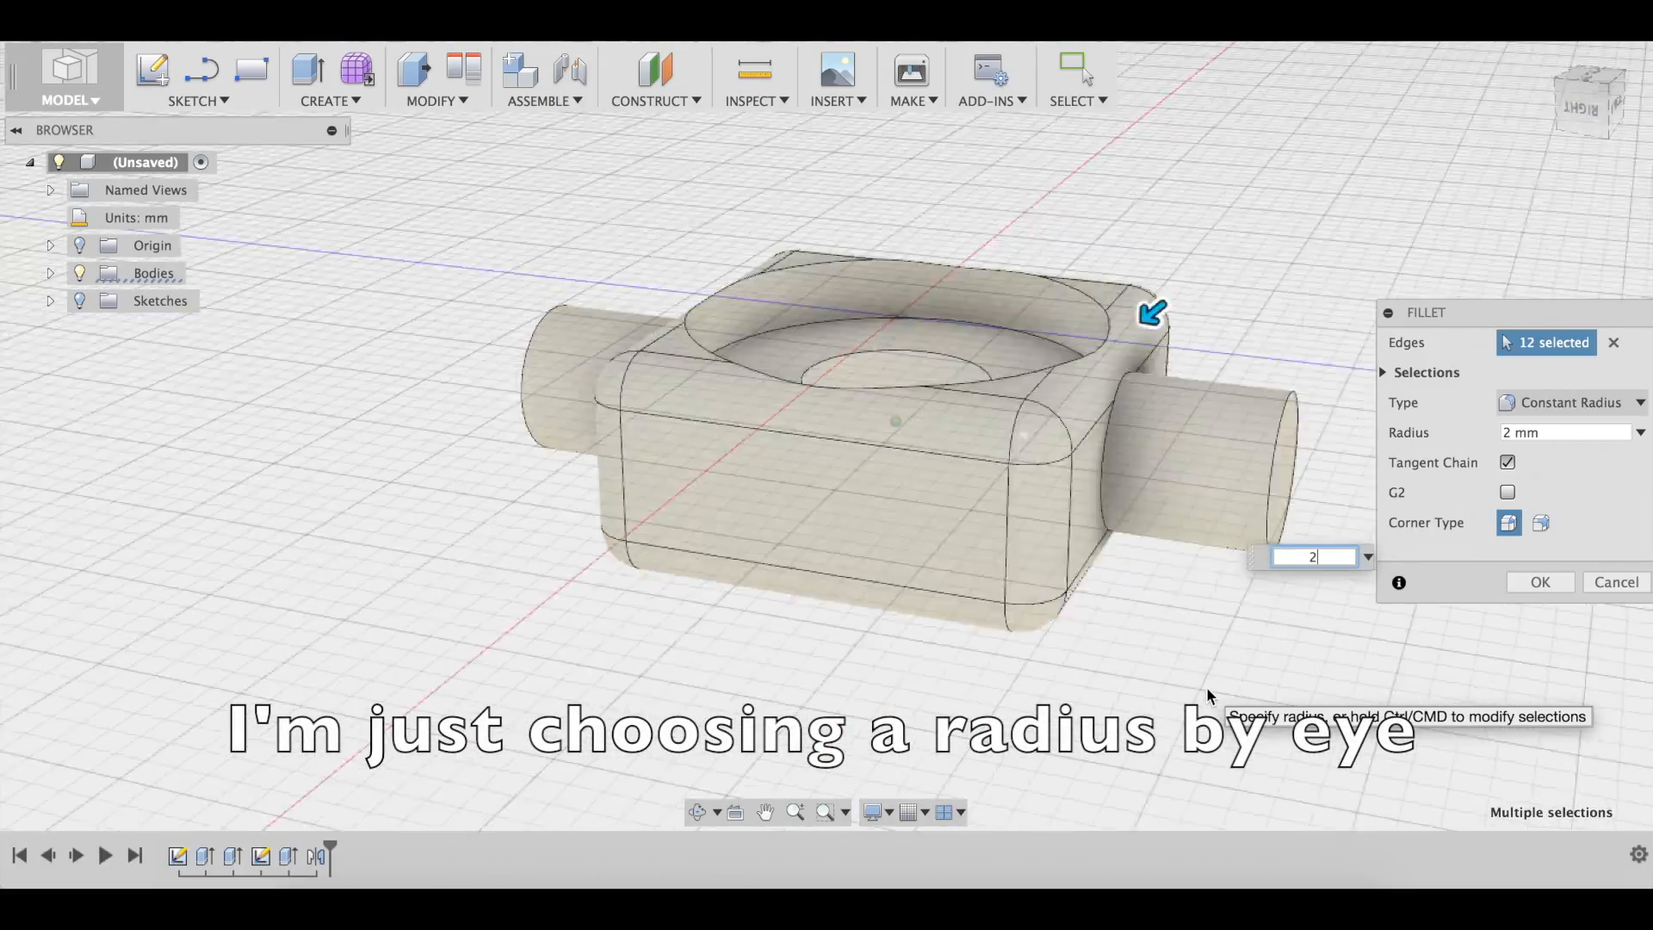
{"action": "left_click_drag", "start_coordinate": [895, 422], "coordinate": [770, 580]}
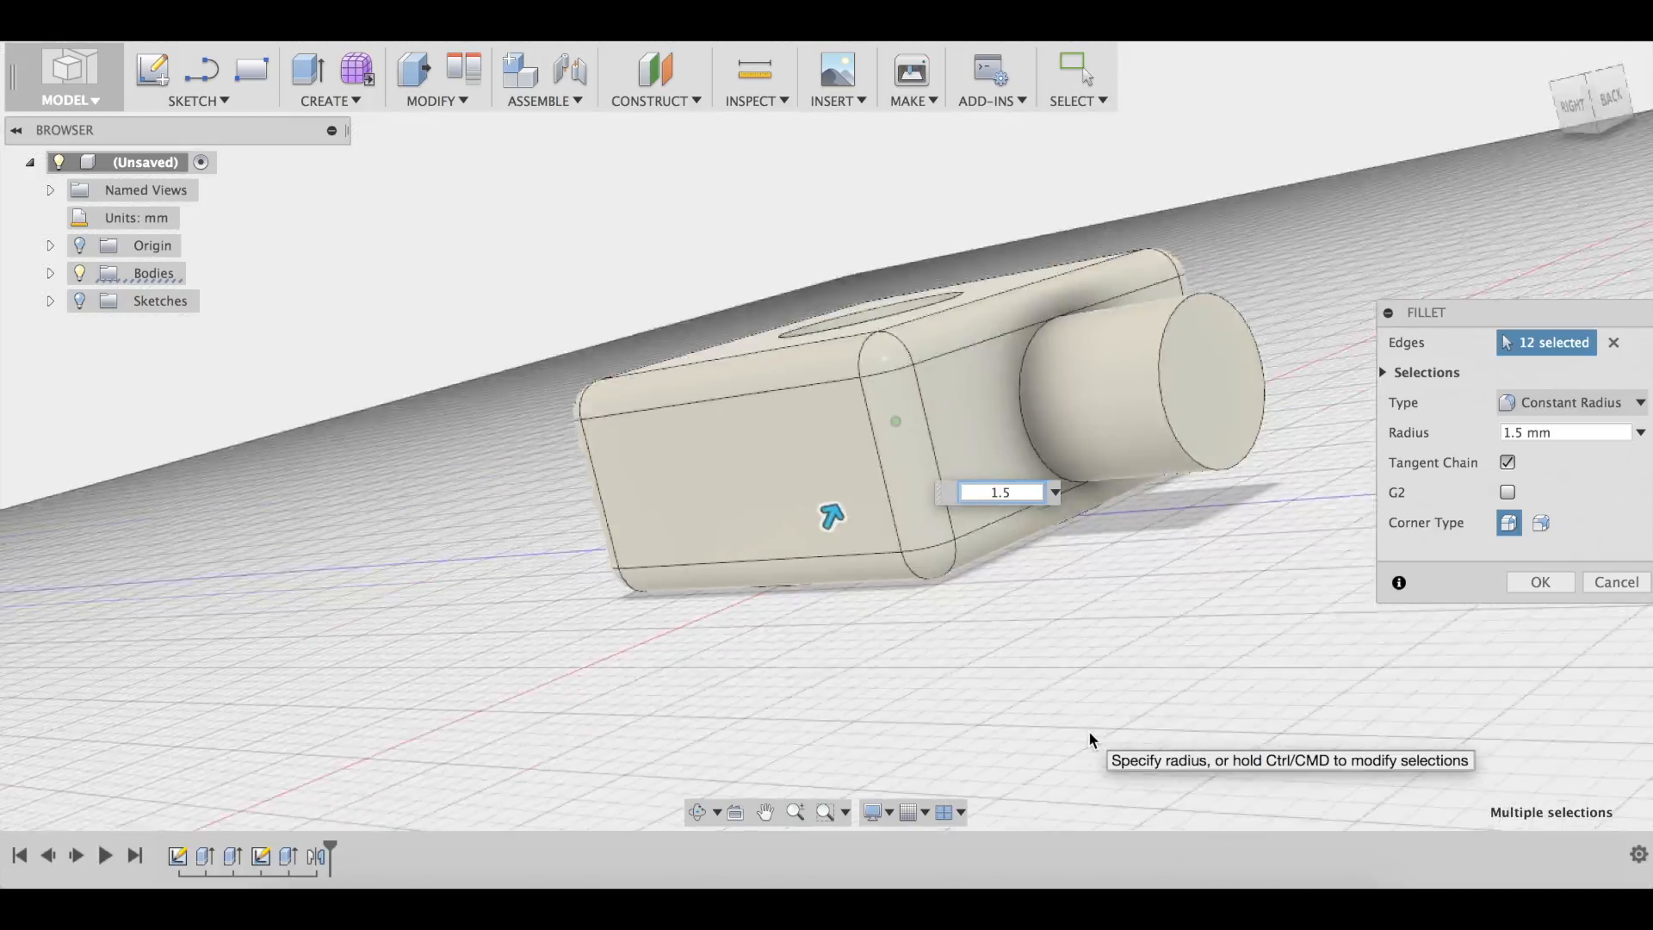
{"action": "left_click", "coordinate": [1539, 582]}
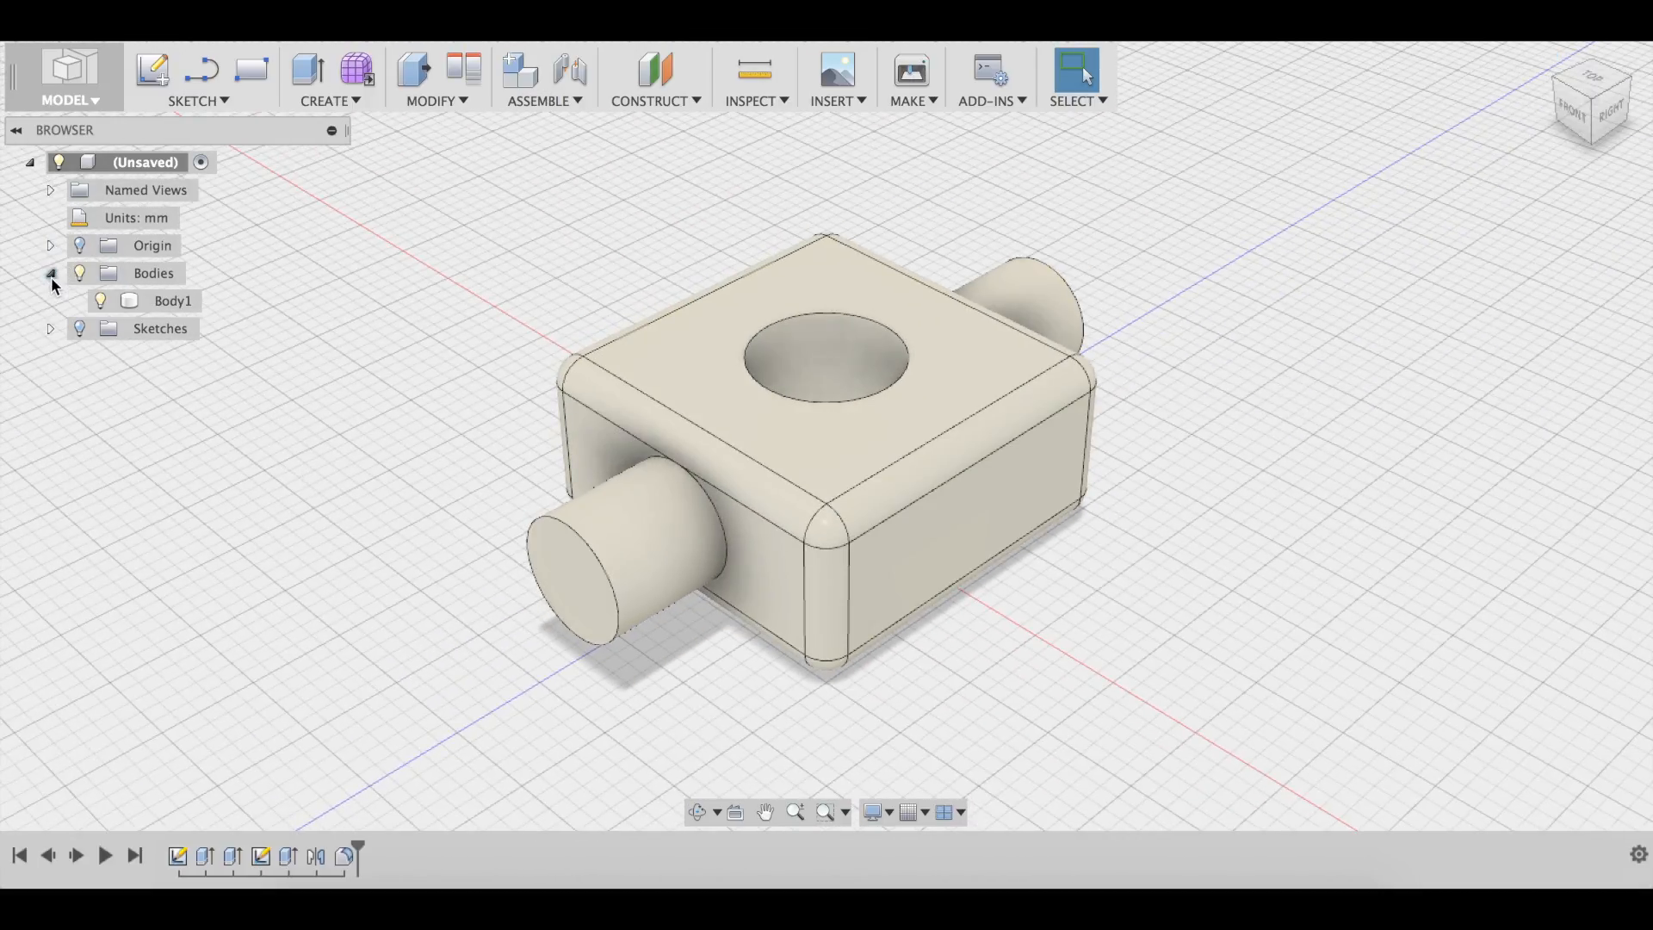
Convert Body1 of the rounded pivot into Component1 via Create Components from Bodies.
{"action": "left_click", "coordinate": [178, 299]}
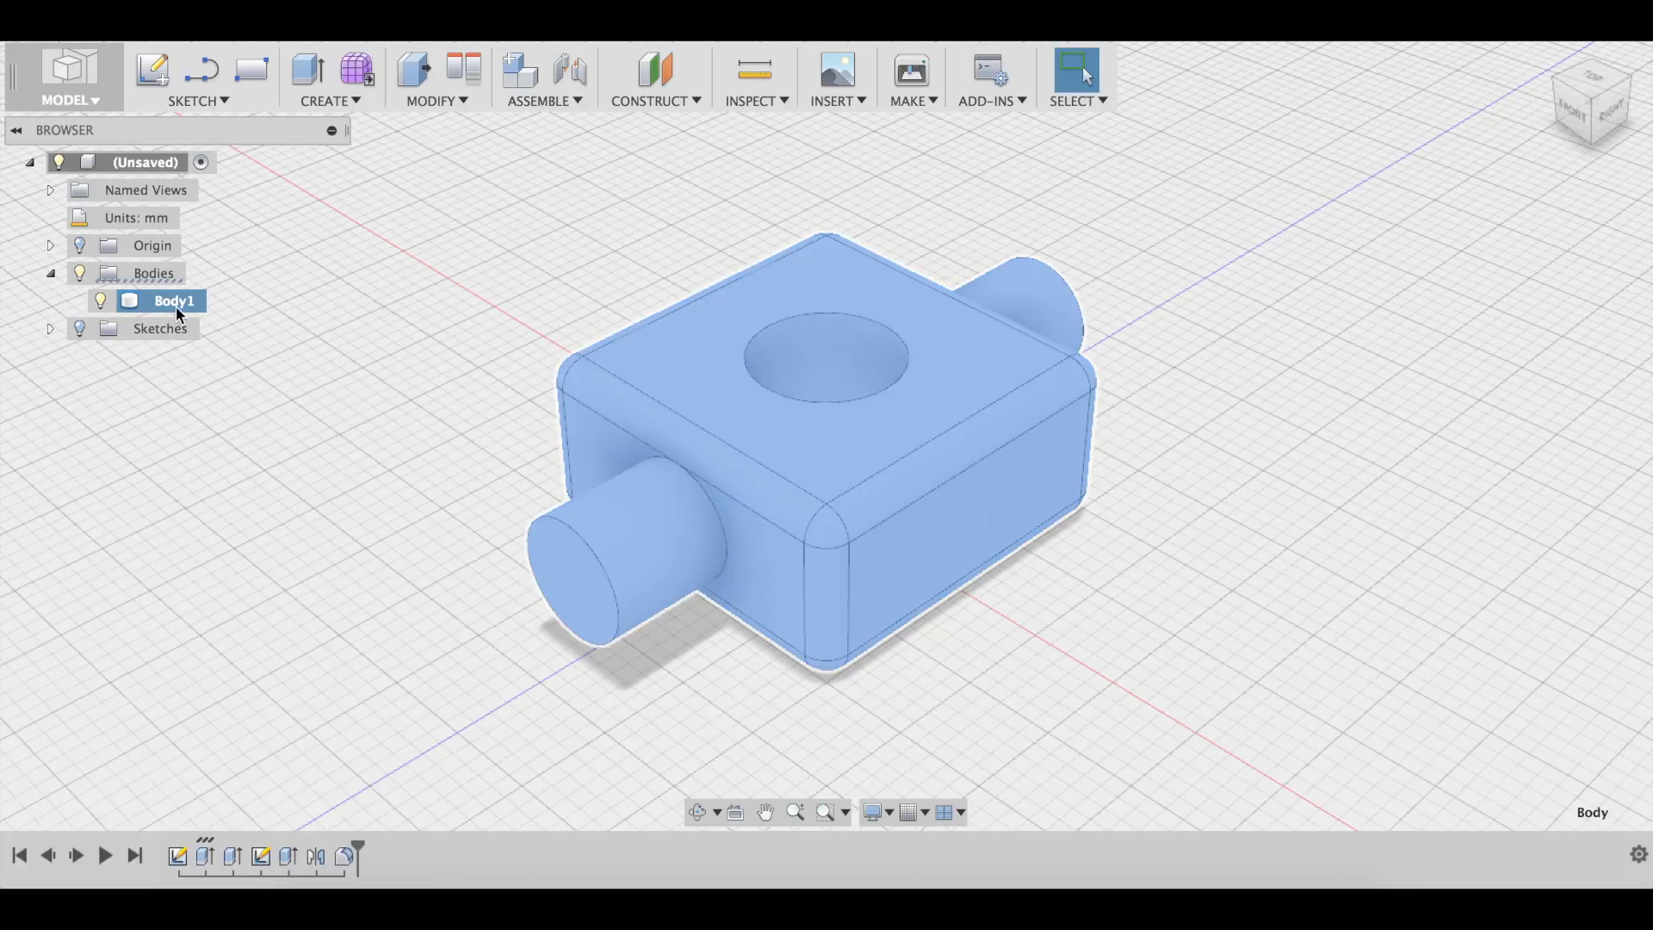
{"action": "right_click", "coordinate": [172, 300]}
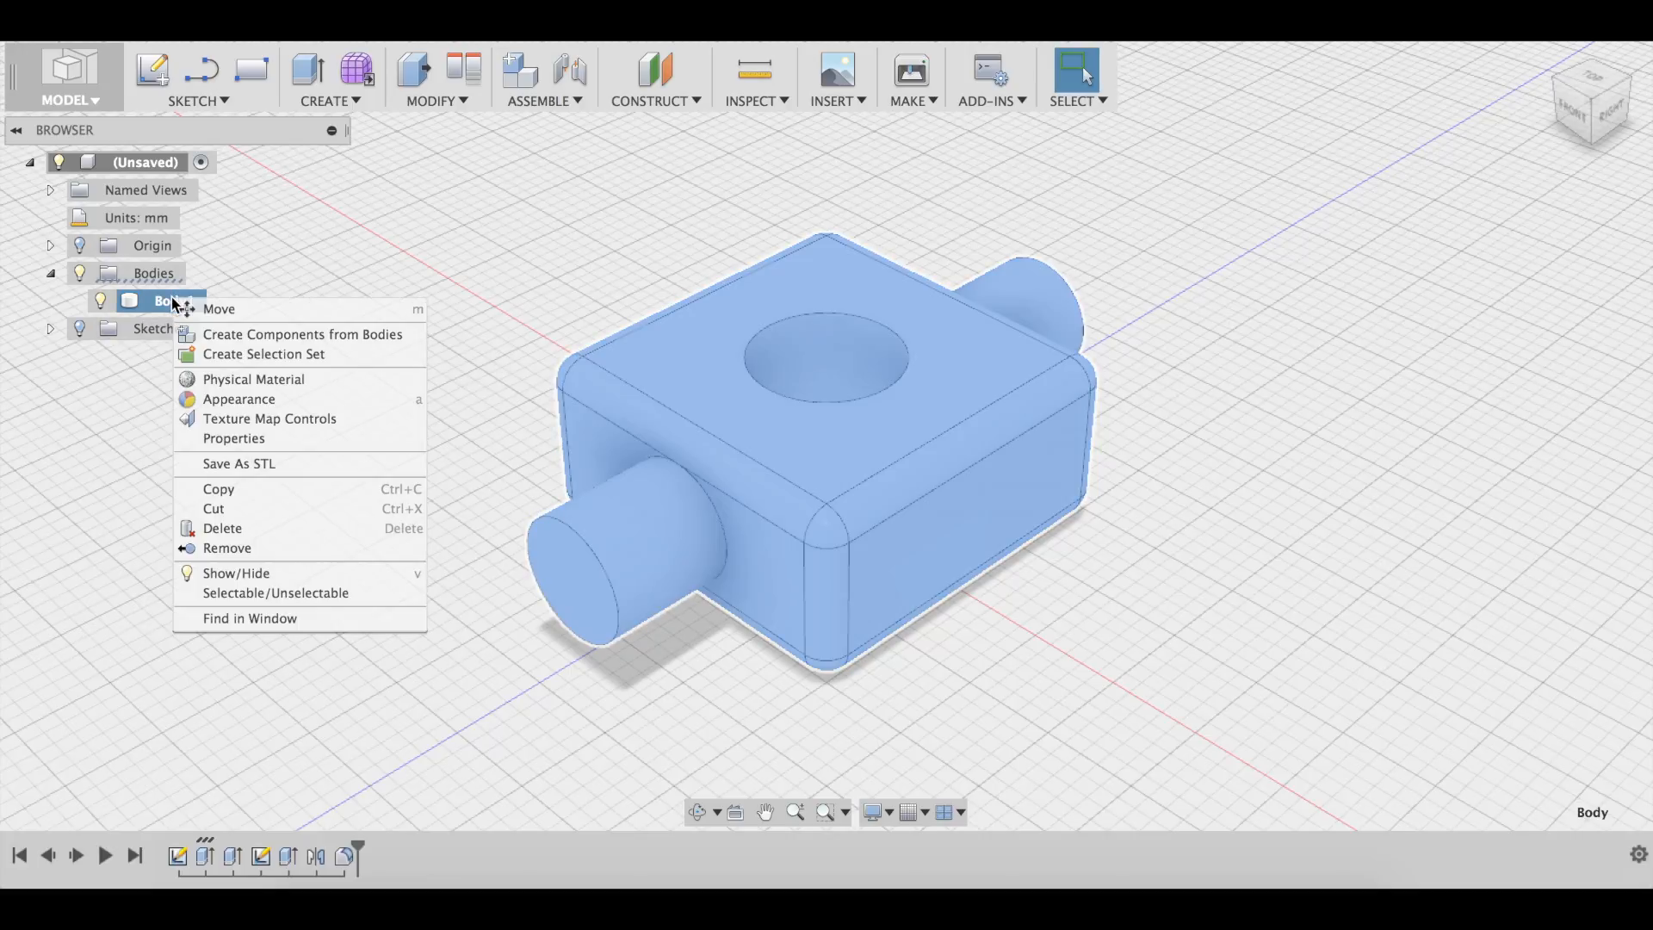
{"action": "mouse_move", "coordinate": [221, 310]}
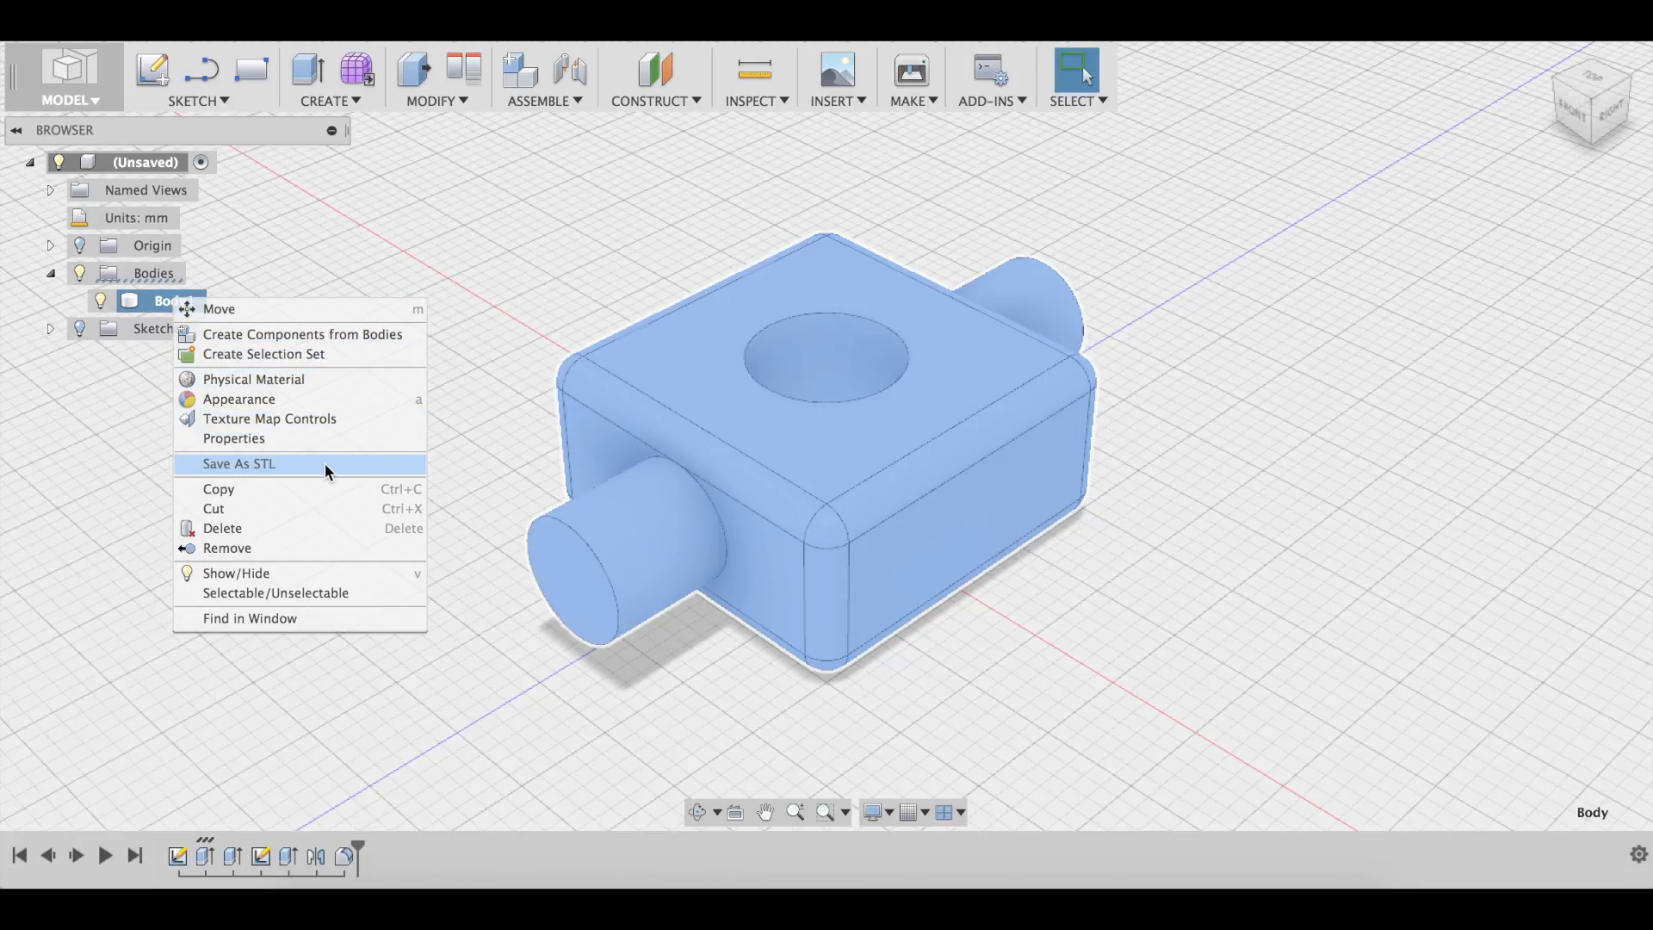
{"action": "mouse_move", "coordinate": [303, 334]}
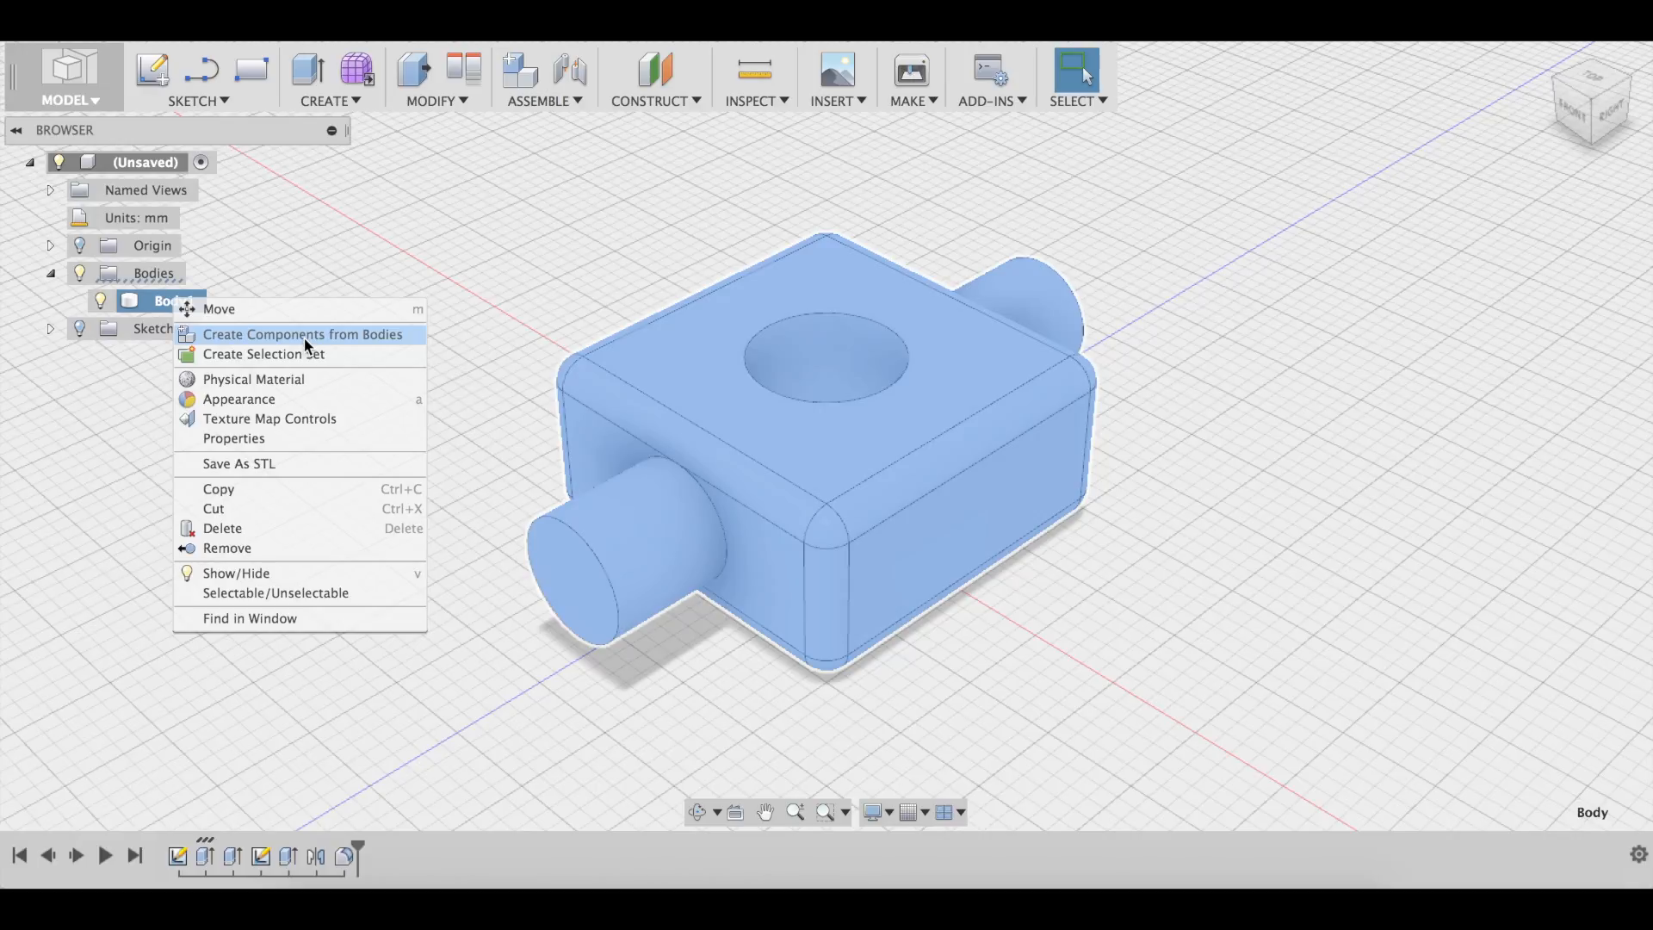
{"action": "left_click", "coordinate": [303, 334]}
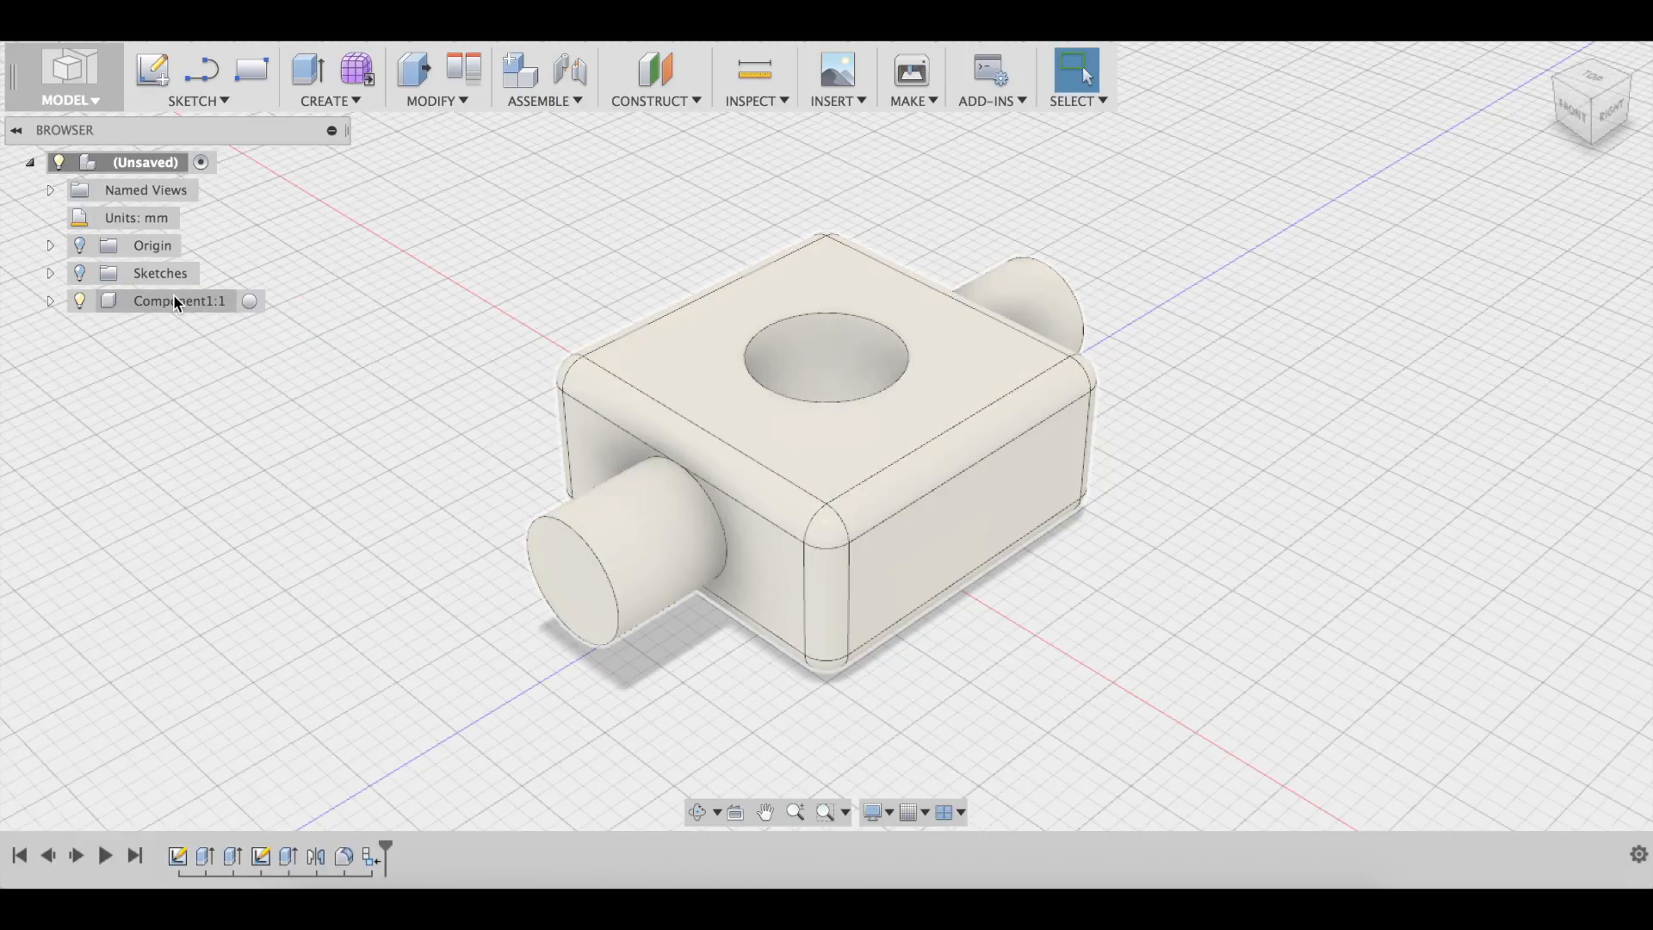
{"action": "left_click", "coordinate": [176, 300]}
{"action": "type", "text": "1-axis pivot"}
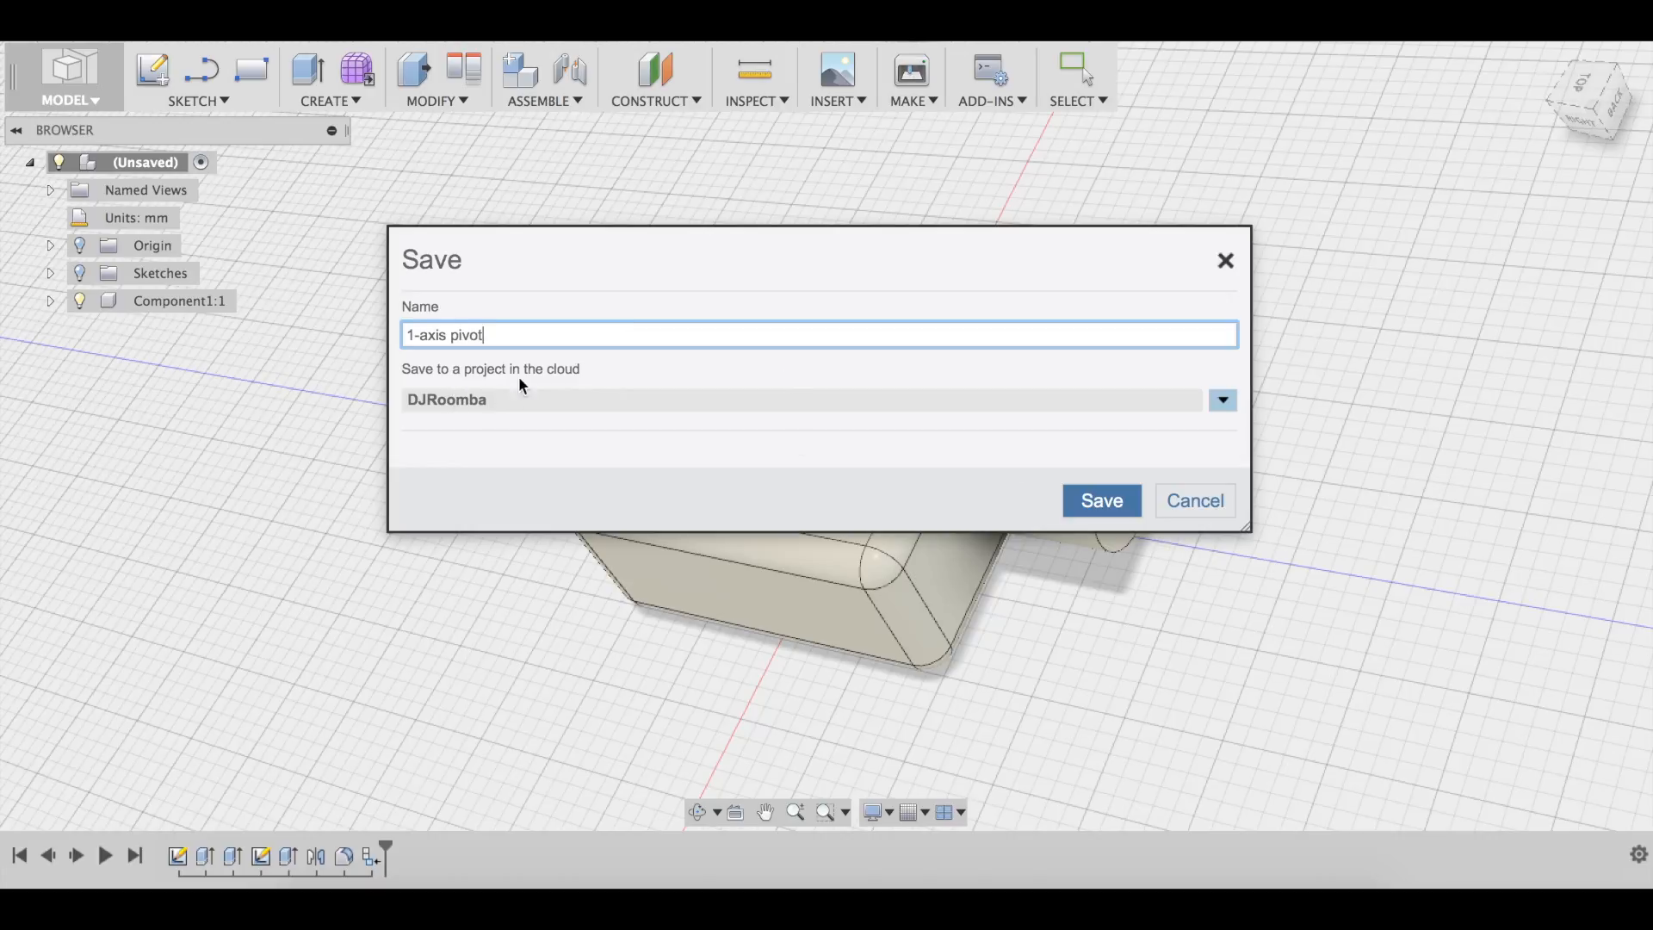
Save the design to the cloud as '1-axis pivot'.
{"action": "left_click", "coordinate": [1101, 499]}
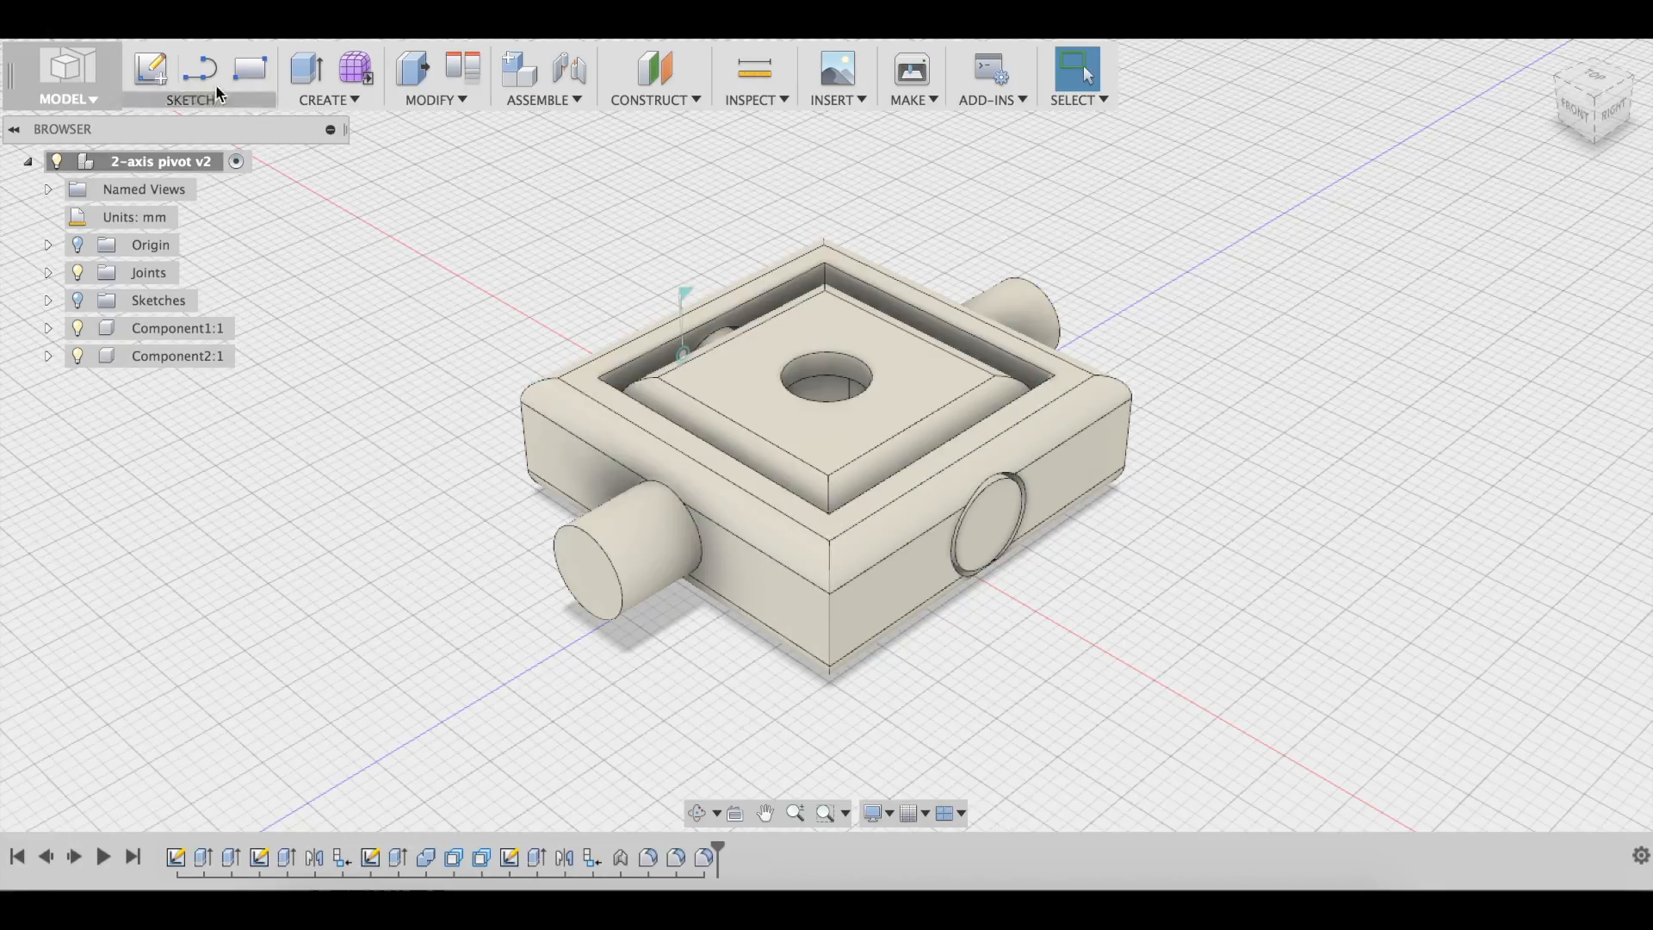
{"action": "mouse_move", "coordinate": [482, 372]}
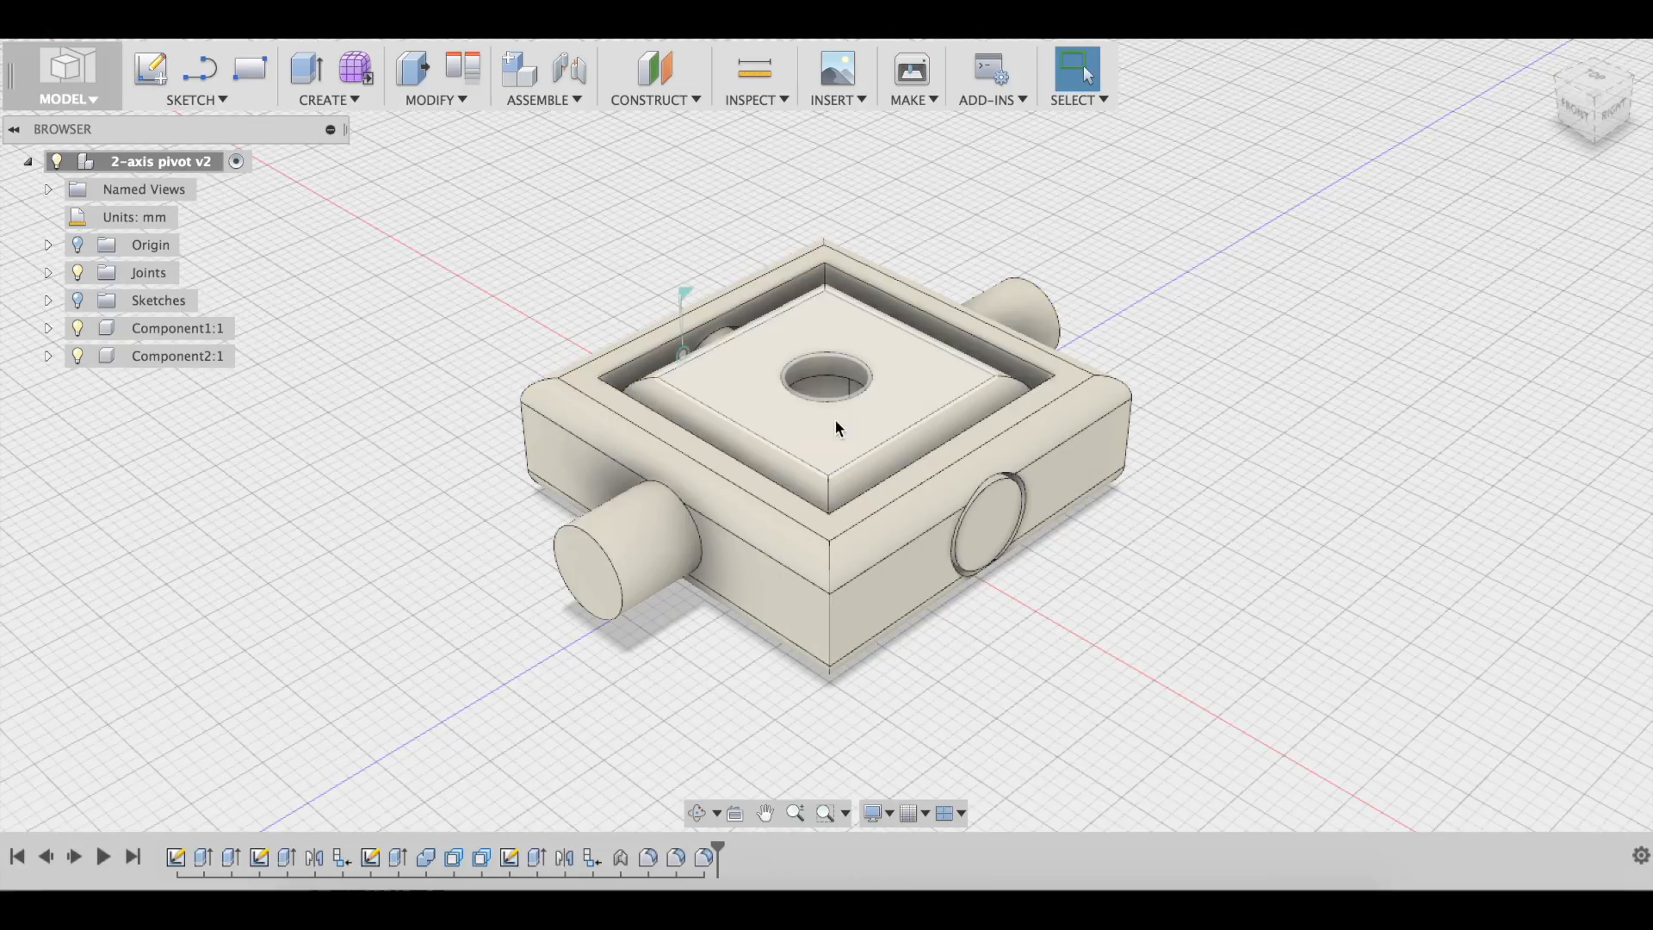
{"action": "mouse_move", "coordinate": [840, 310]}
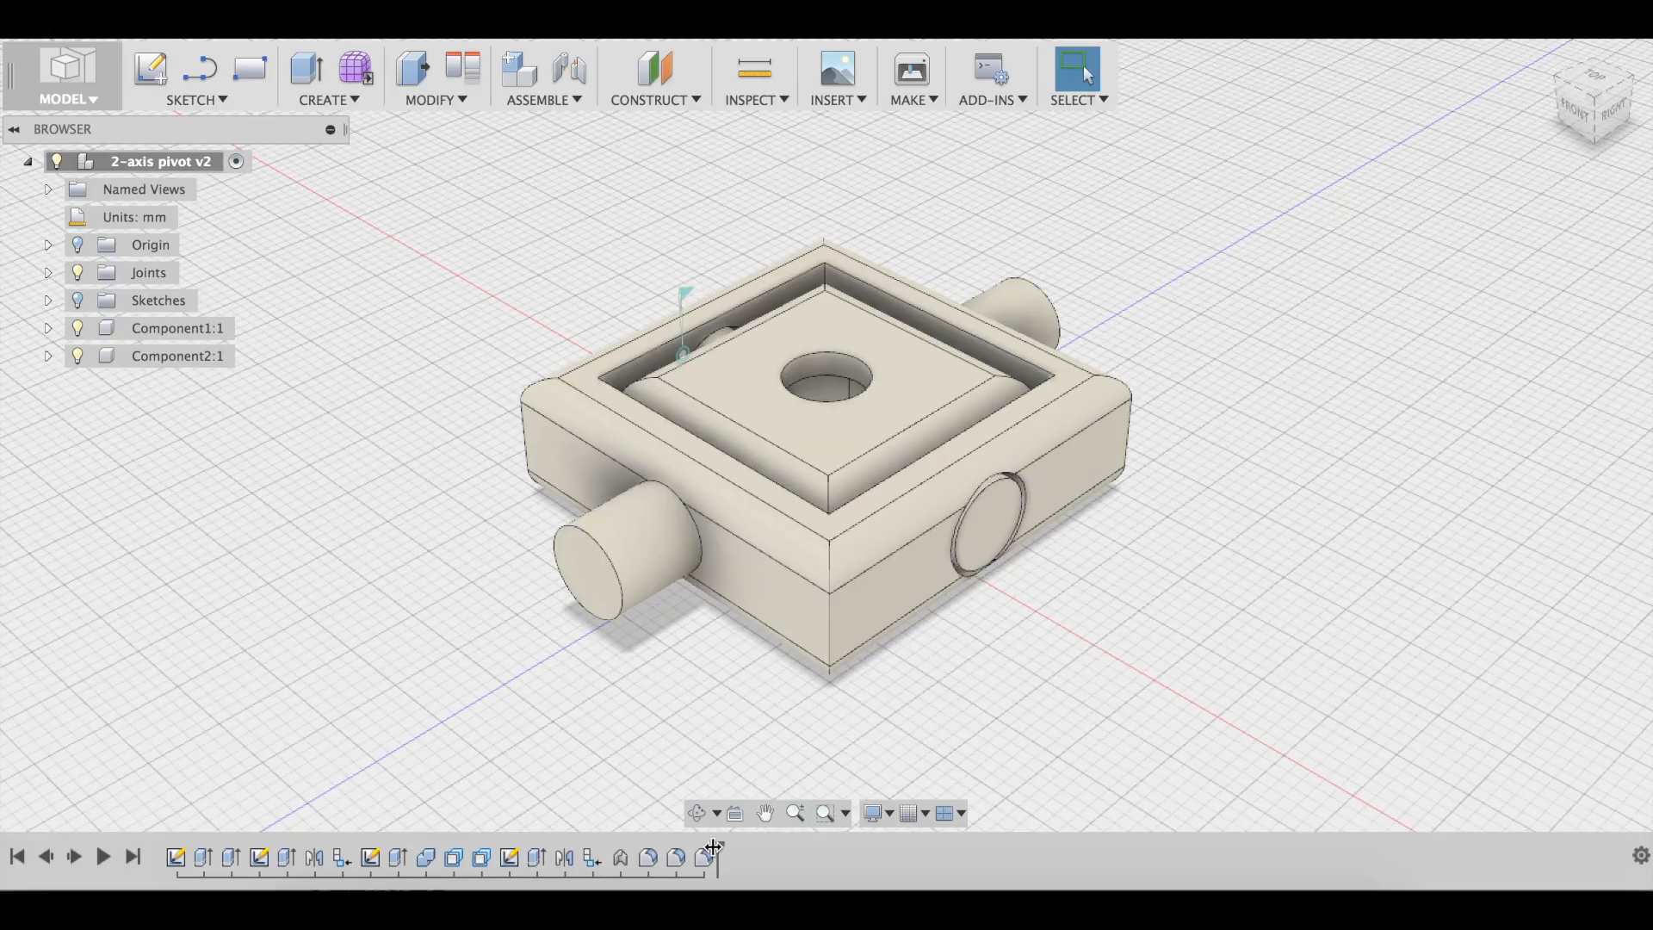
{"action": "mouse_move", "coordinate": [437, 864]}
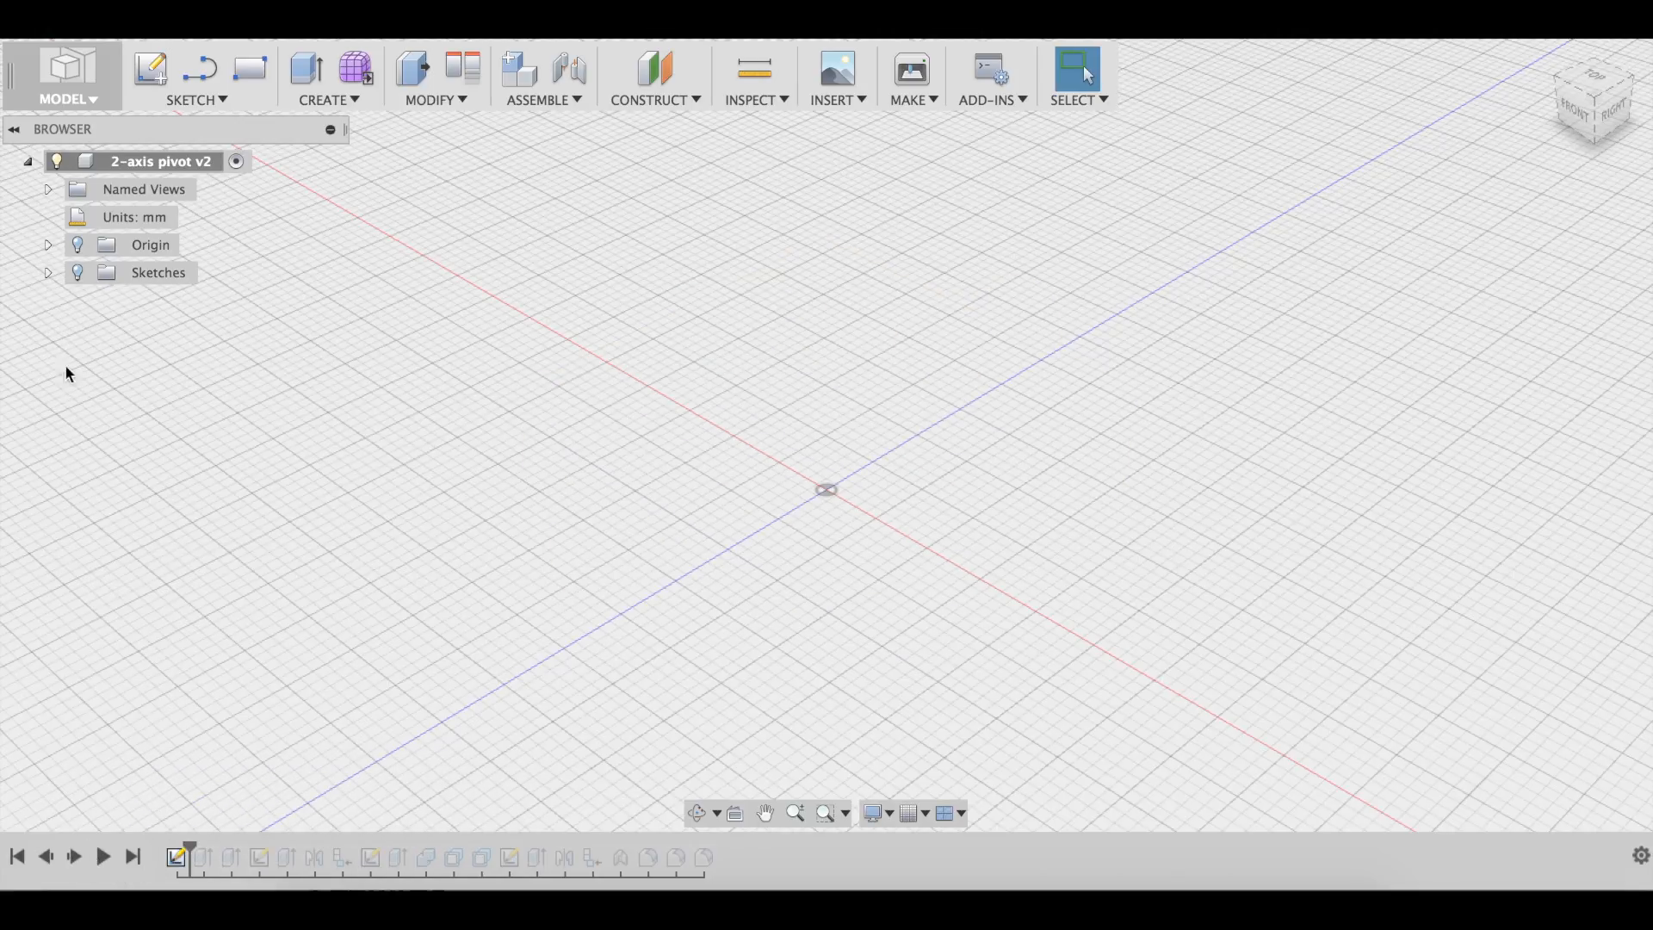
Replay the 2-axis pivot history through the first sketch, the extruded block and its hole.
{"action": "left_click", "coordinate": [132, 858]}
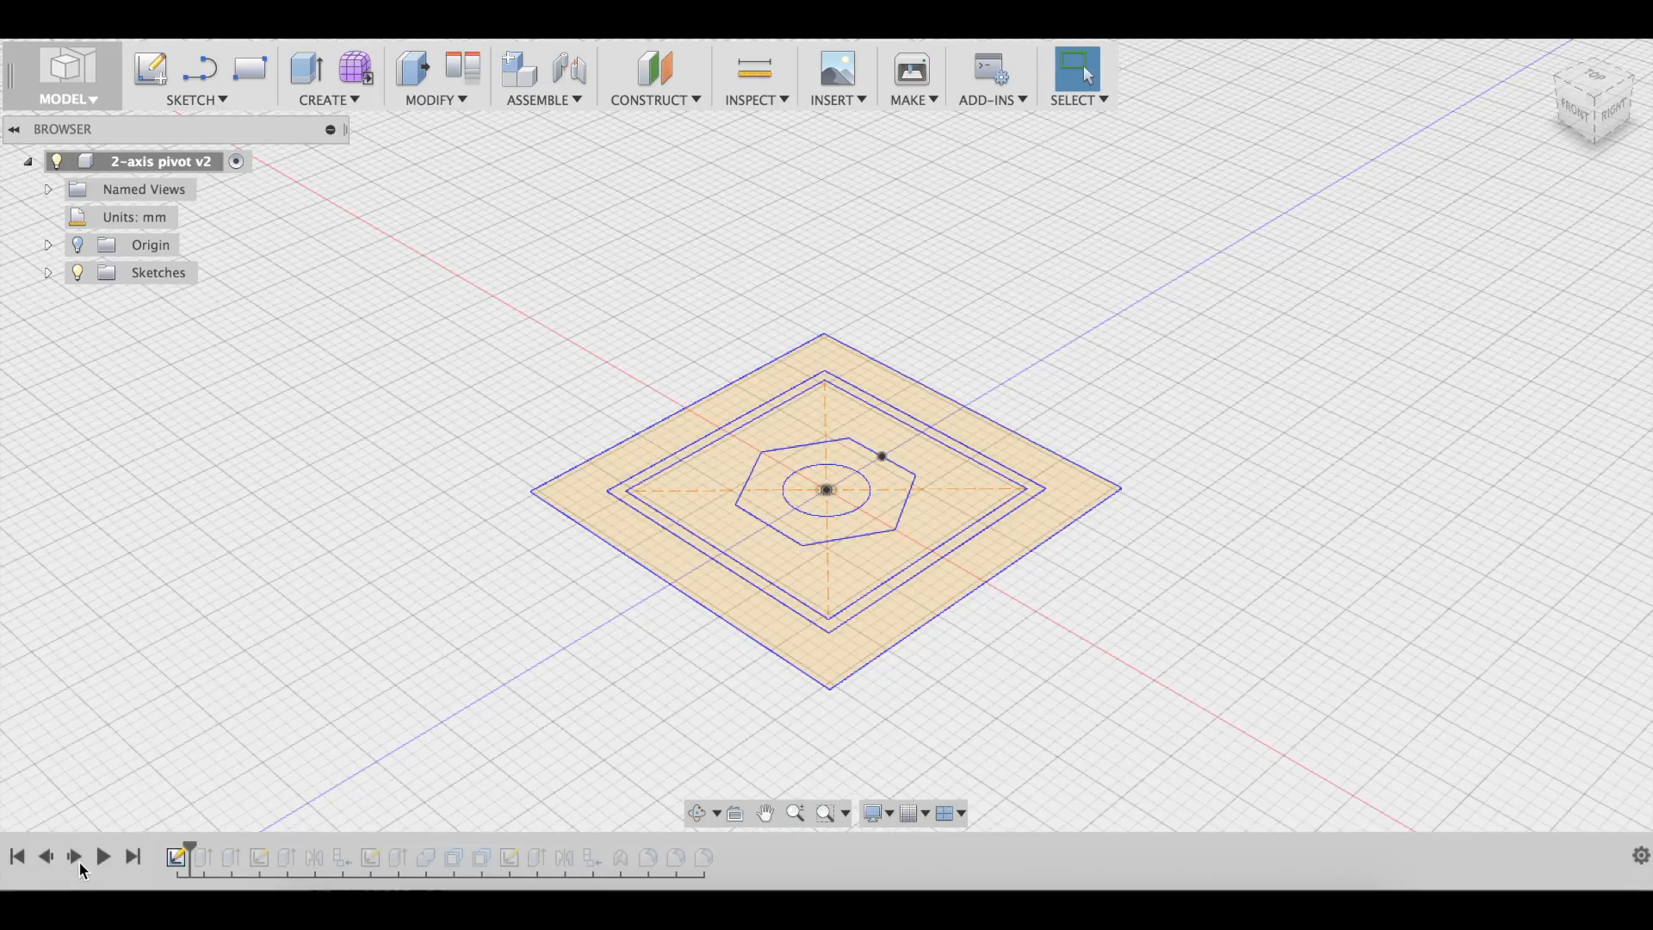
{"action": "left_click", "coordinate": [76, 876]}
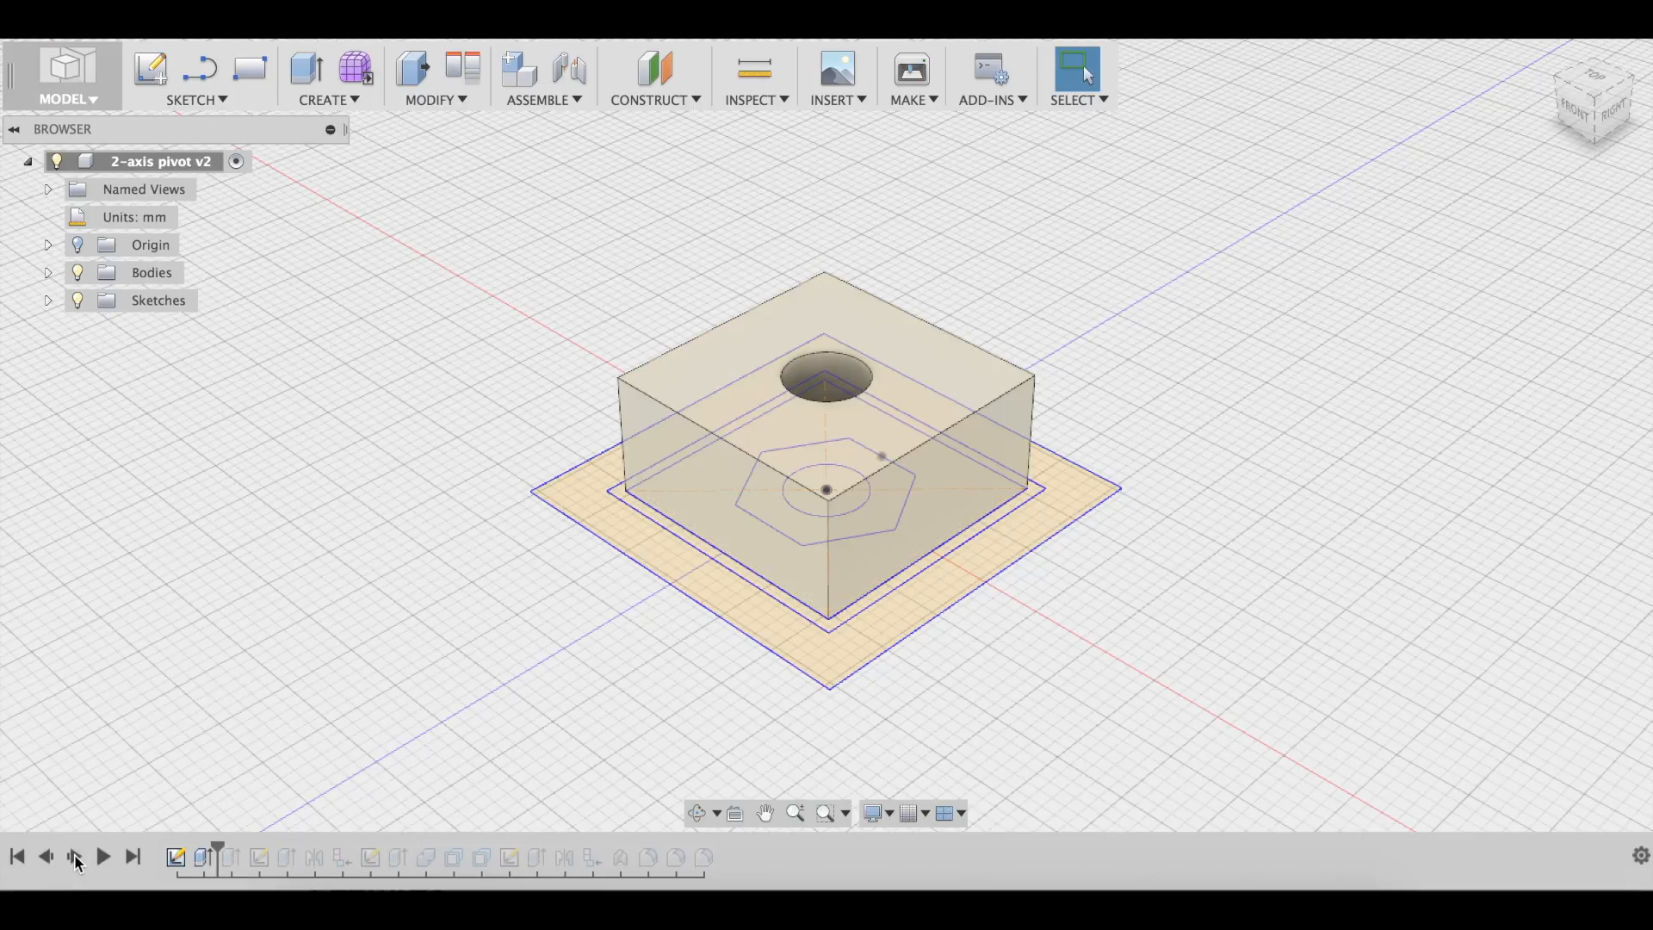
{"action": "mouse_move", "coordinate": [76, 858]}
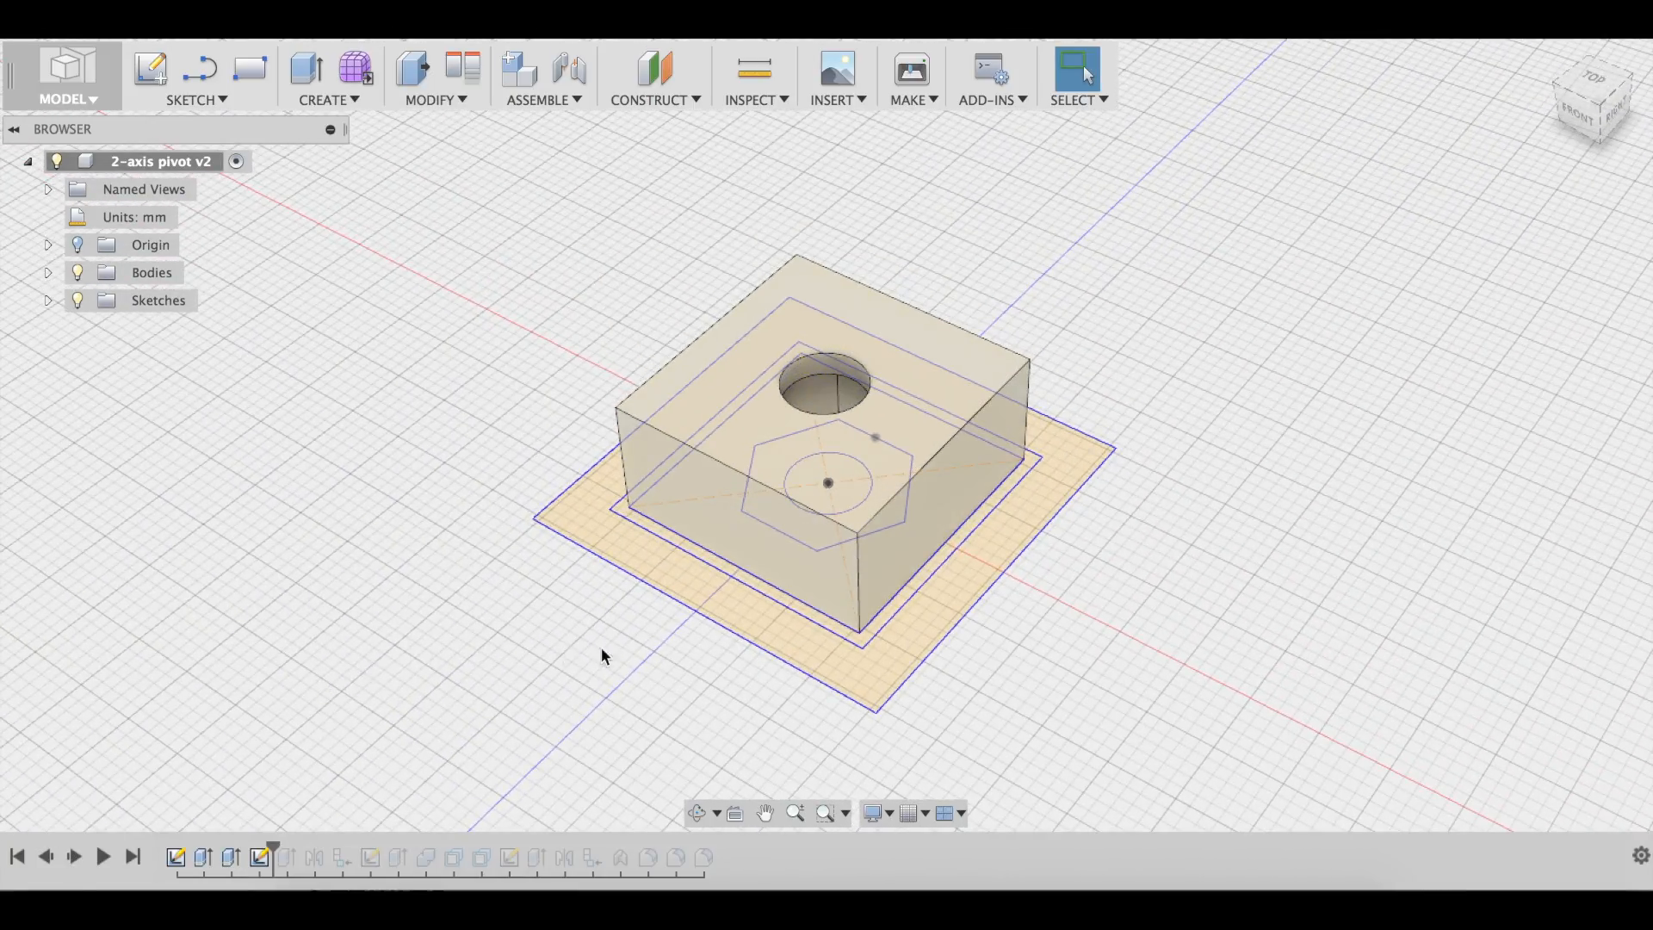
{"action": "left_click", "coordinate": [44, 299]}
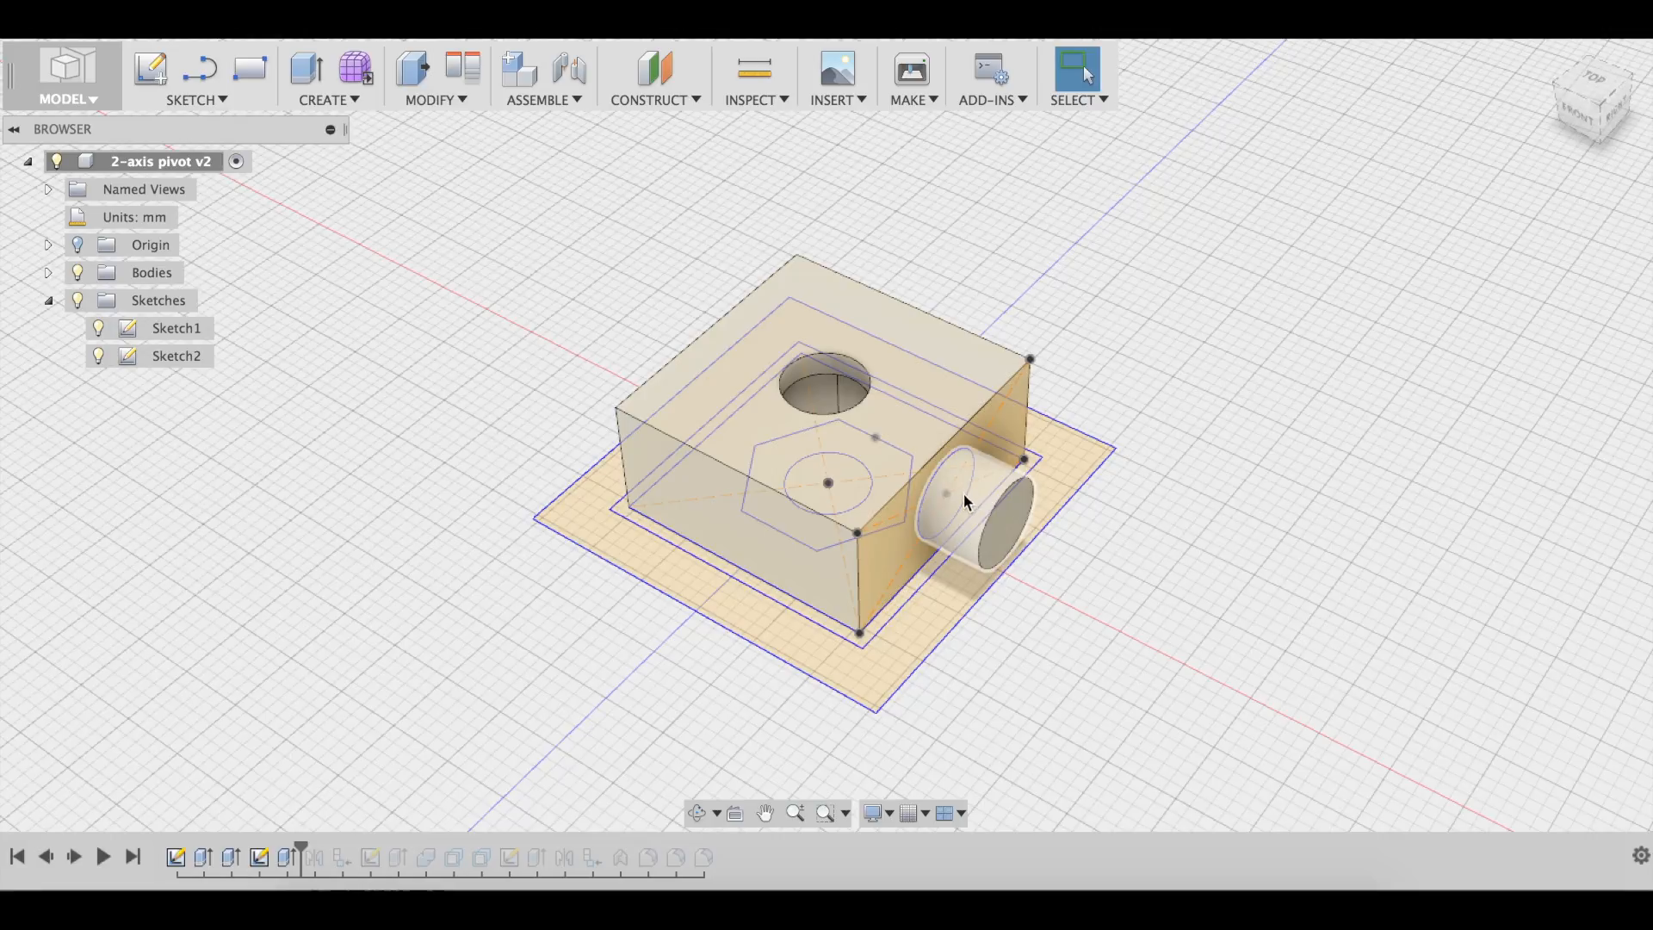
Roll the history forward to Sketch3, the second shaft and Component1:1.
{"action": "left_click", "coordinate": [76, 854]}
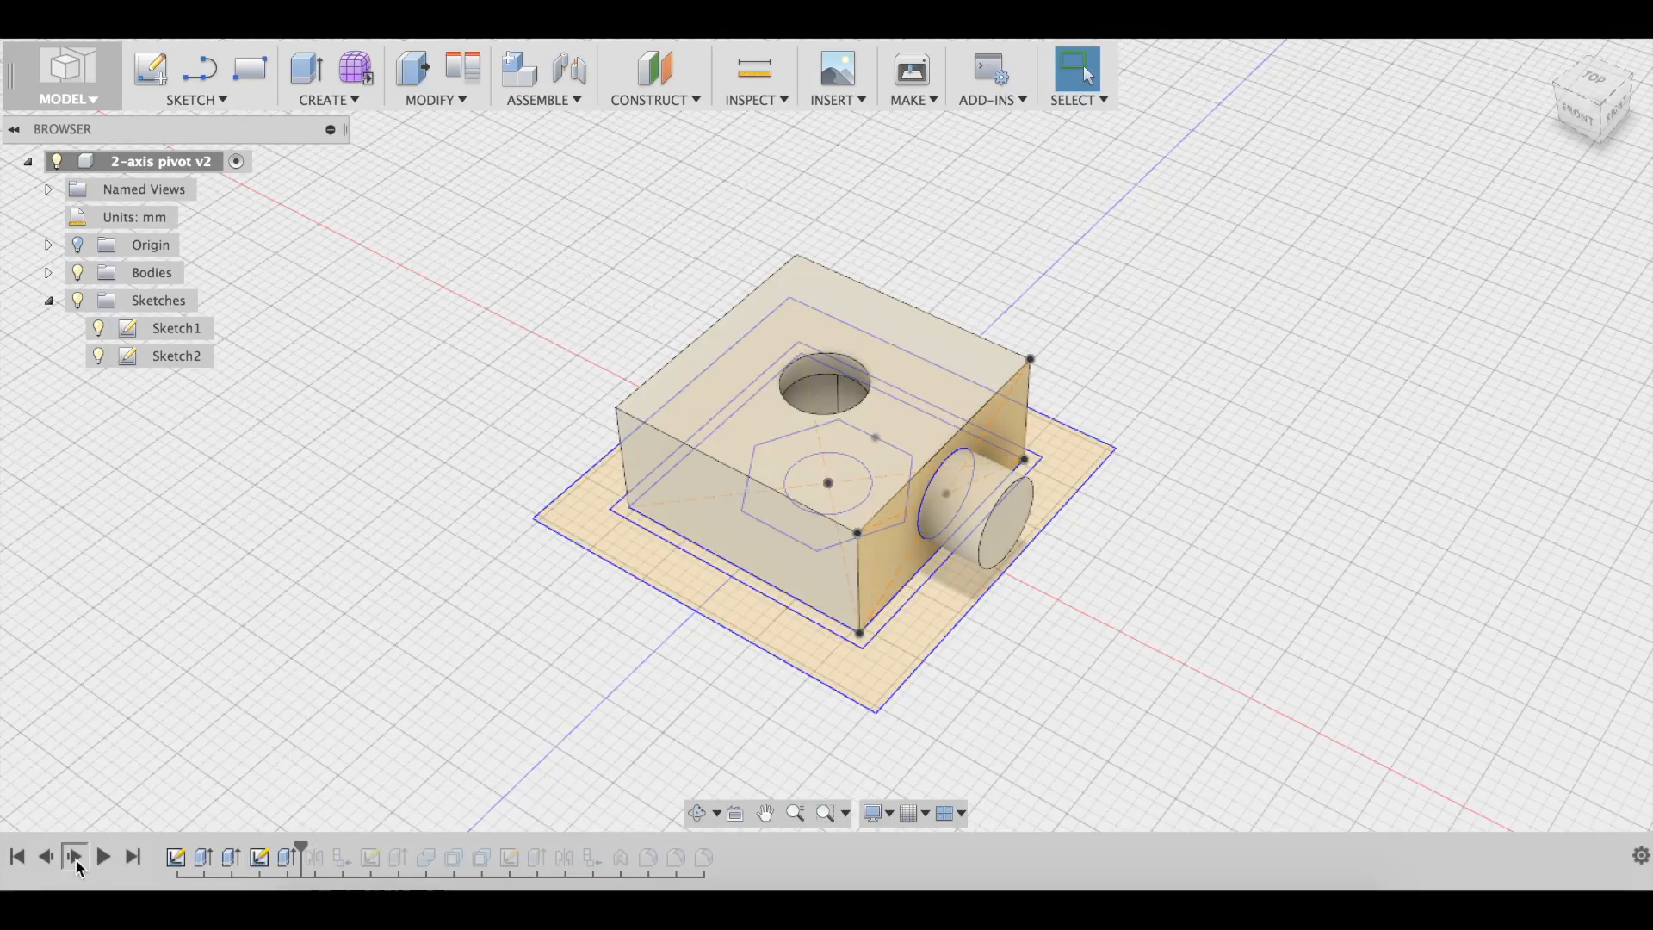
{"action": "left_click", "coordinate": [313, 857]}
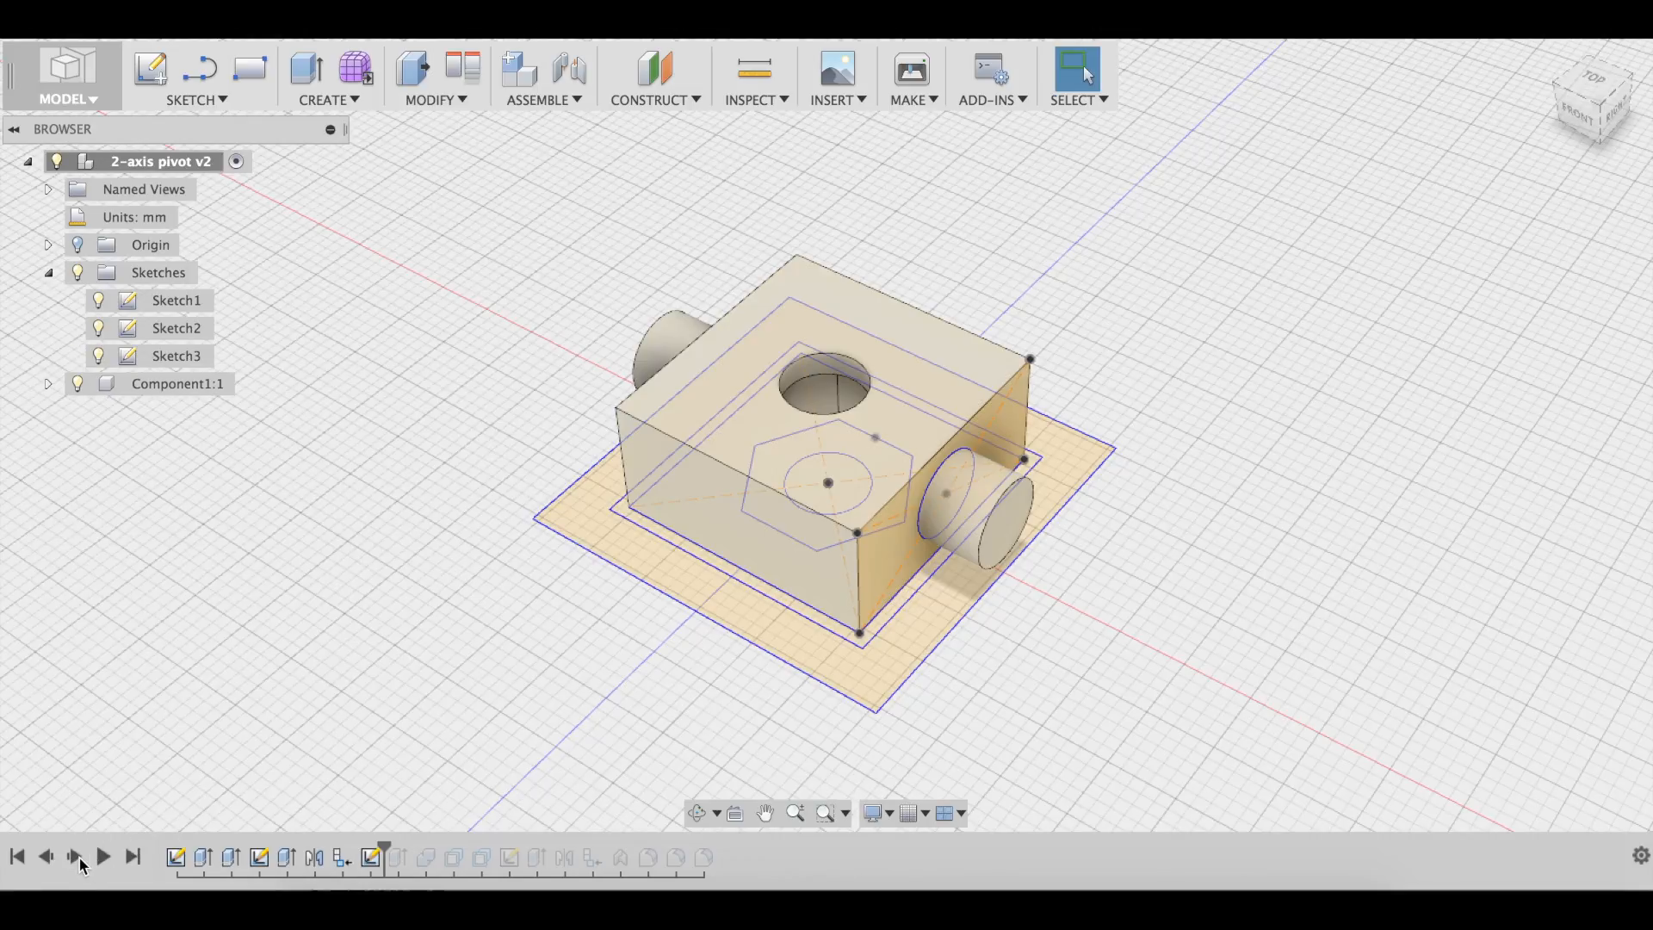
{"action": "mouse_move", "coordinate": [816, 623]}
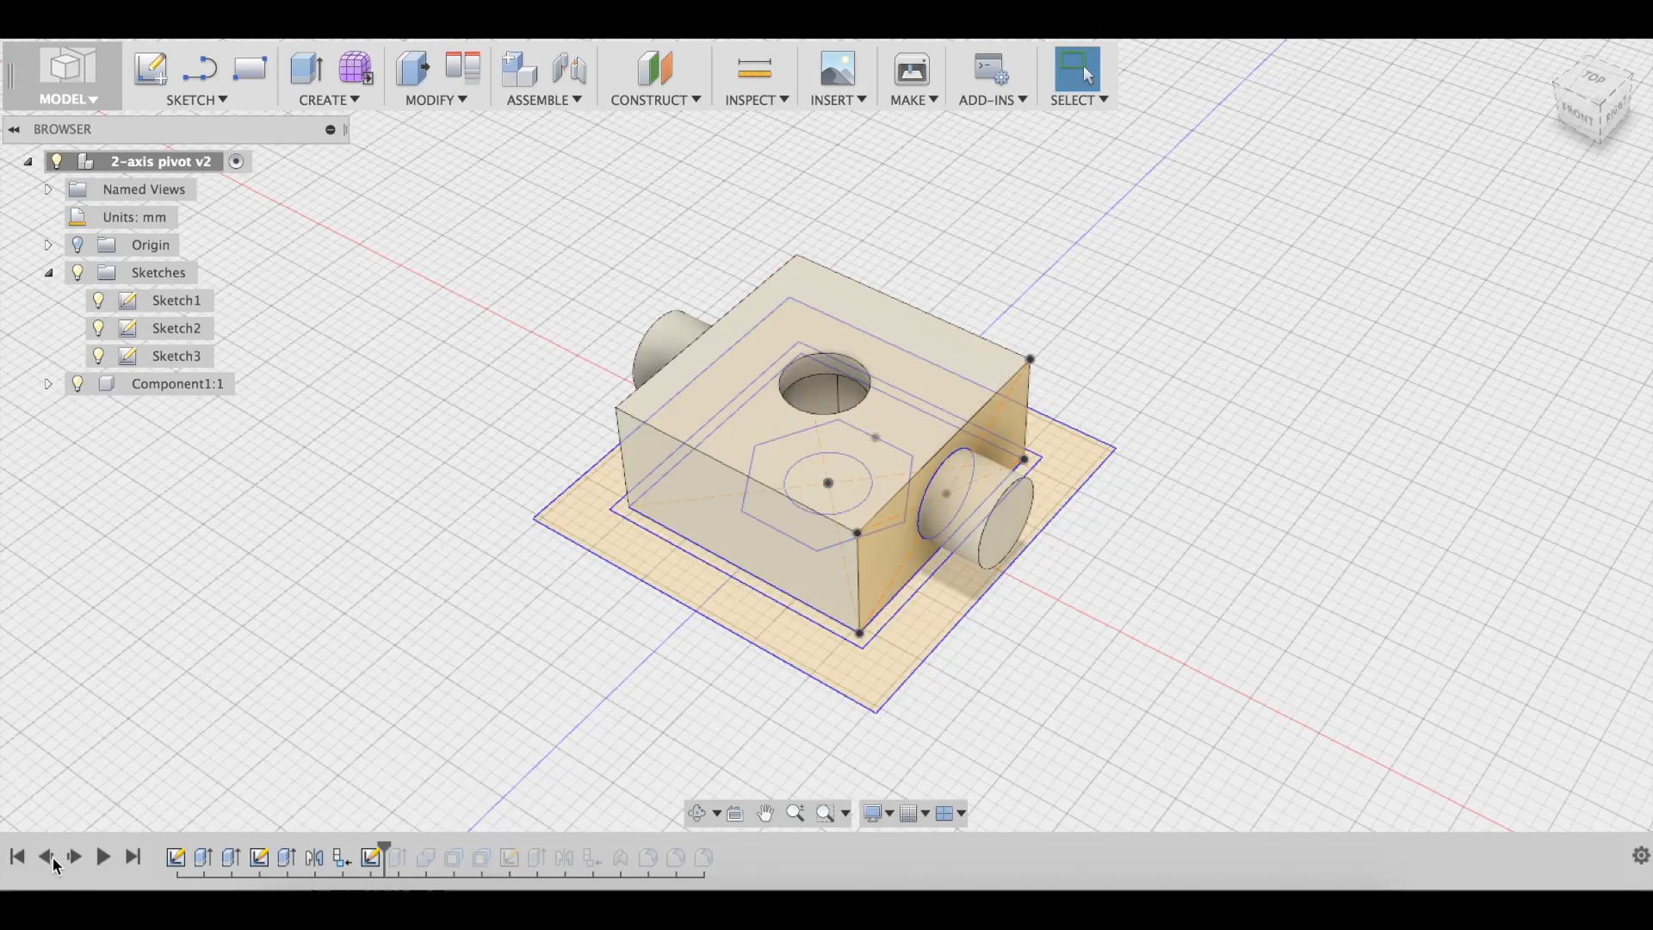
{"action": "mouse_move", "coordinate": [64, 871]}
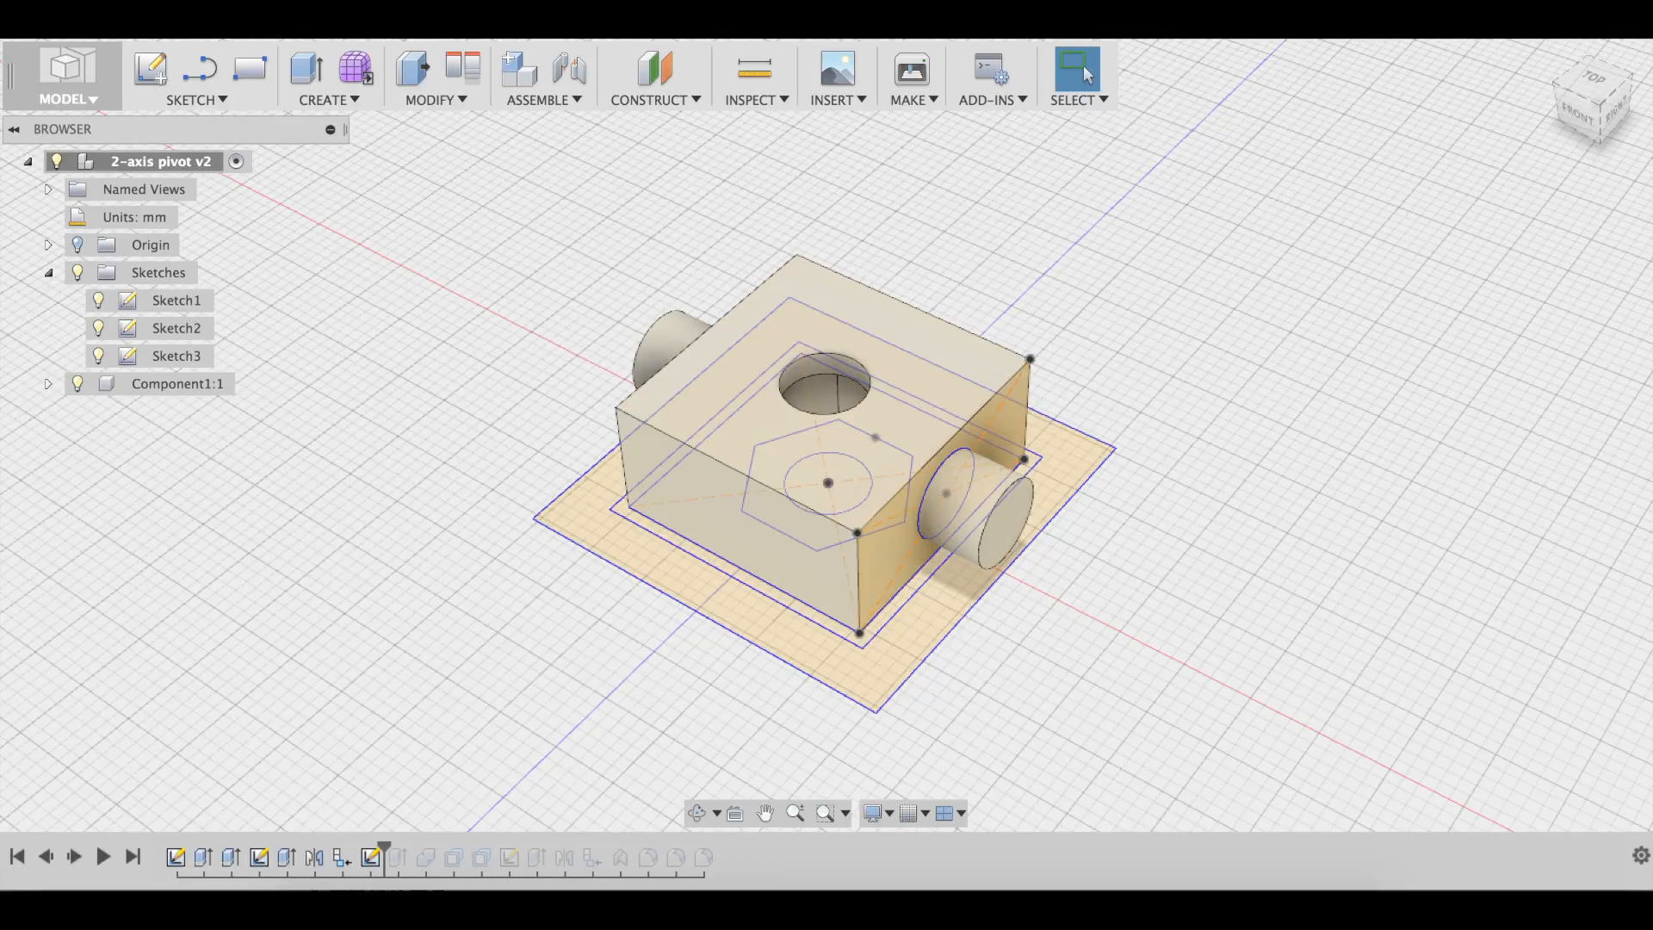
Show the list of sketch commands while the replayed block is displayed.
{"action": "left_click", "coordinate": [198, 98]}
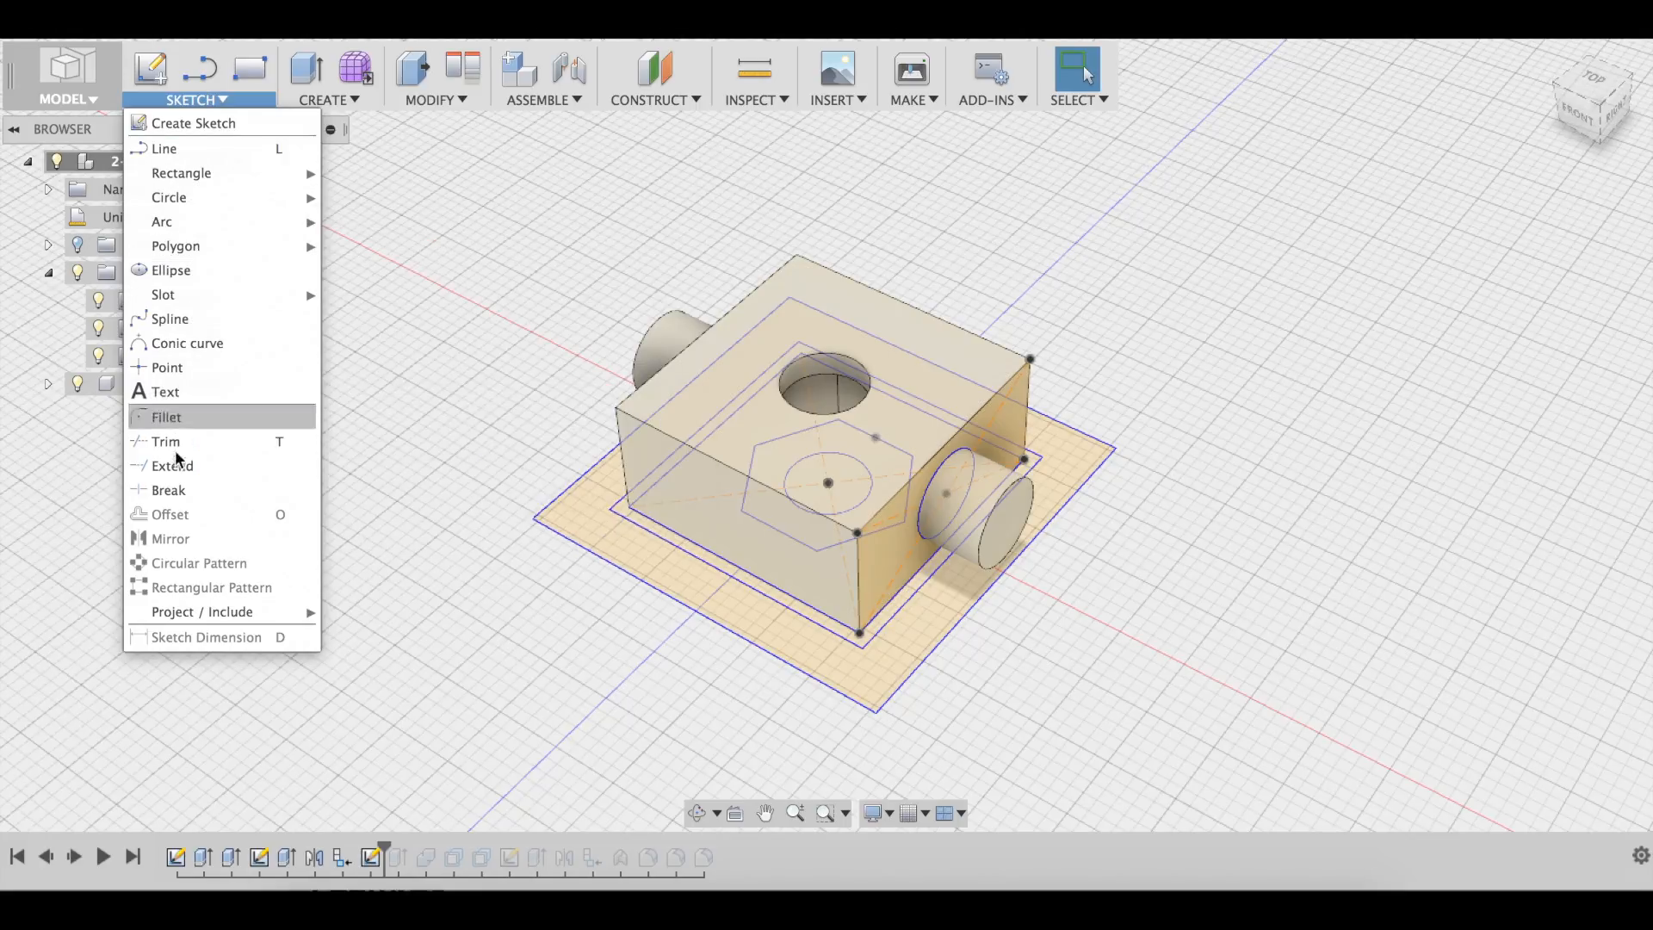
{"action": "mouse_move", "coordinate": [511, 521]}
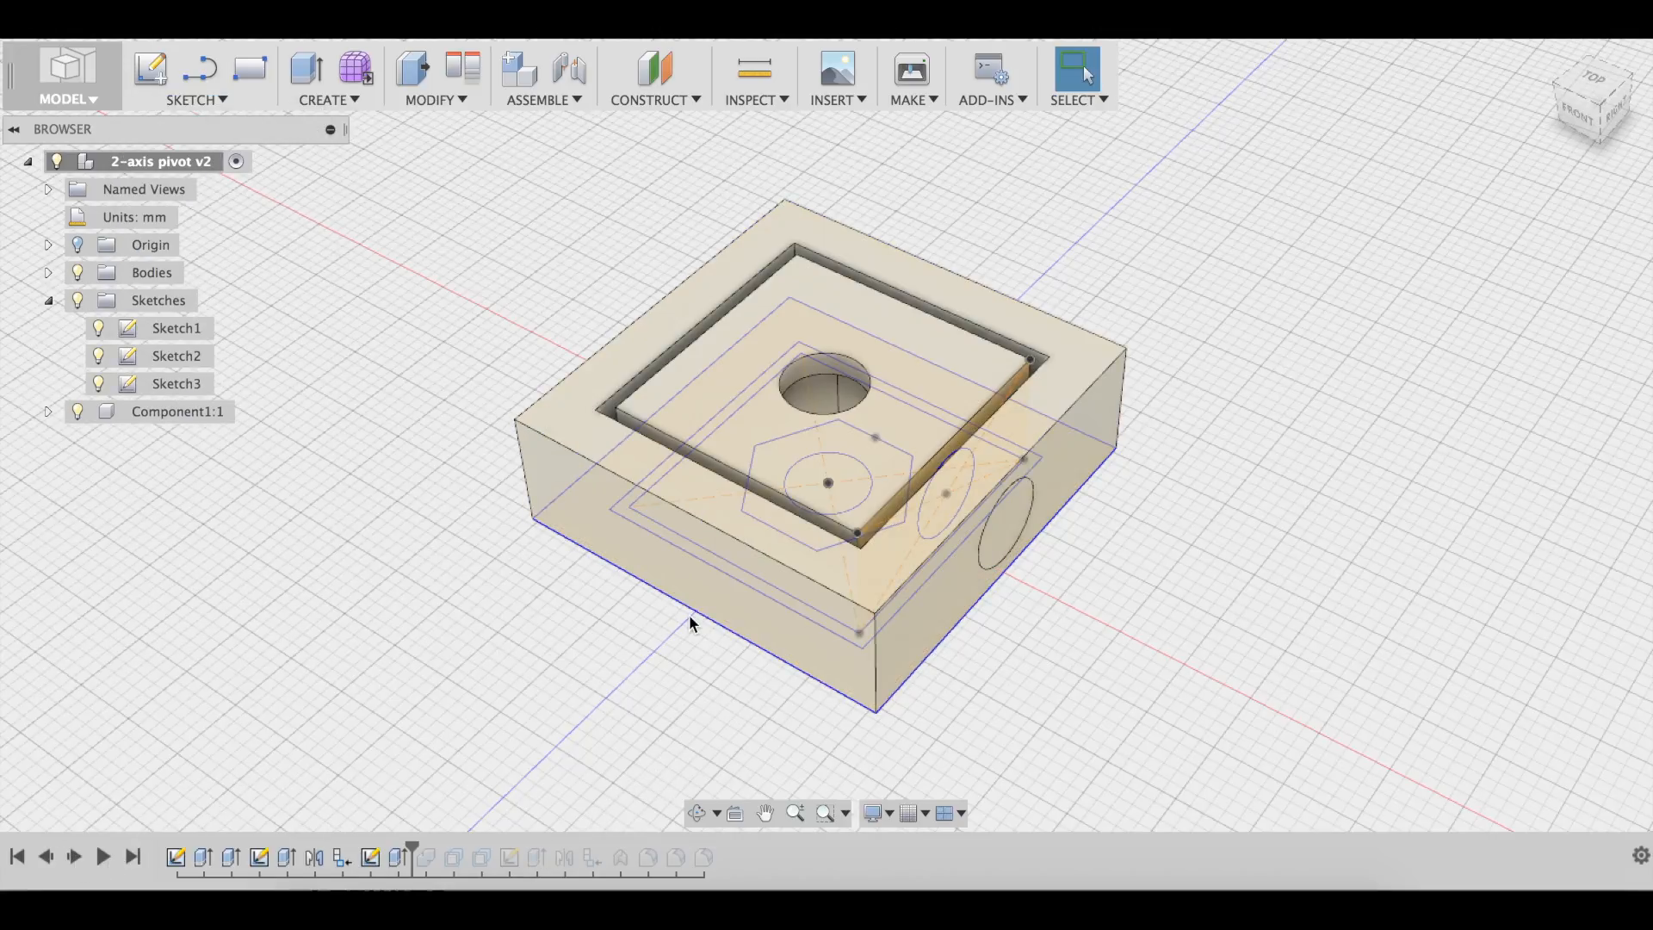
{"action": "mouse_move", "coordinate": [45, 857]}
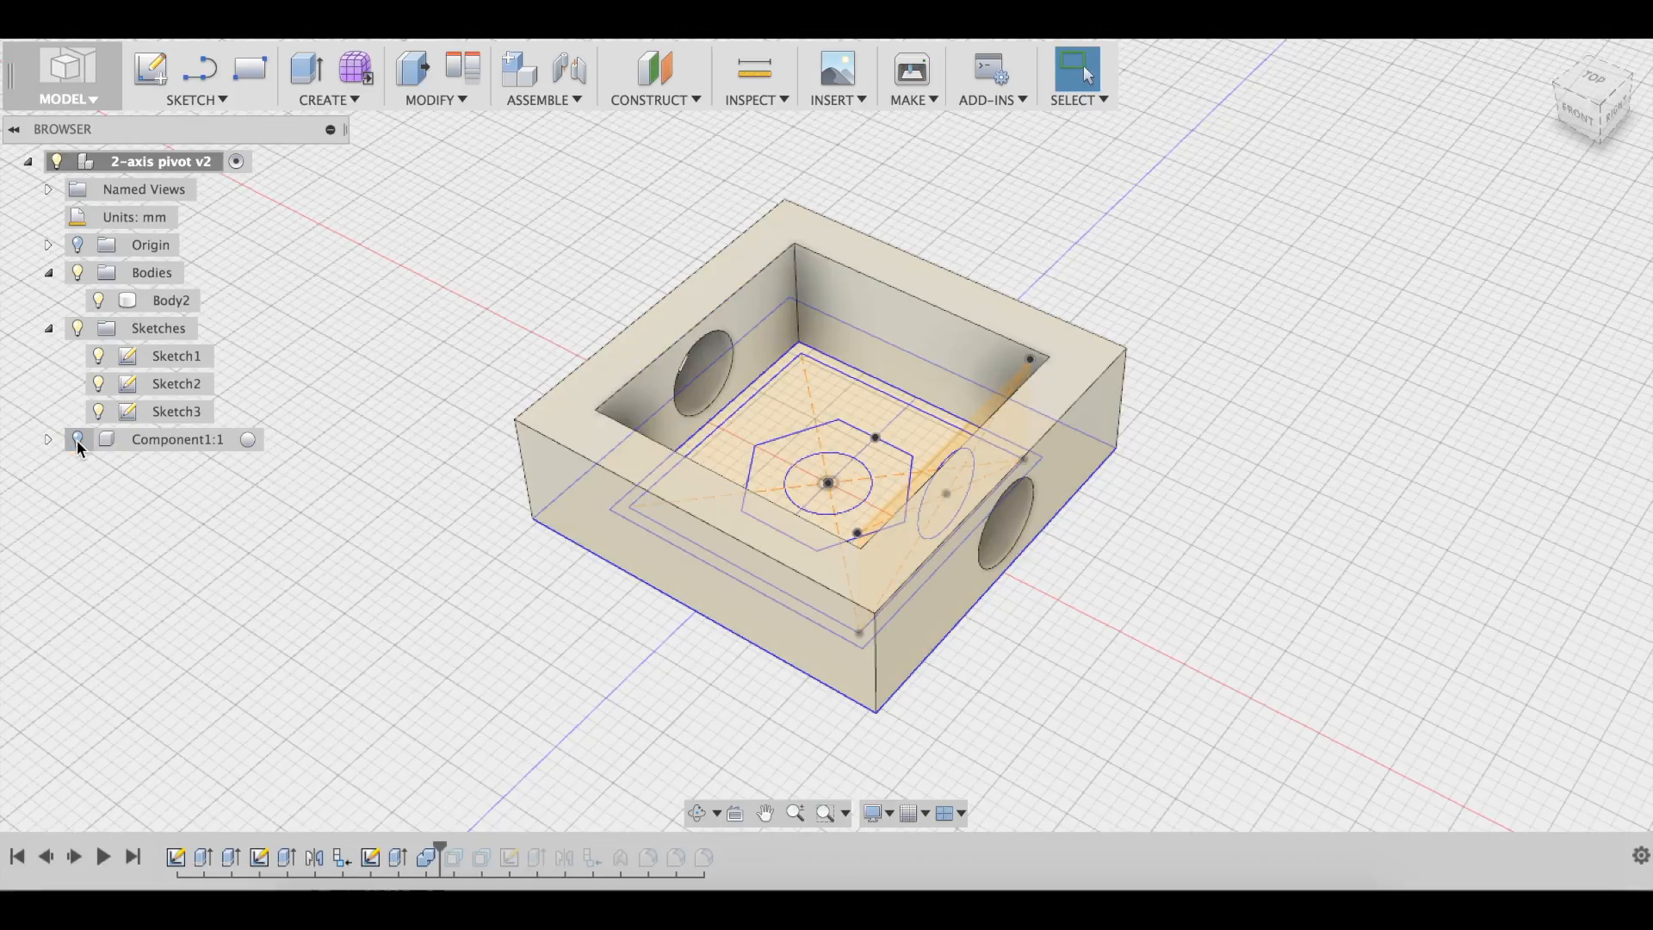
Make inner block Component1:1 visible again inside the outer frame.
{"action": "left_click", "coordinate": [177, 439]}
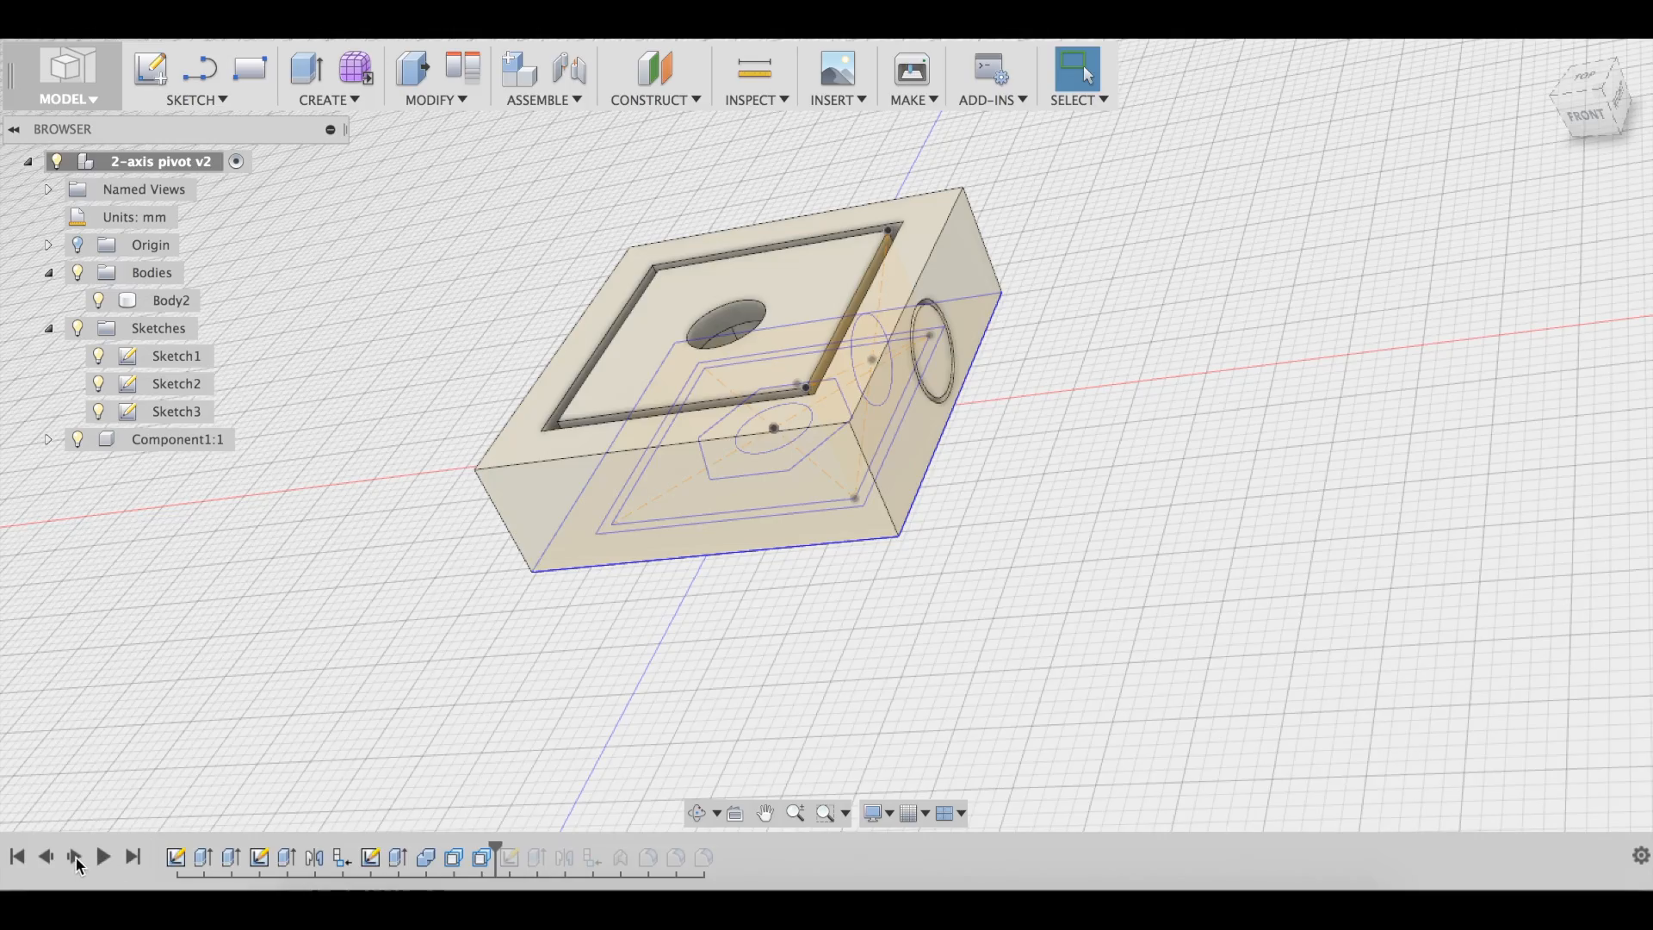
Advance the history to Sketch5, Component2, its shafts and the Rev1 revolute joint.
{"action": "left_click", "coordinate": [76, 858]}
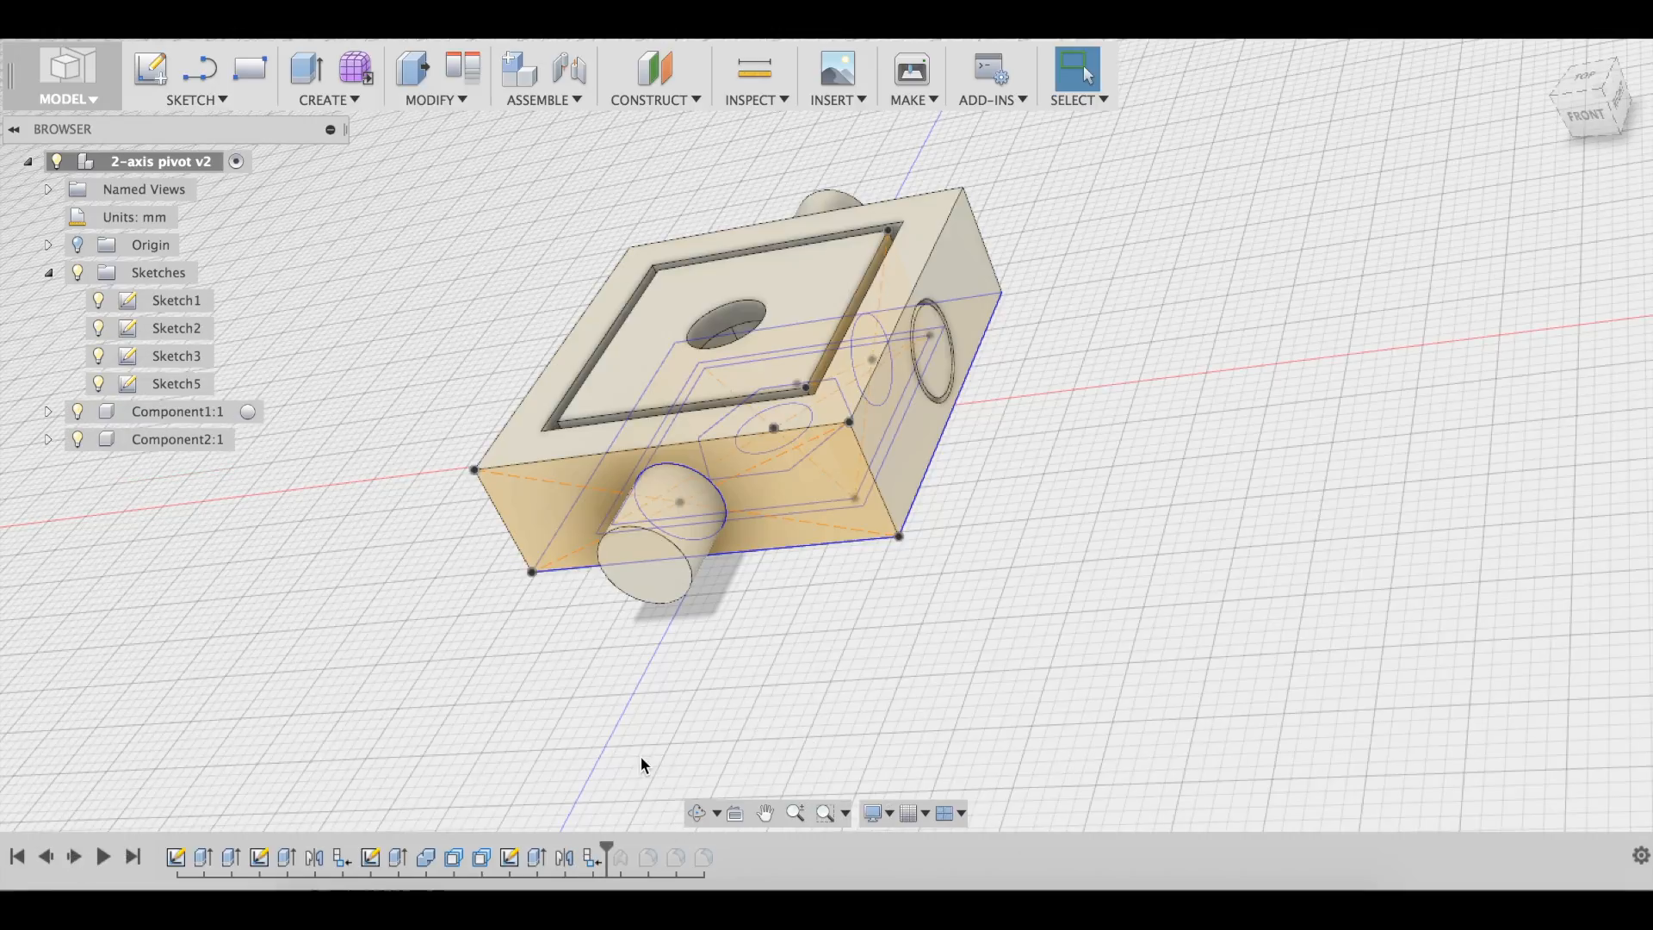
{"action": "mouse_move", "coordinate": [66, 869]}
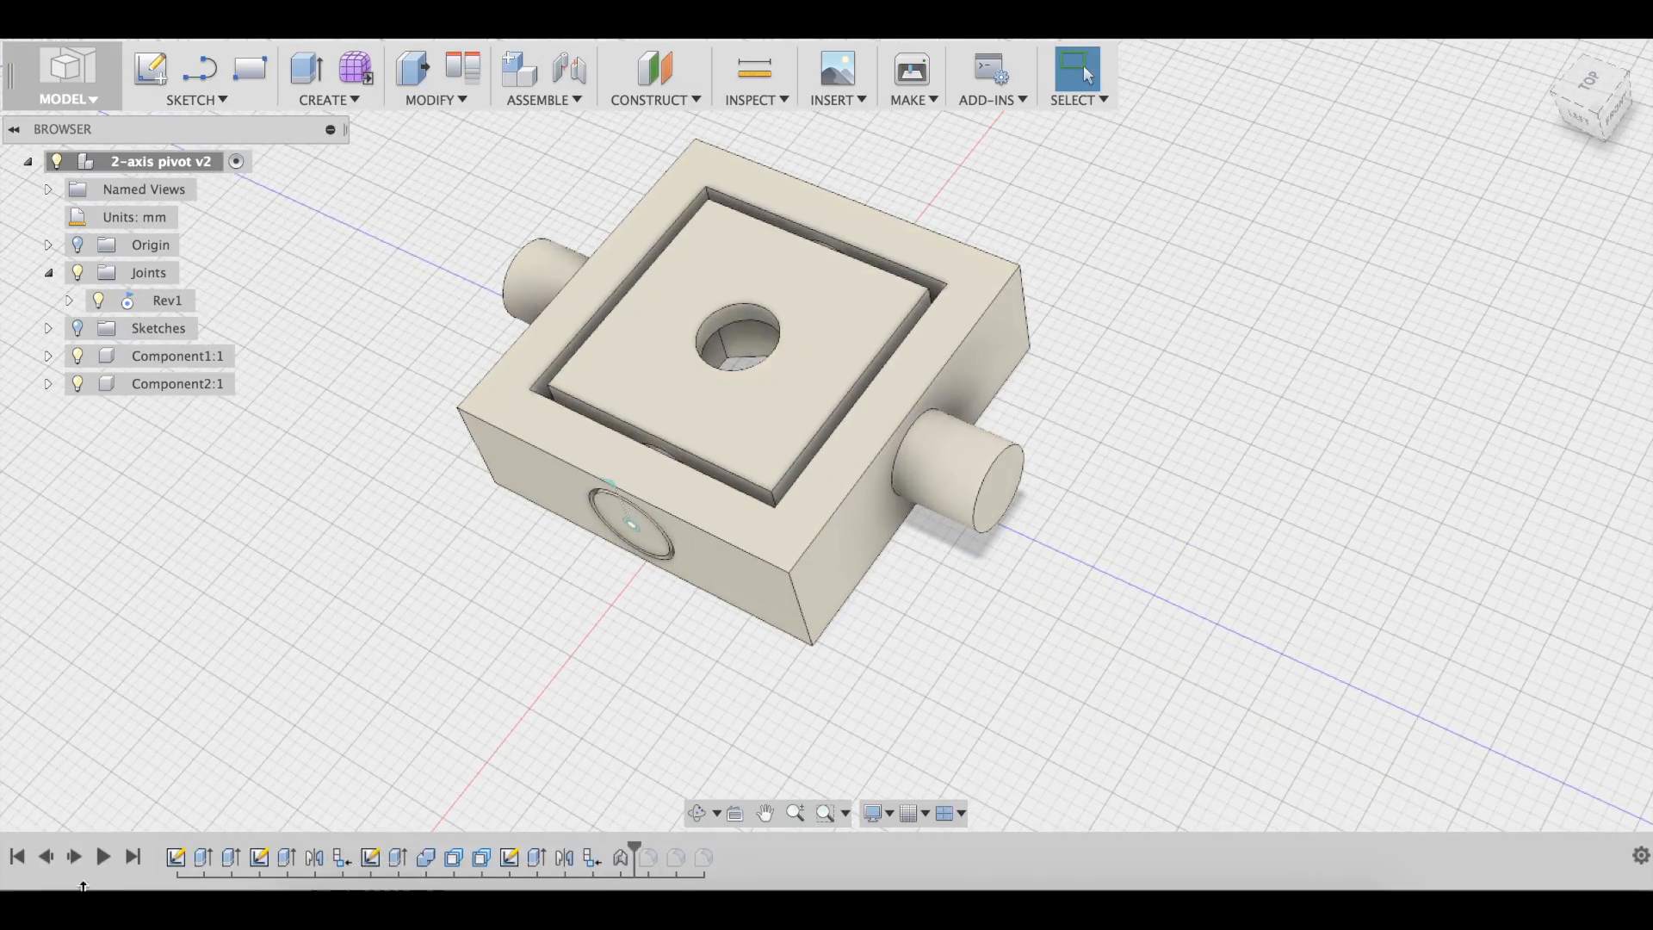
{"action": "left_click", "coordinate": [76, 857]}
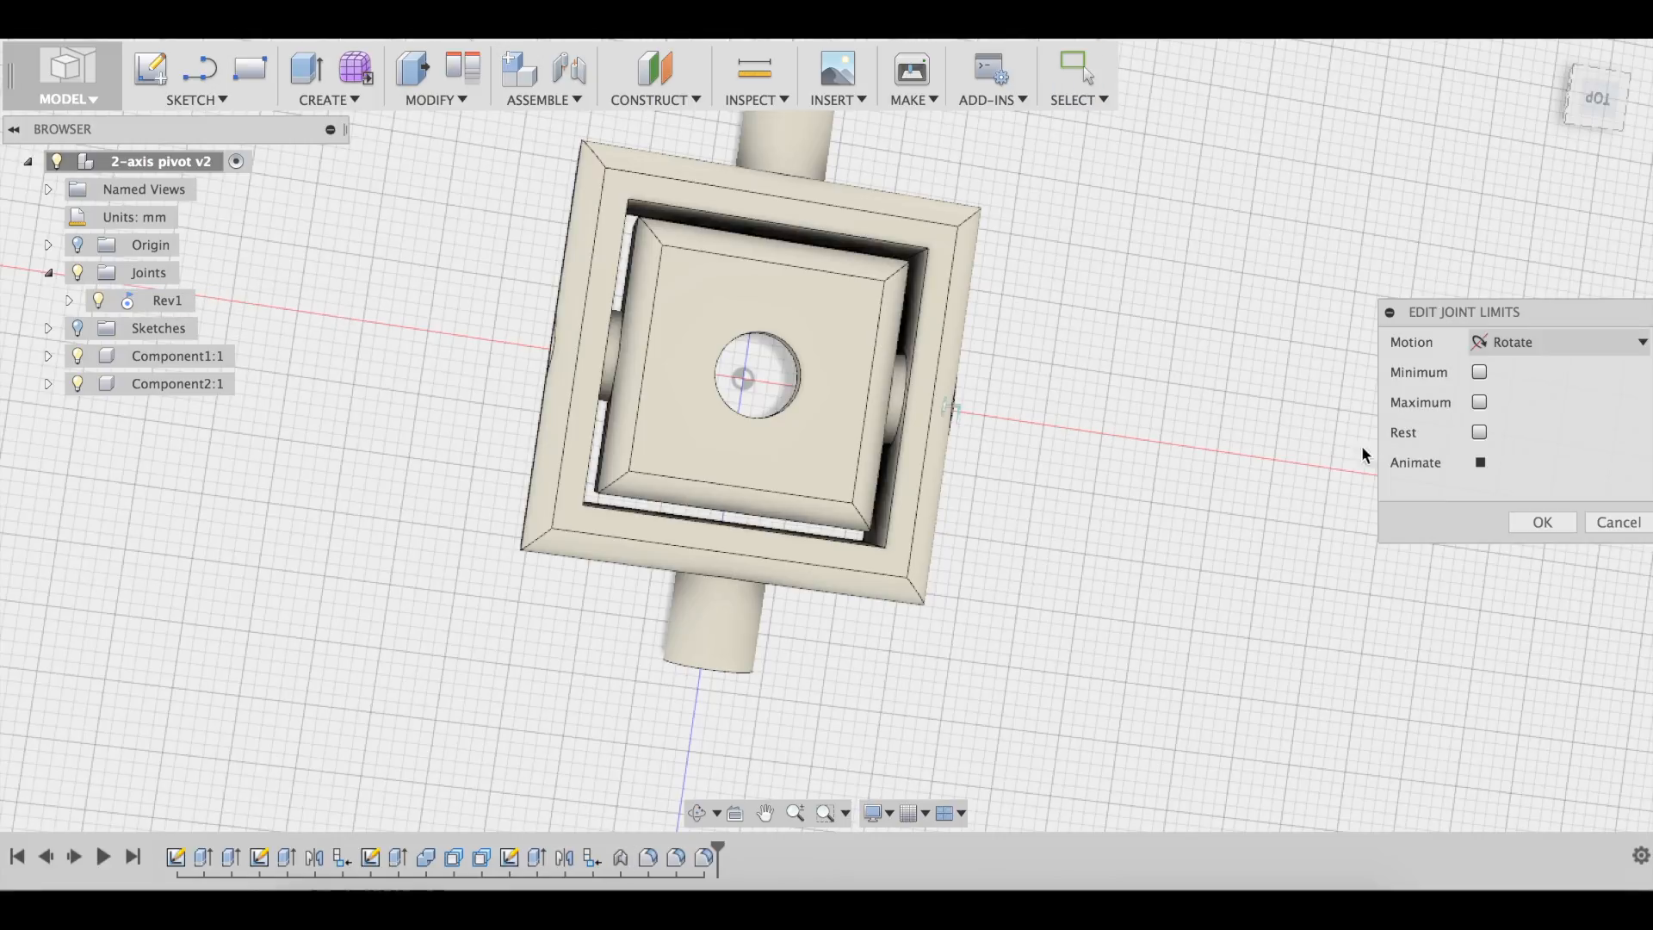
{"action": "mouse_move", "coordinate": [1496, 472]}
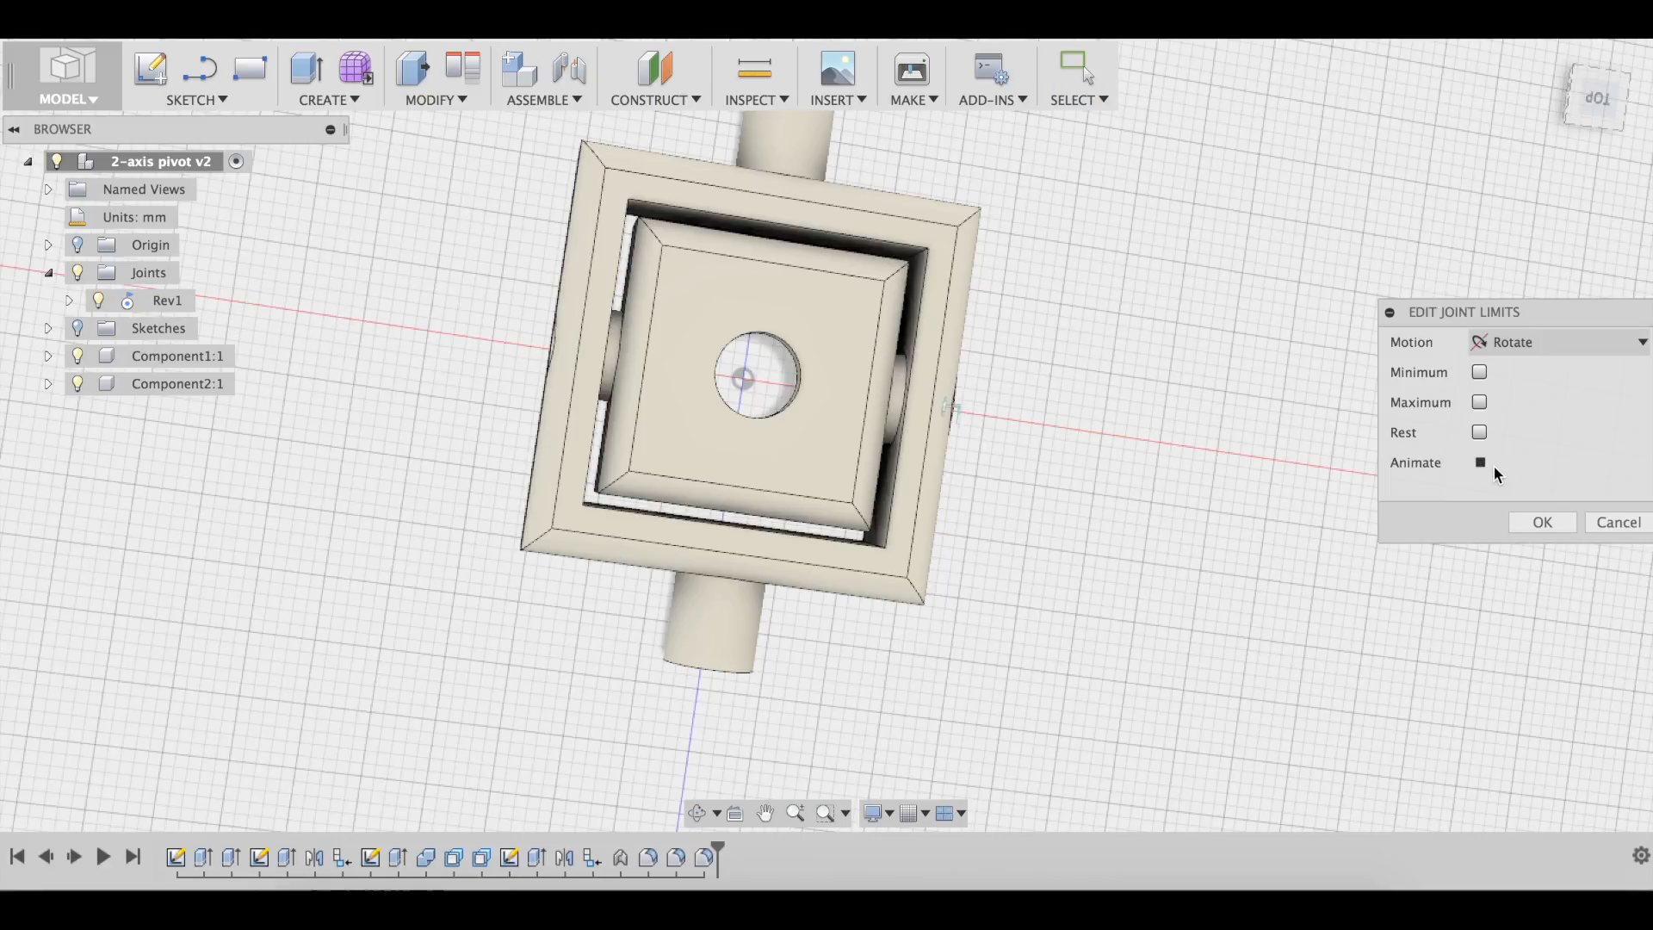
{"action": "left_click", "coordinate": [1477, 461]}
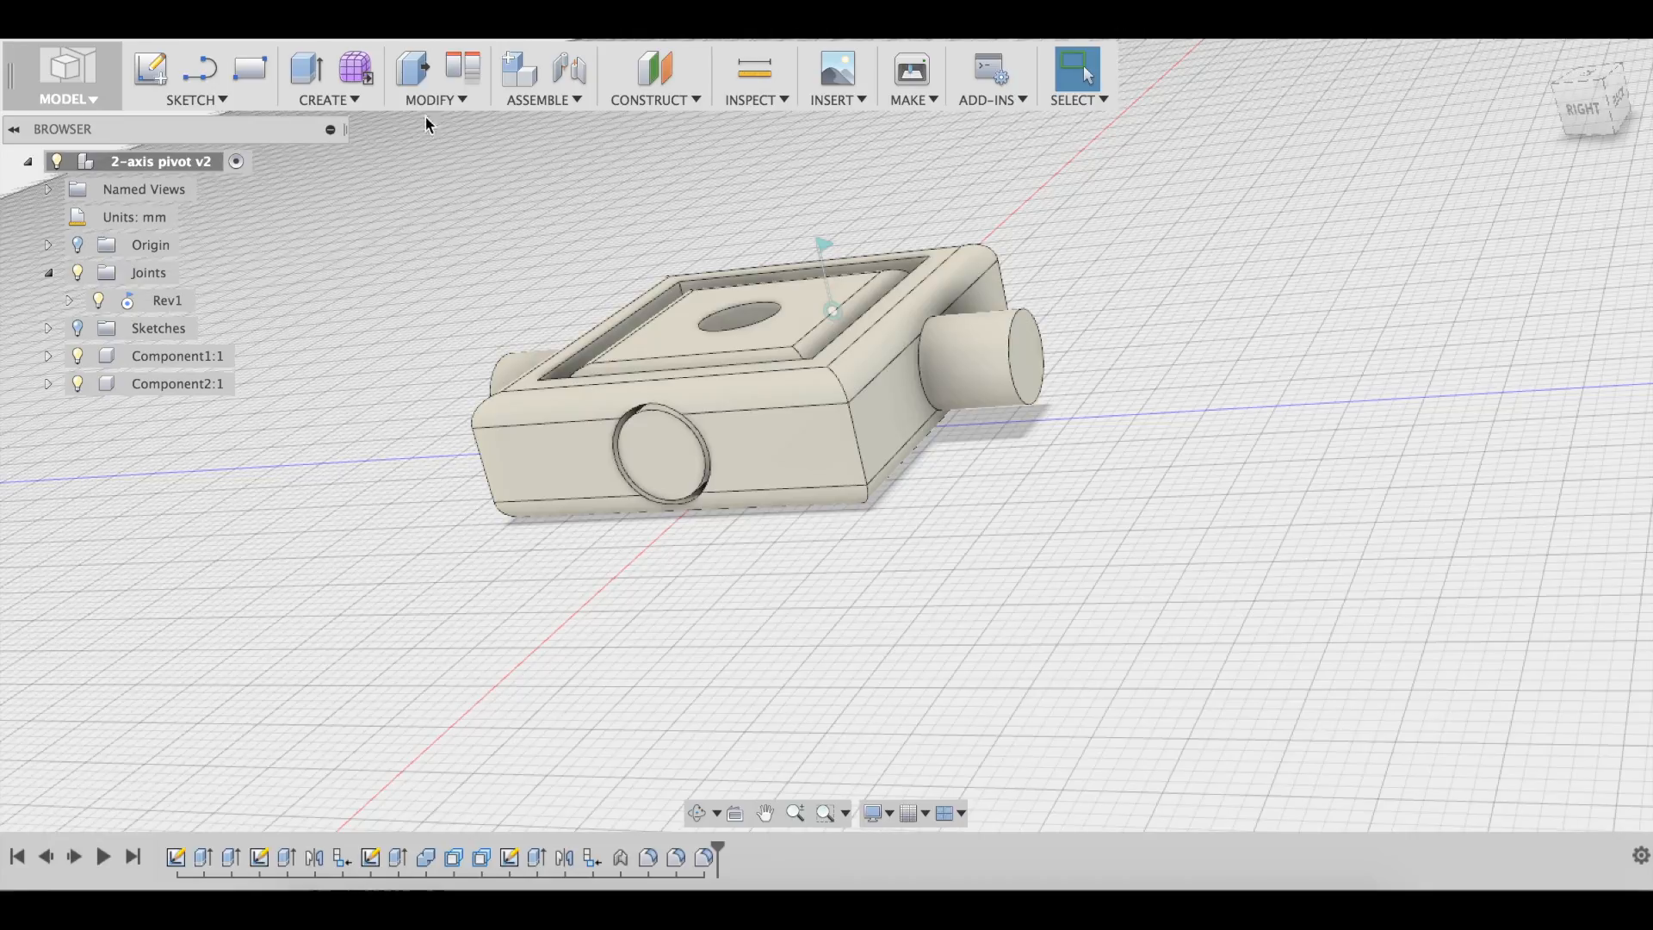
{"action": "mouse_move", "coordinate": [572, 67]}
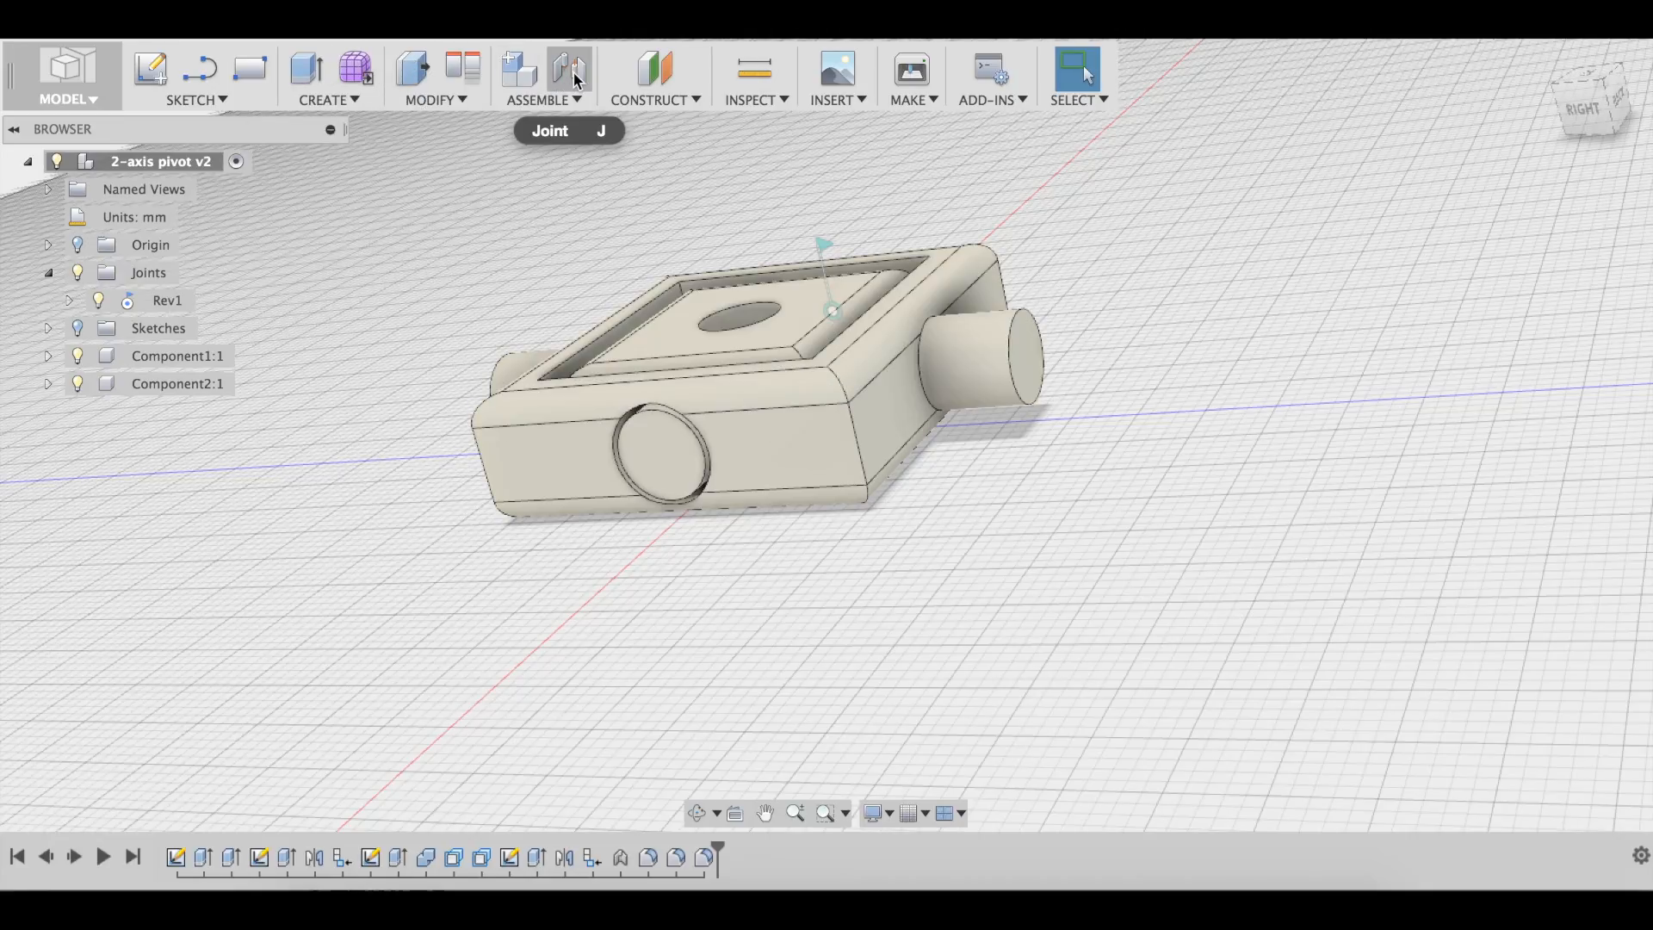
Start an as-built joint between both components, continuing despite the existing joint.
{"action": "left_click", "coordinate": [544, 78]}
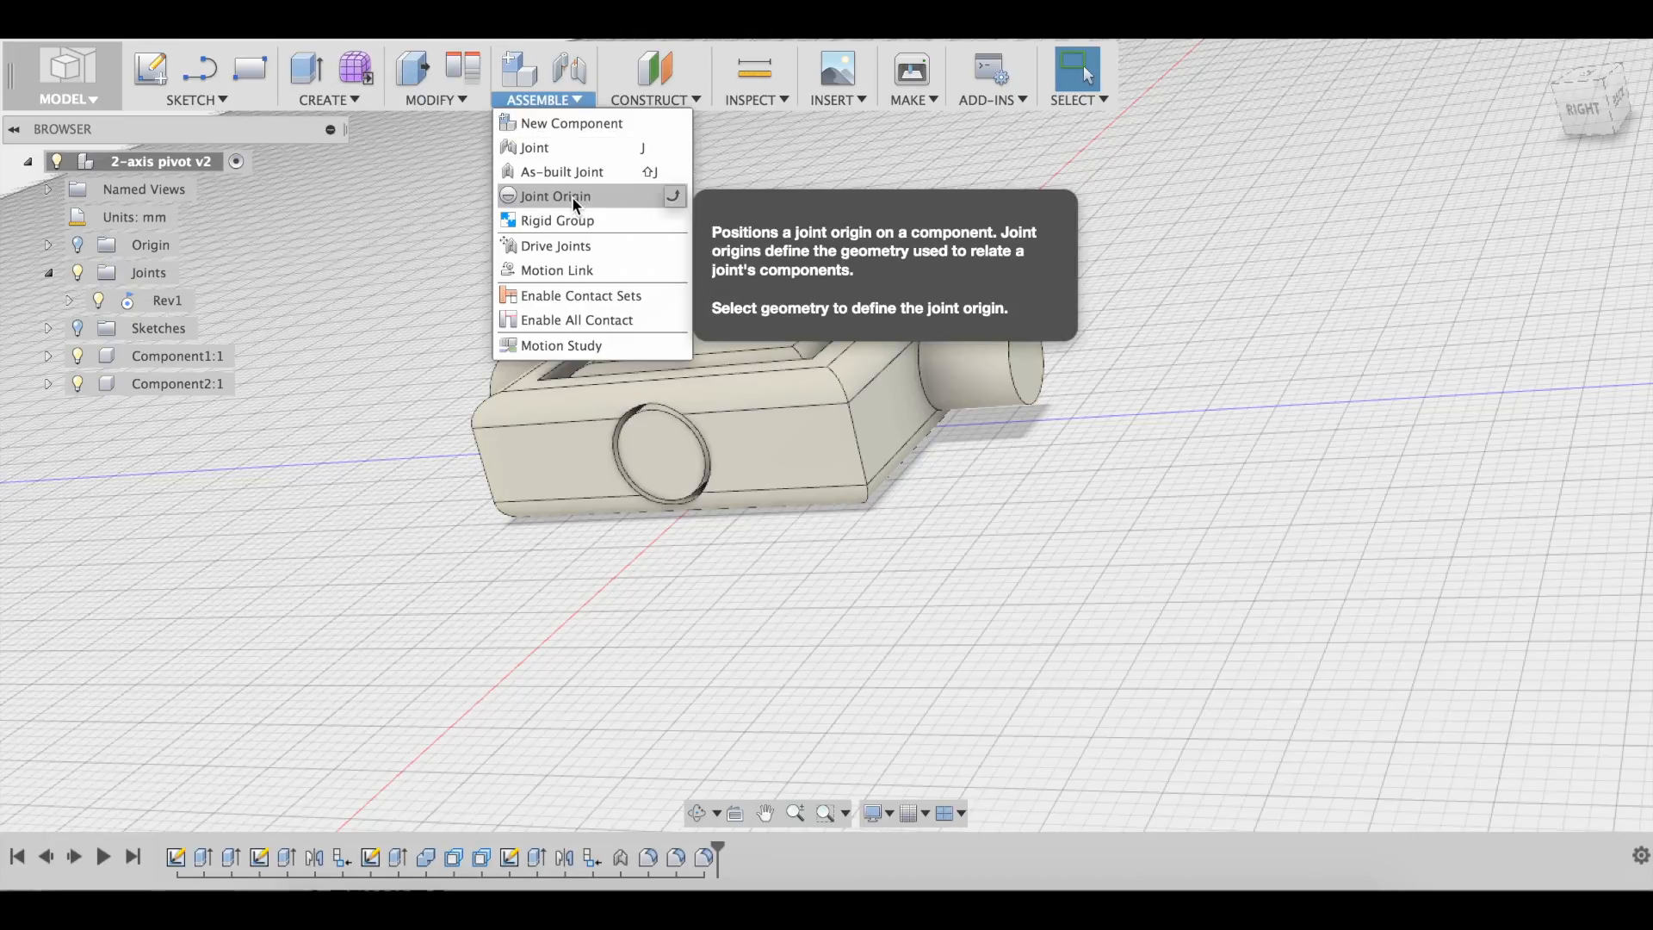
{"action": "left_click", "coordinate": [558, 170]}
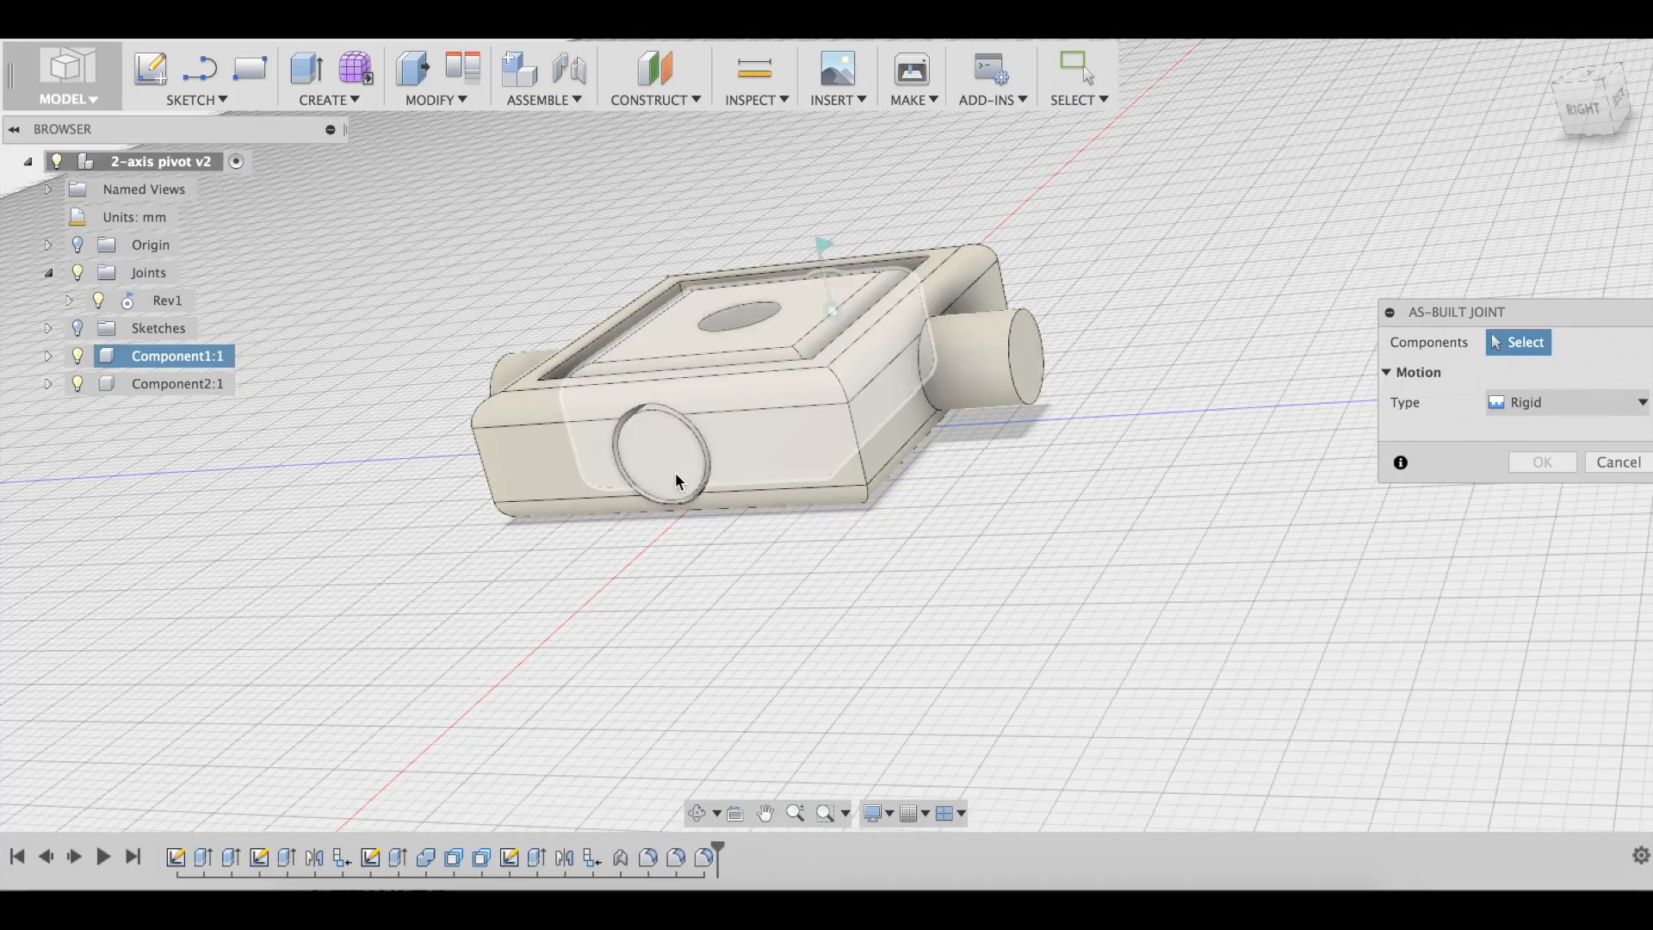
{"action": "mouse_move", "coordinate": [675, 480]}
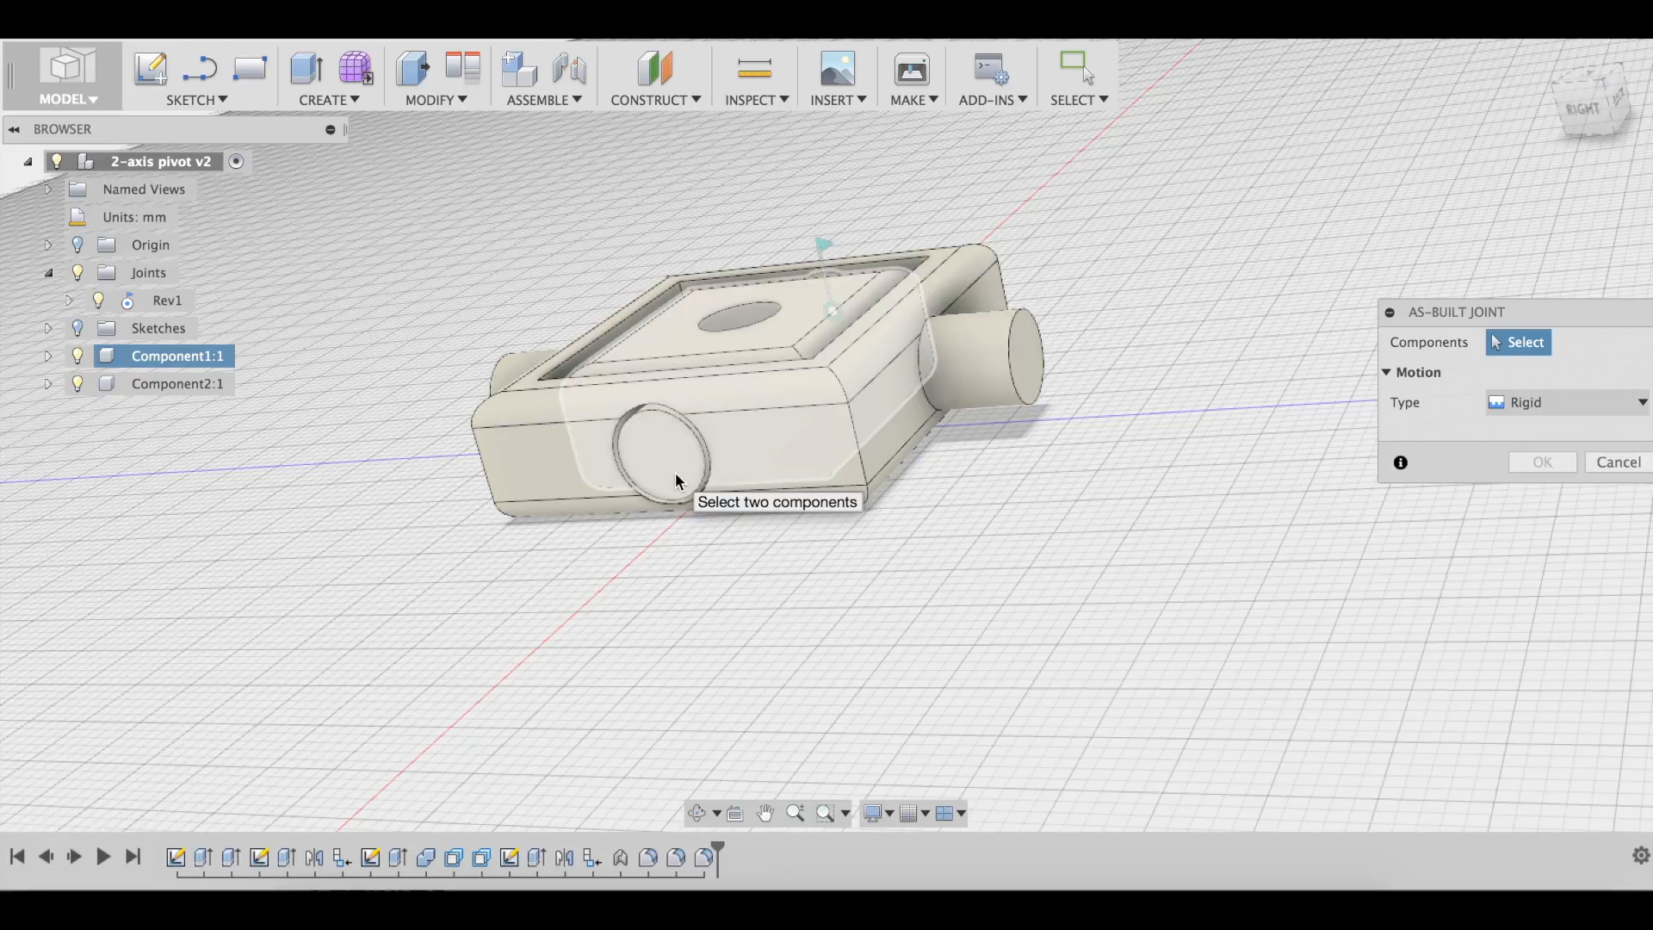
{"action": "left_click", "coordinate": [673, 475]}
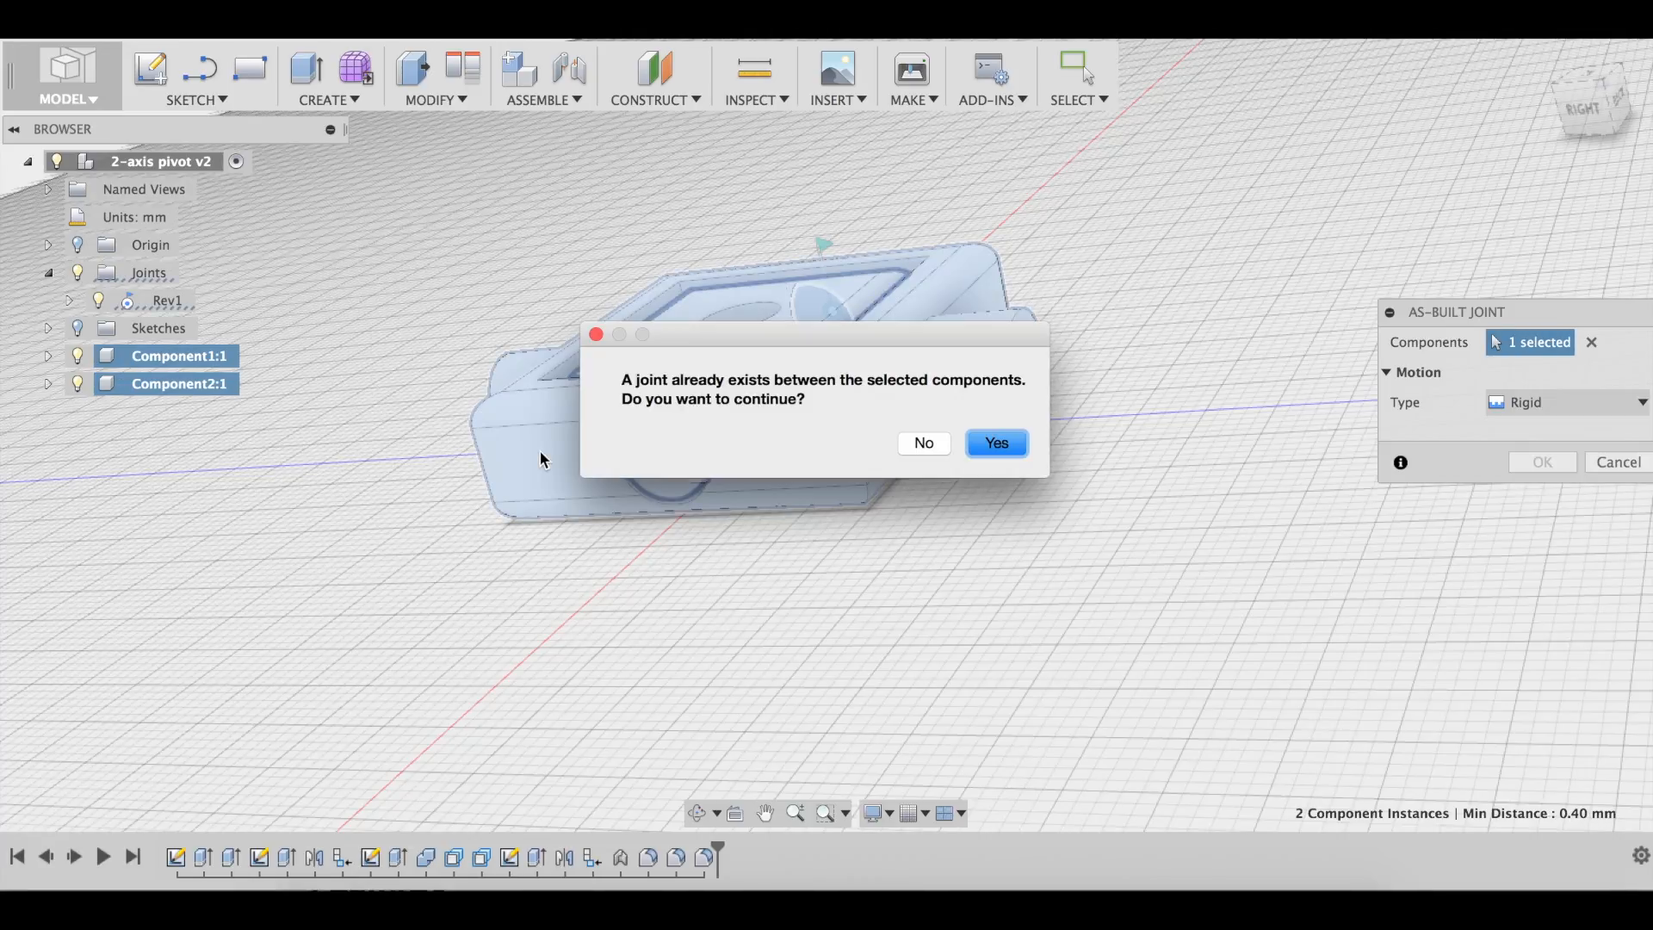
{"action": "left_click", "coordinate": [995, 444]}
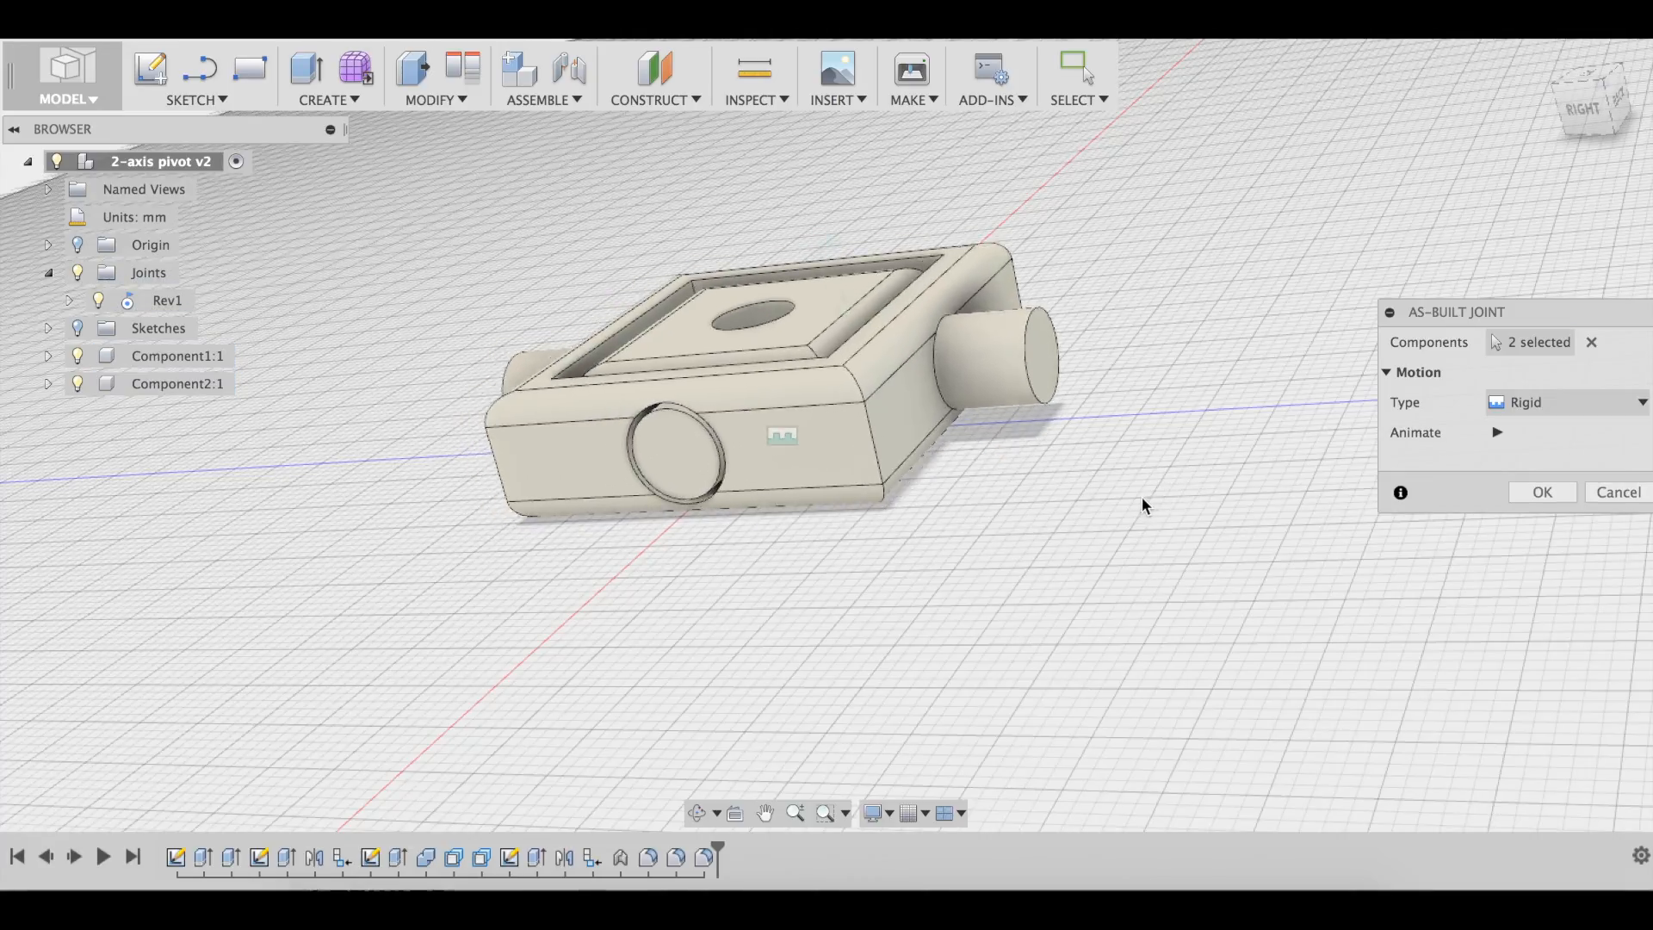
Make the joint revolute at the front shaft centre, then cancel it so only Rev1 remains.
{"action": "left_click", "coordinate": [1563, 403]}
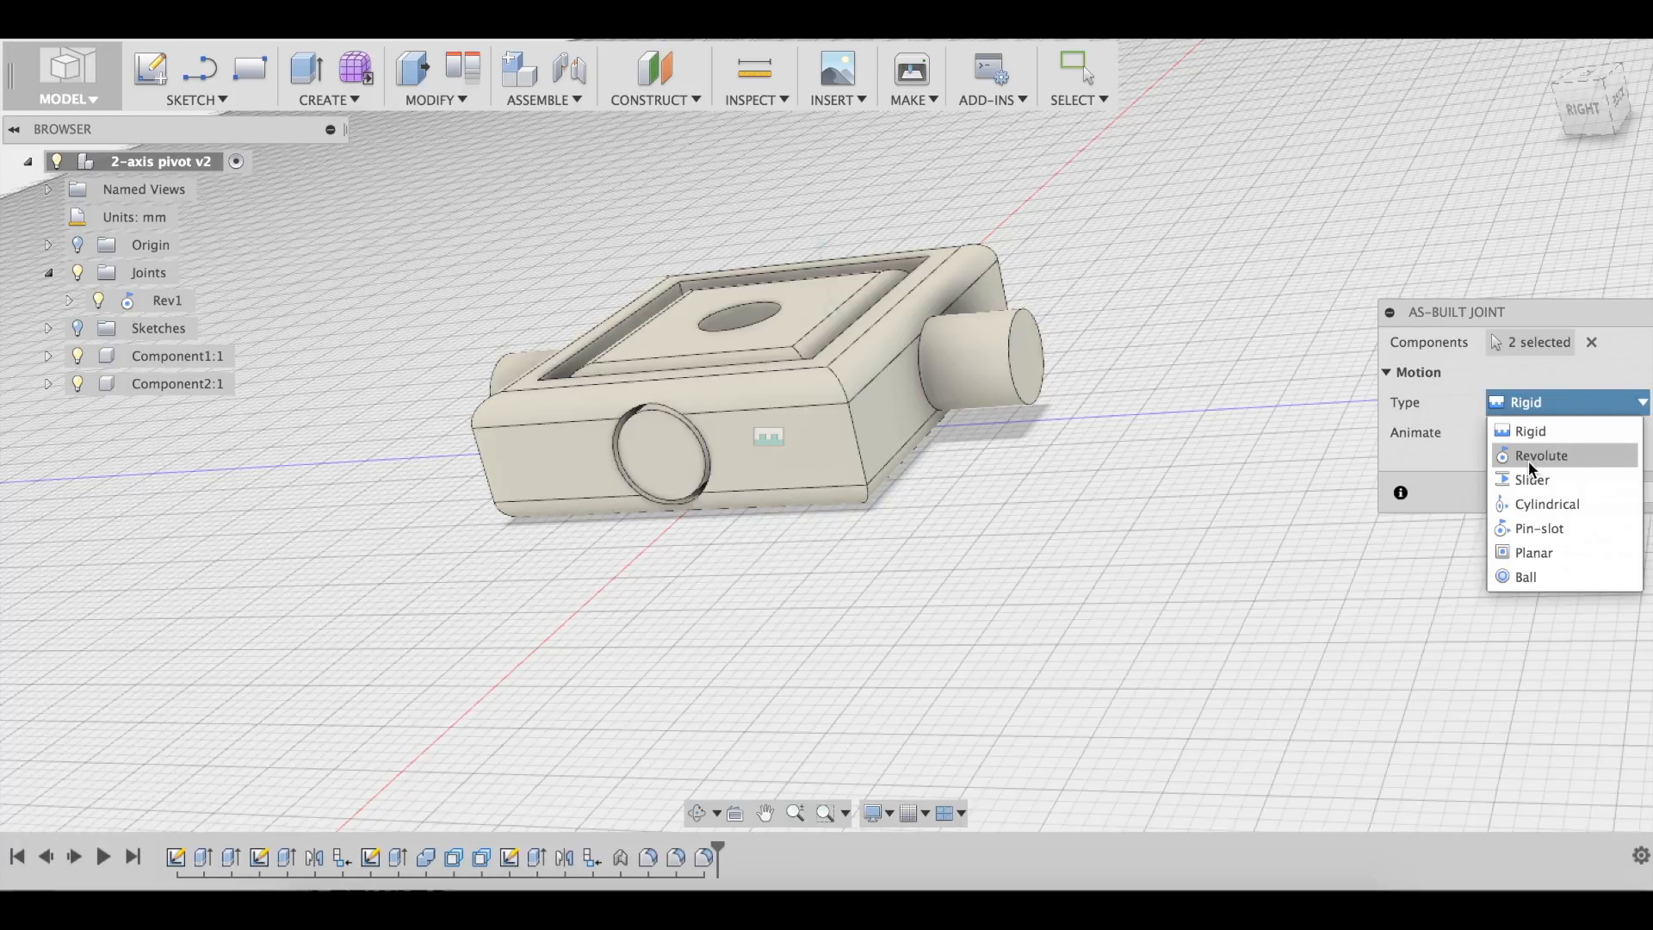
{"action": "left_click", "coordinate": [1539, 454]}
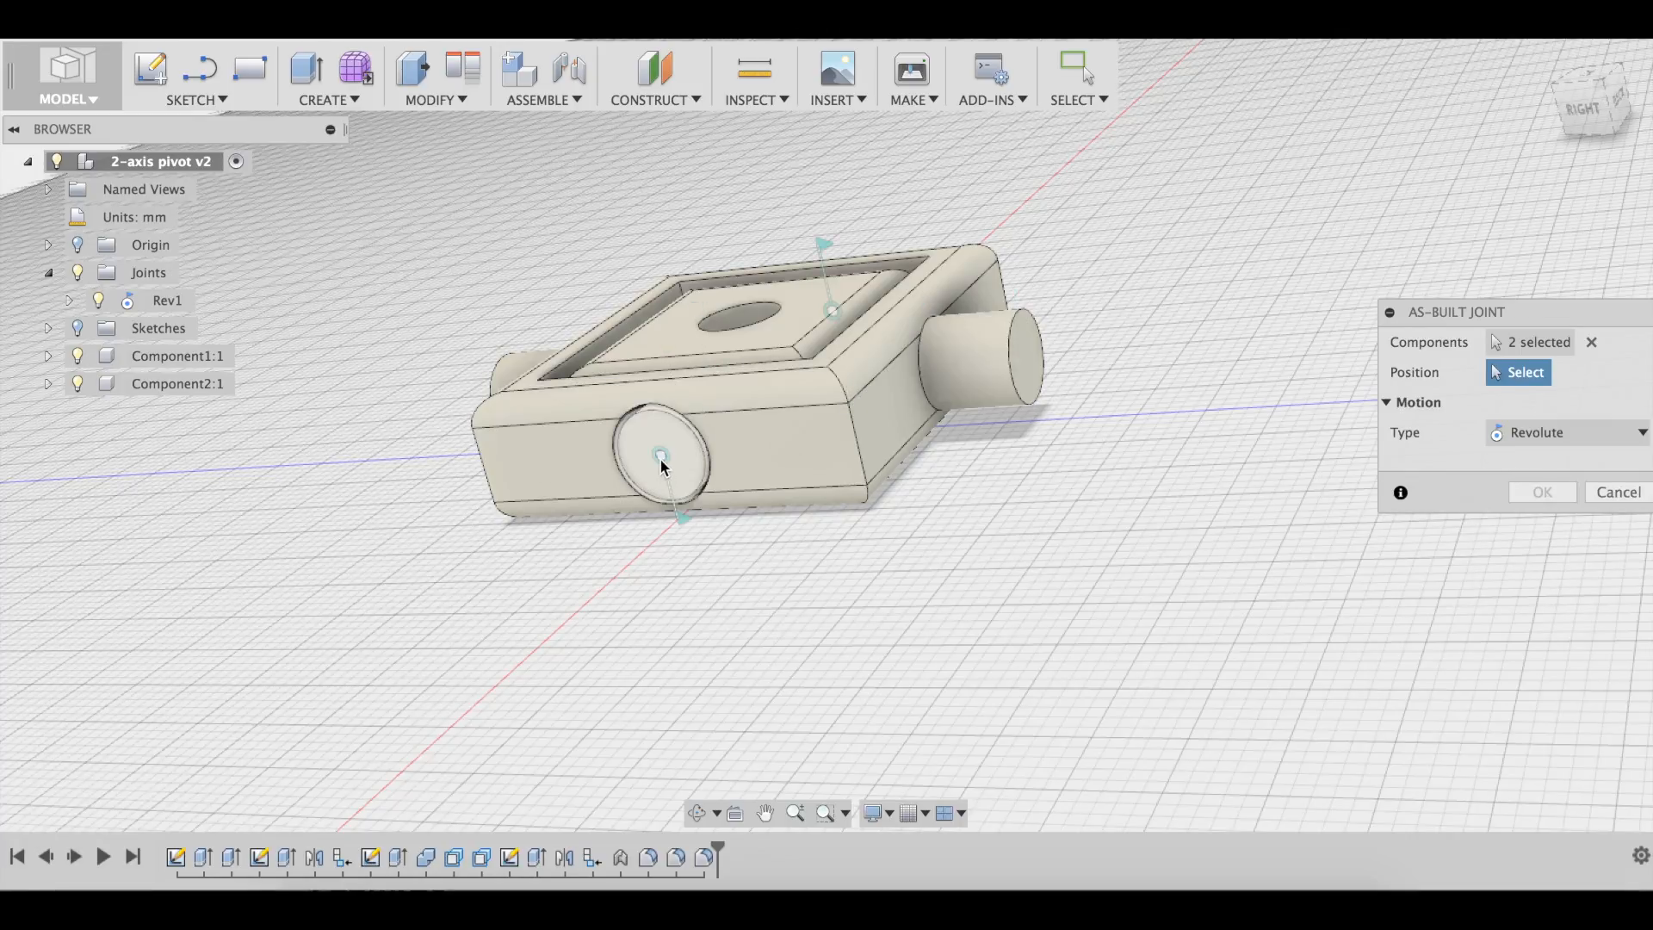
{"action": "mouse_move", "coordinate": [661, 465]}
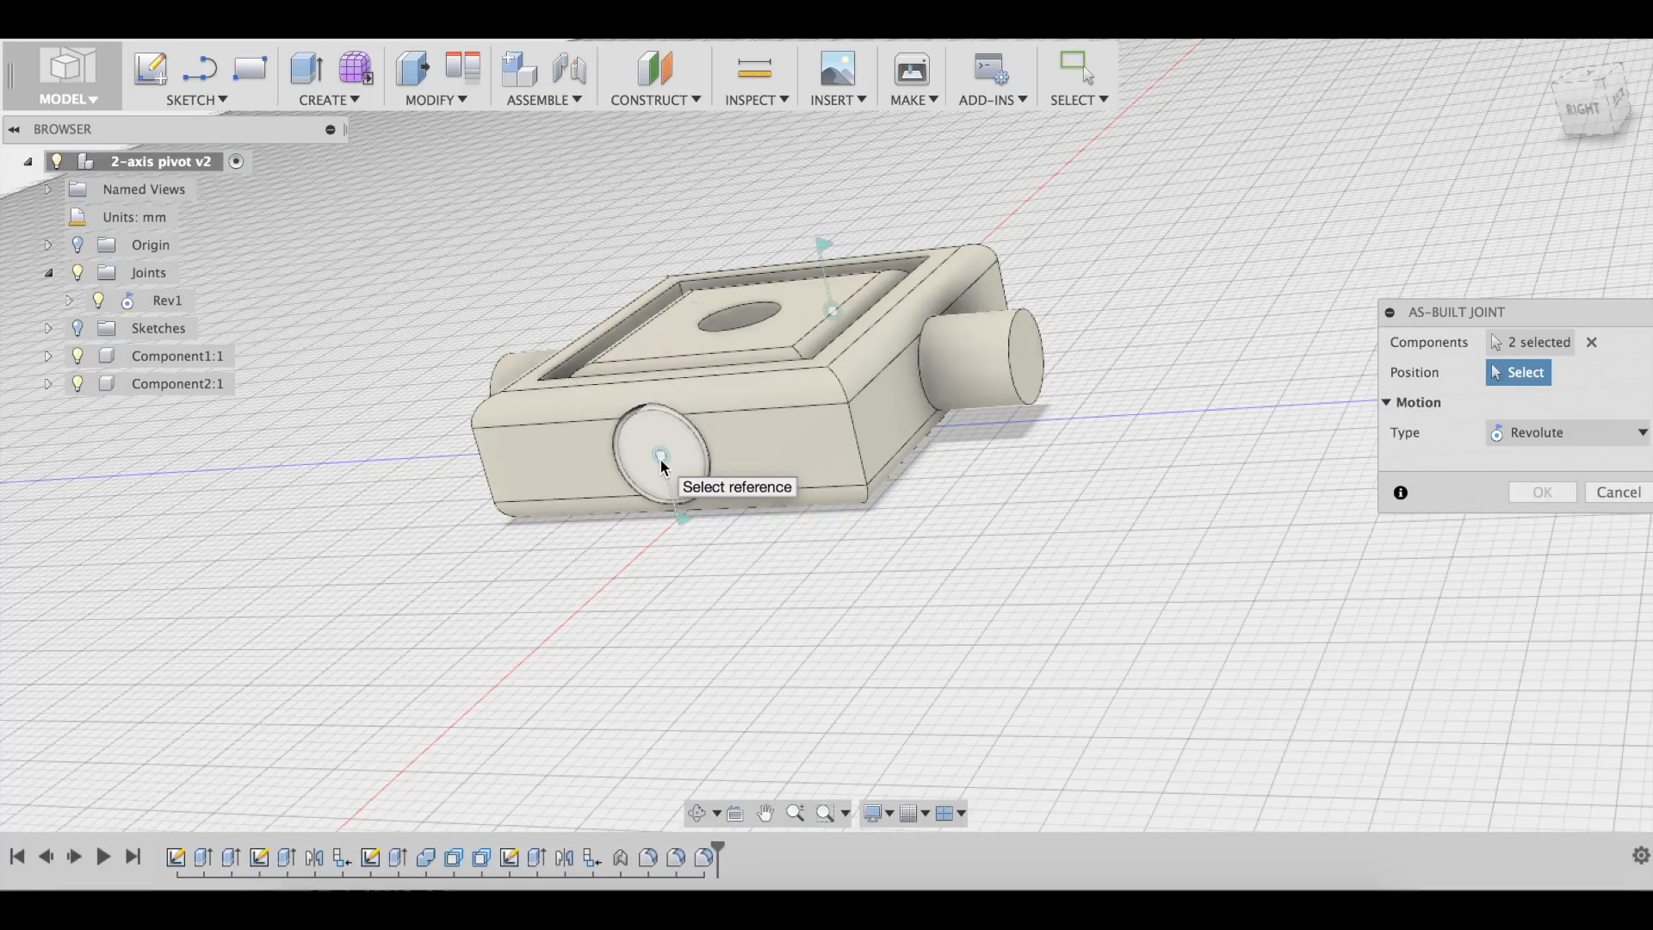
{"action": "left_click", "coordinate": [657, 455]}
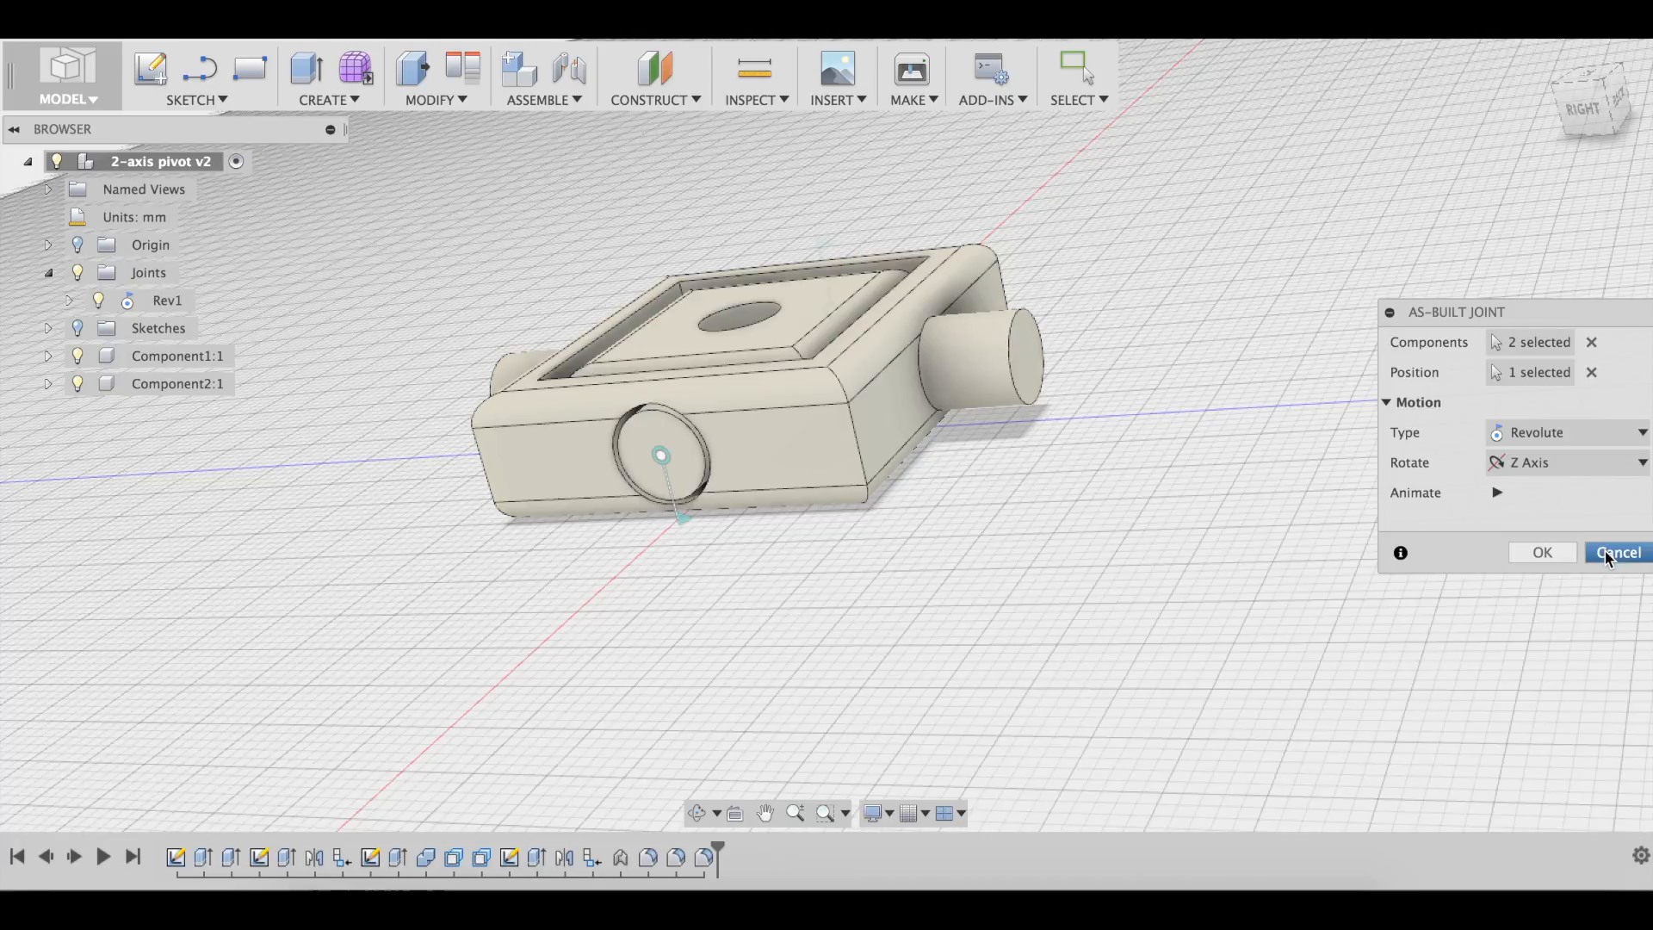
{"action": "left_click", "coordinate": [1619, 551]}
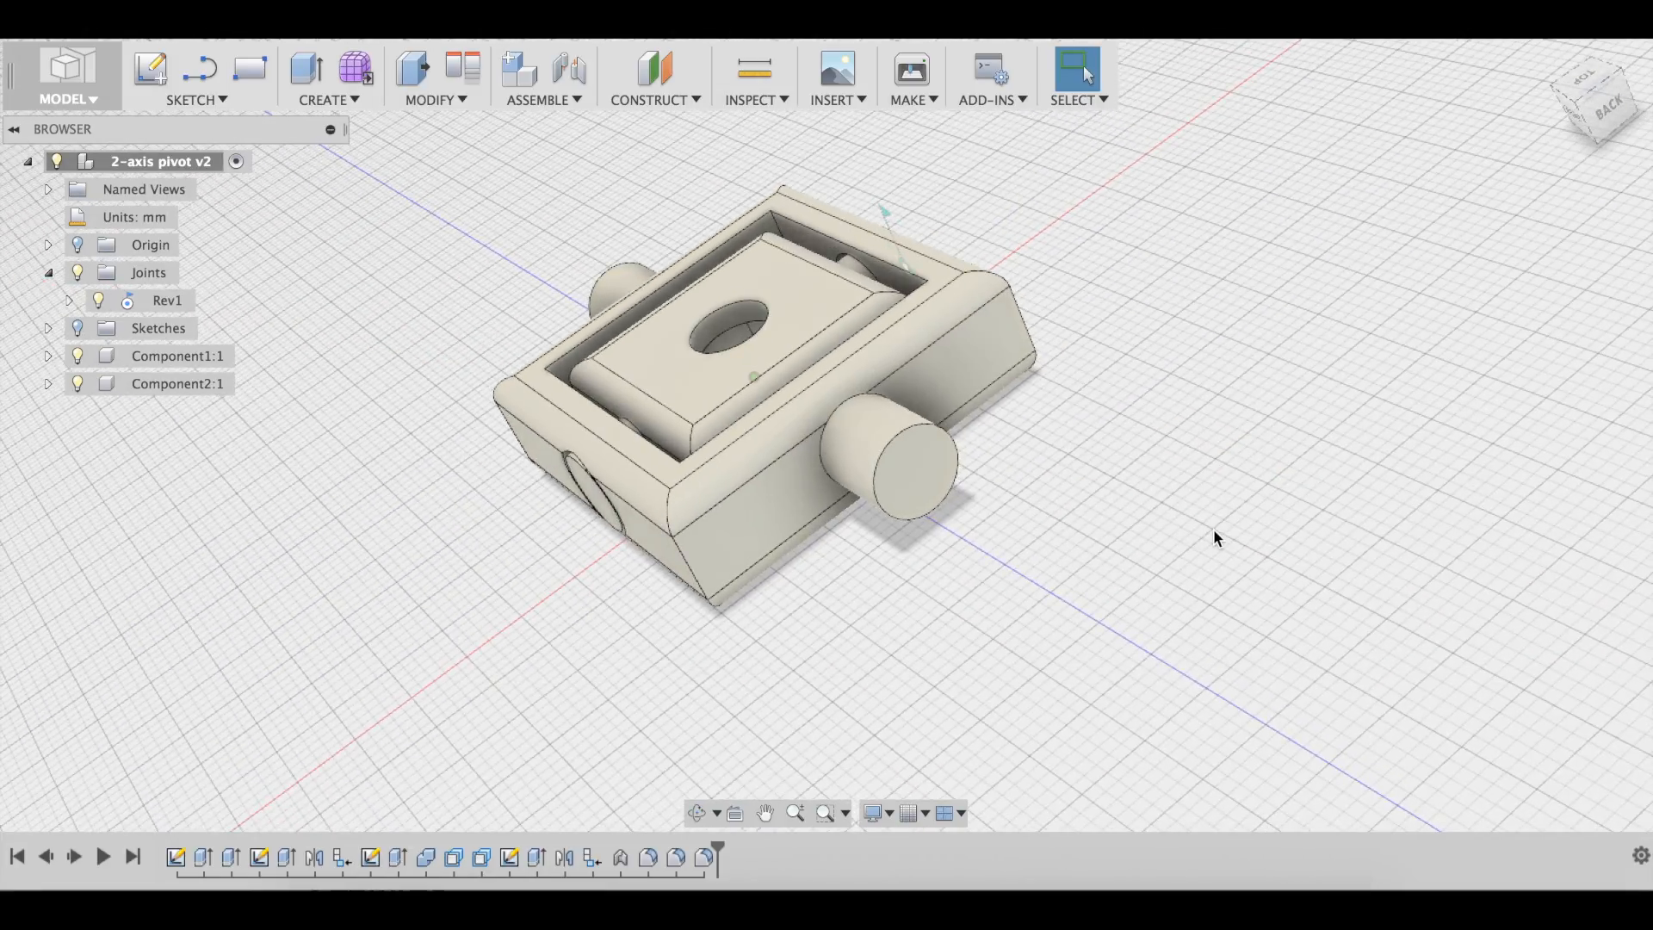
{"action": "mouse_move", "coordinate": [1198, 541]}
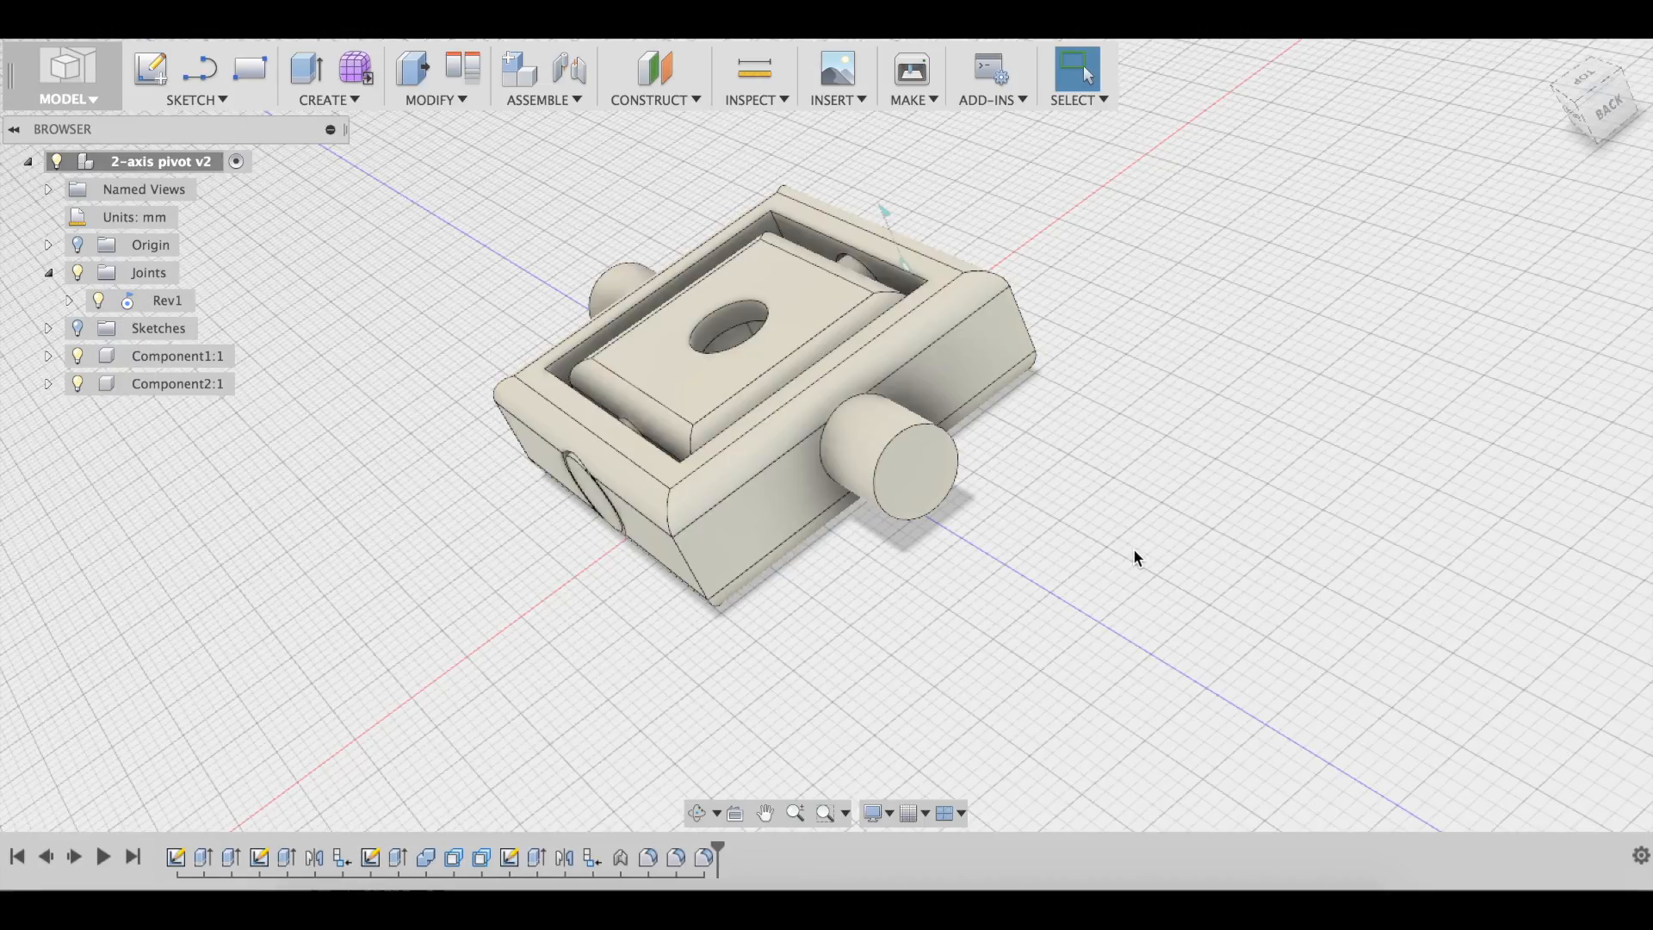
{"action": "mouse_move", "coordinate": [1119, 575]}
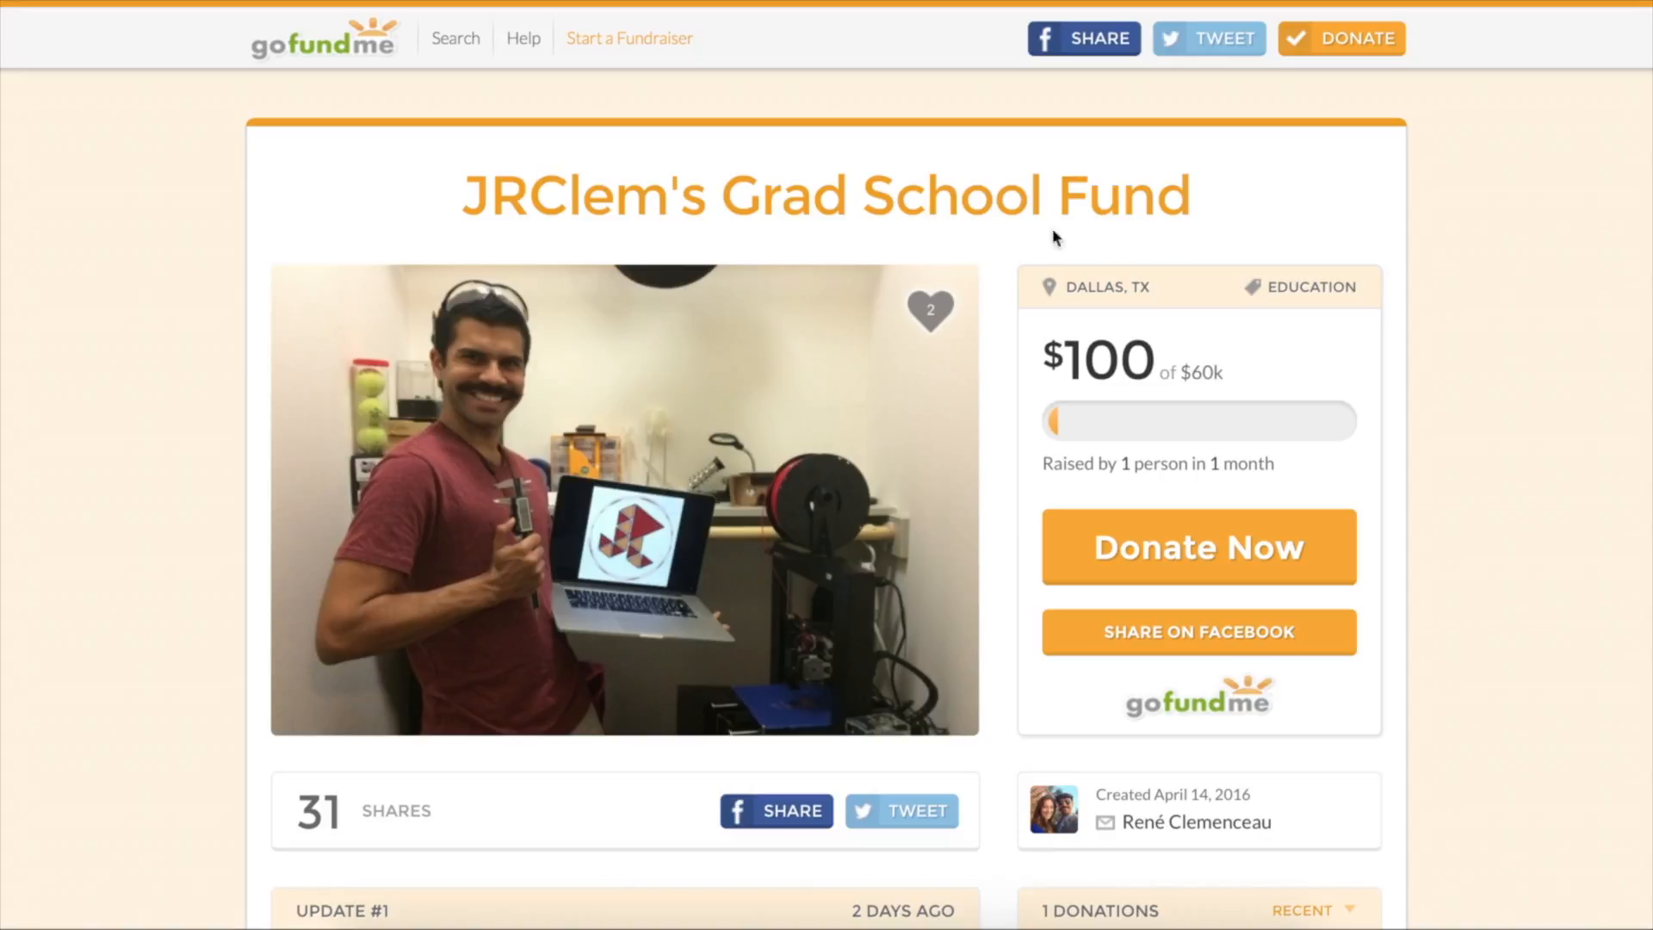
{"action": "mouse_move", "coordinate": [1163, 291]}
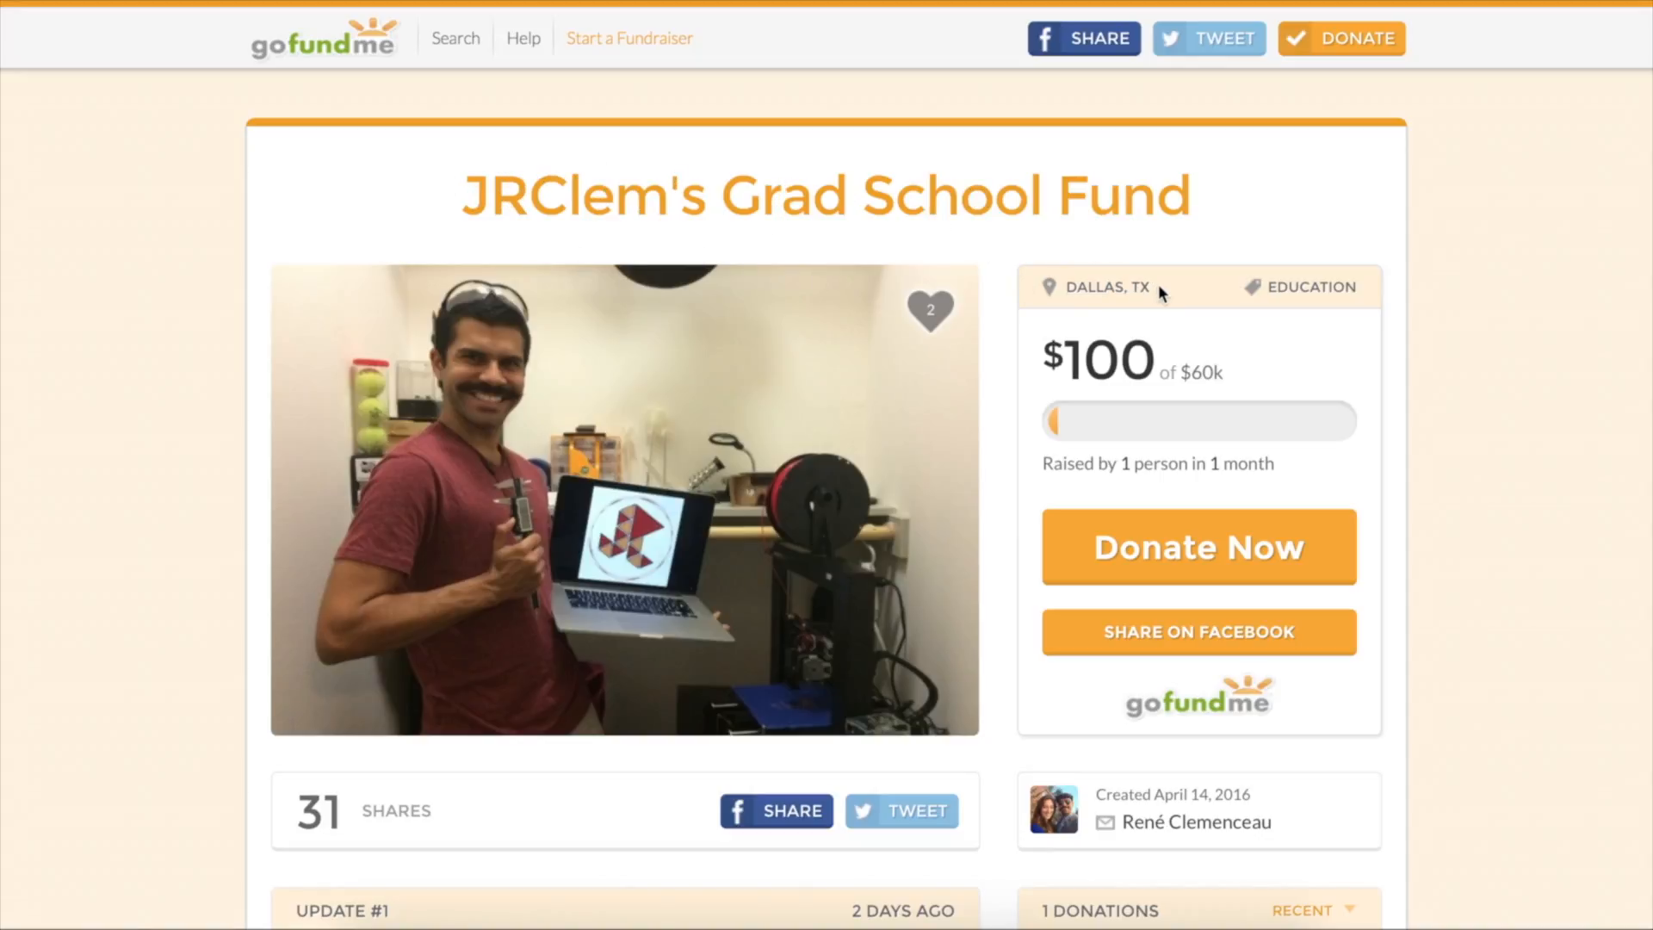